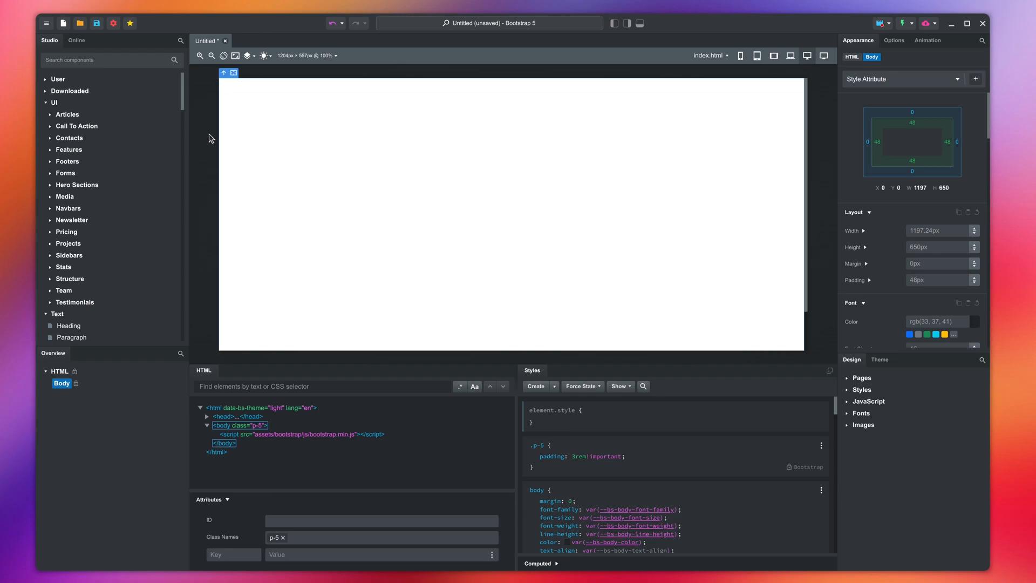
mouse_move(183, 99)
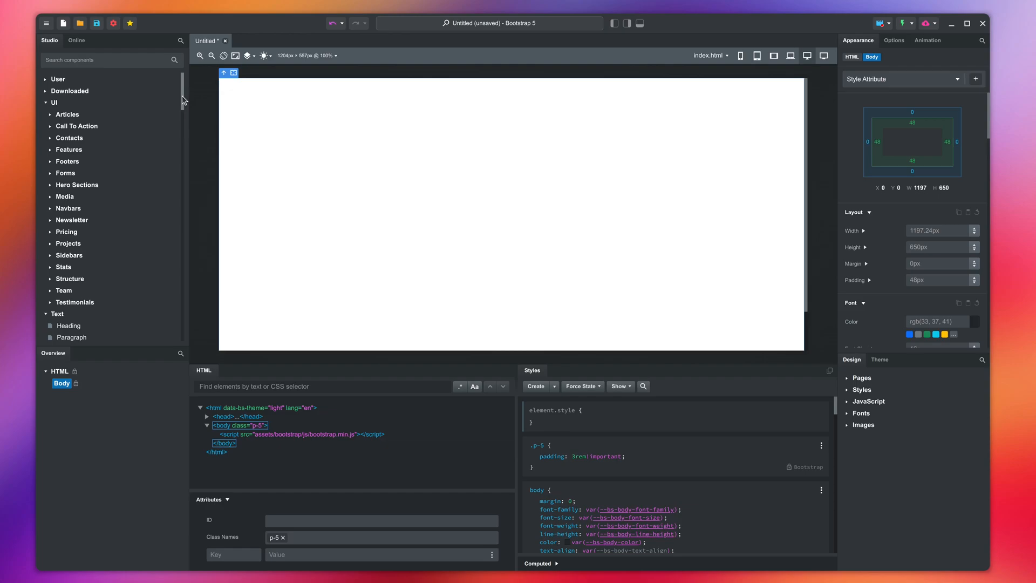
Step: Add a Heading to the empty page, try it as H6, then set it back to H1
scroll("down", 3)
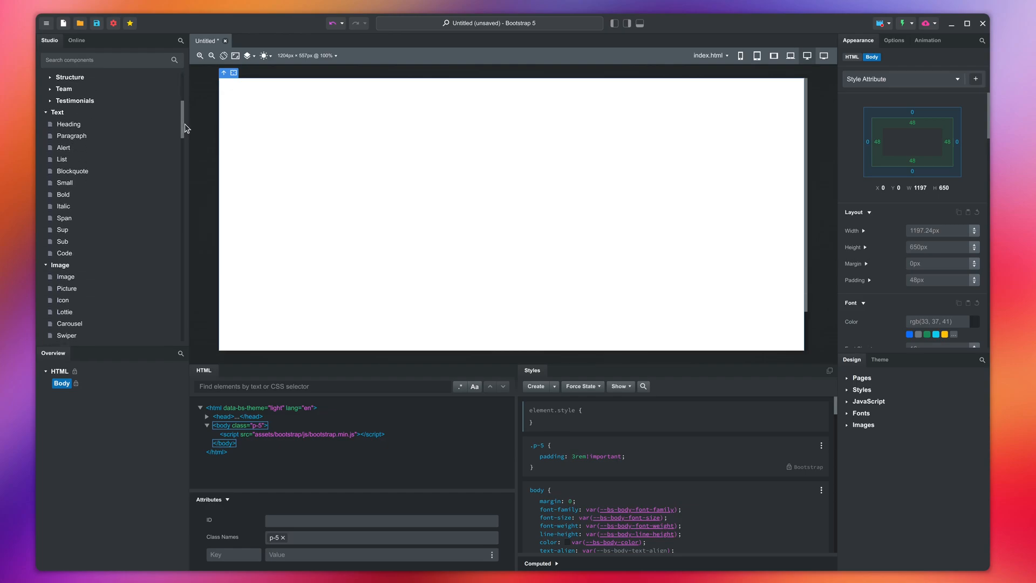
mouse_move(121, 130)
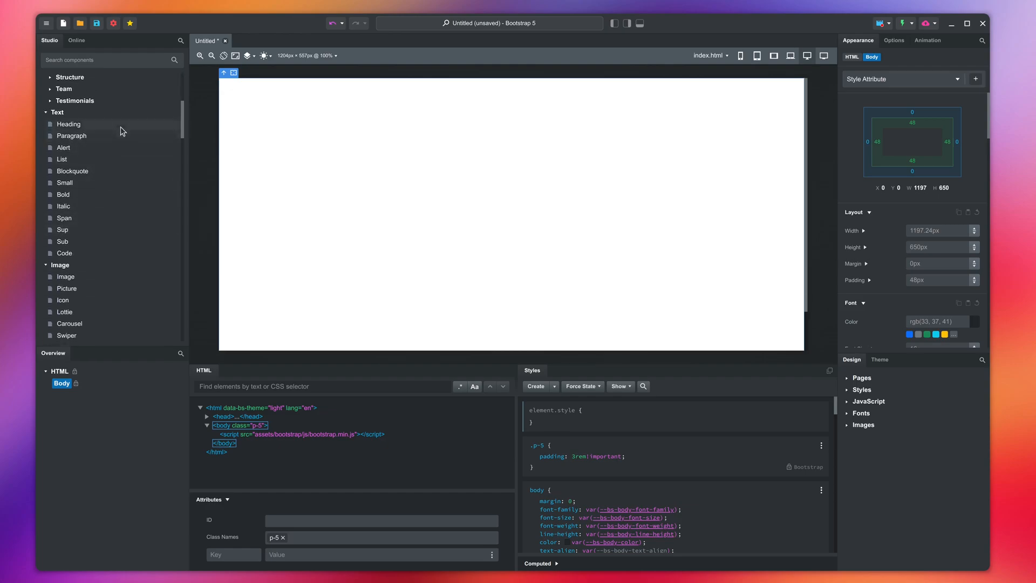
mouse_move(76, 125)
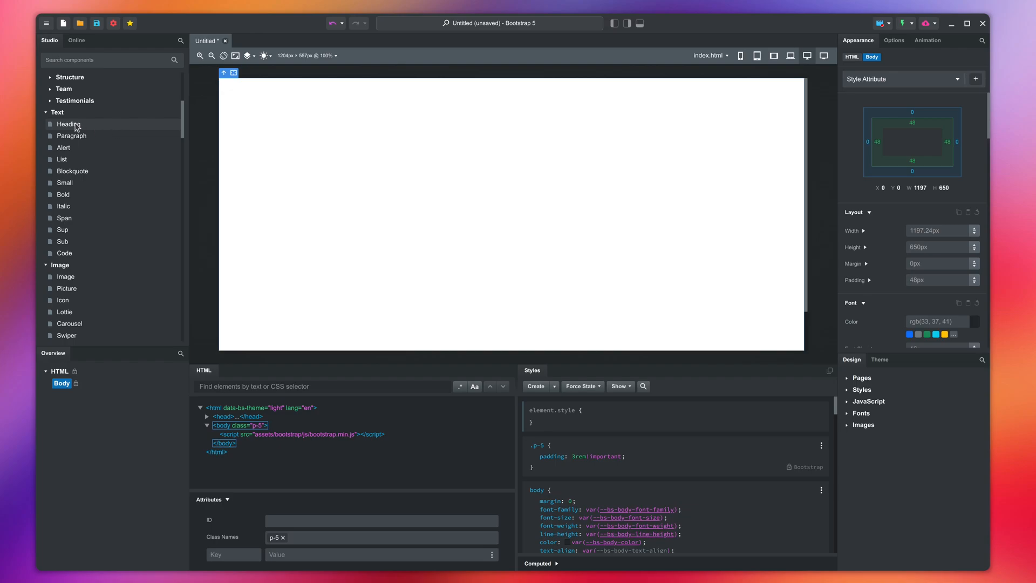
left_click(68, 124)
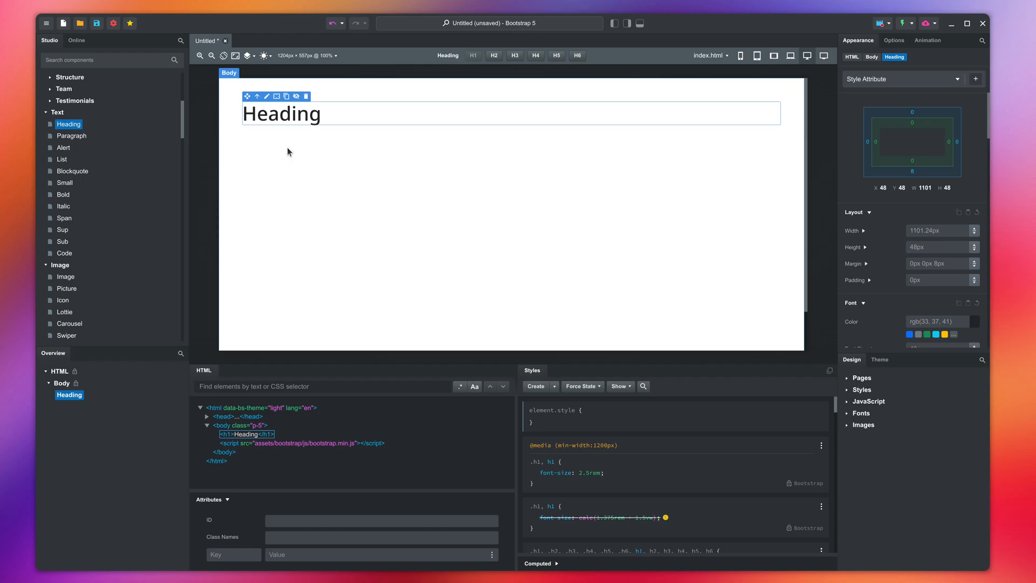
mouse_move(348, 141)
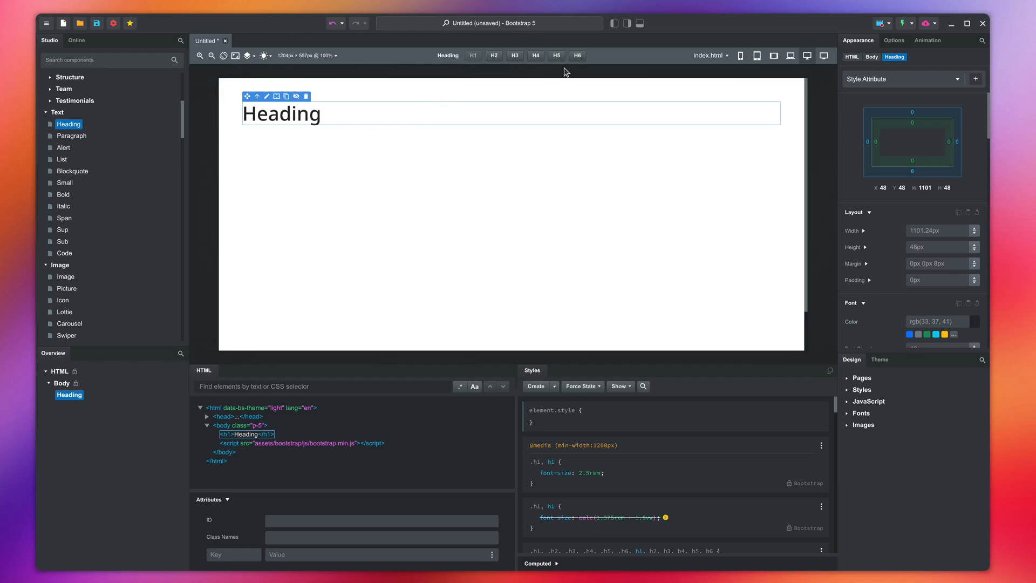
left_click(576, 56)
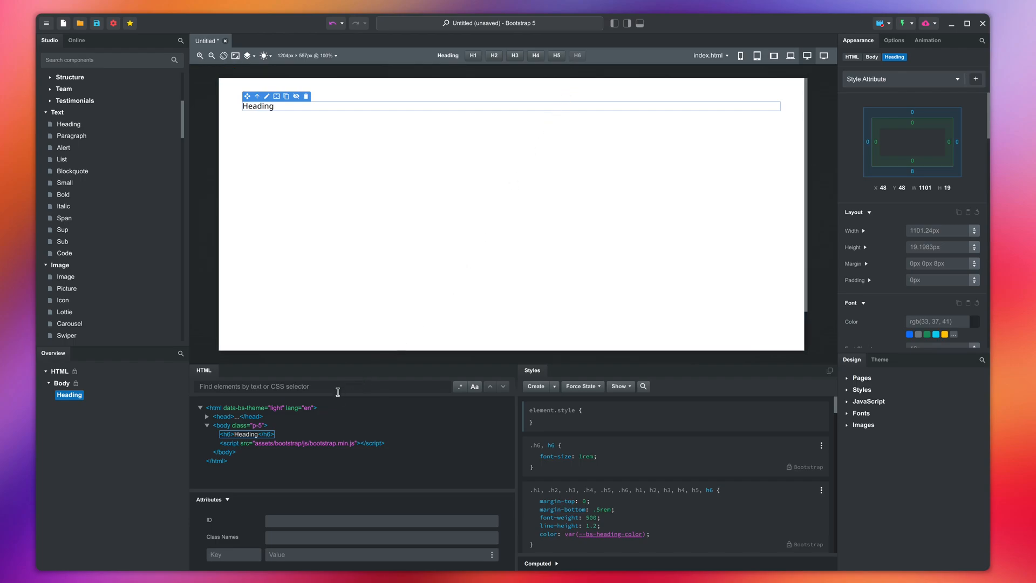
mouse_move(283, 441)
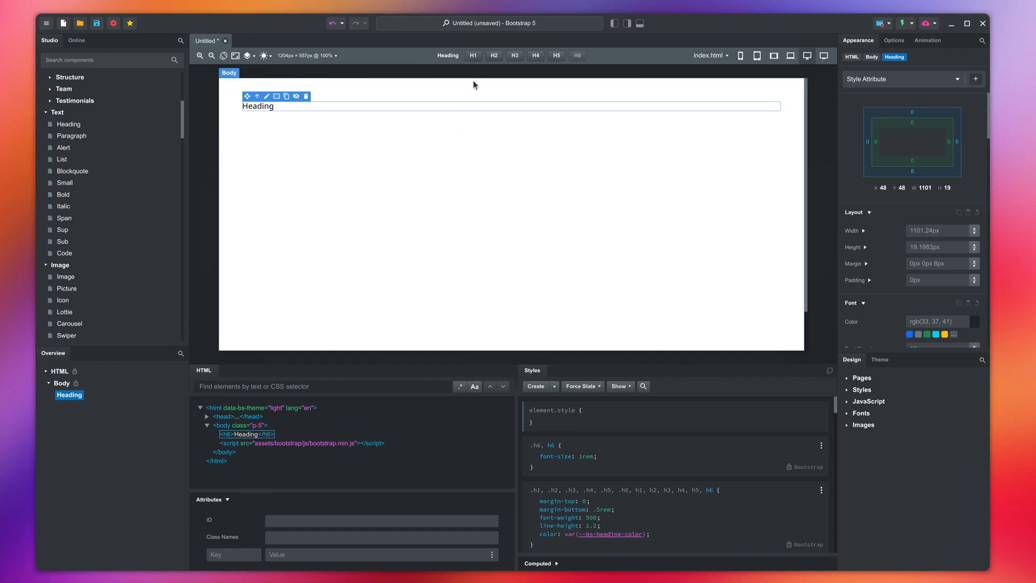
left_click(473, 55)
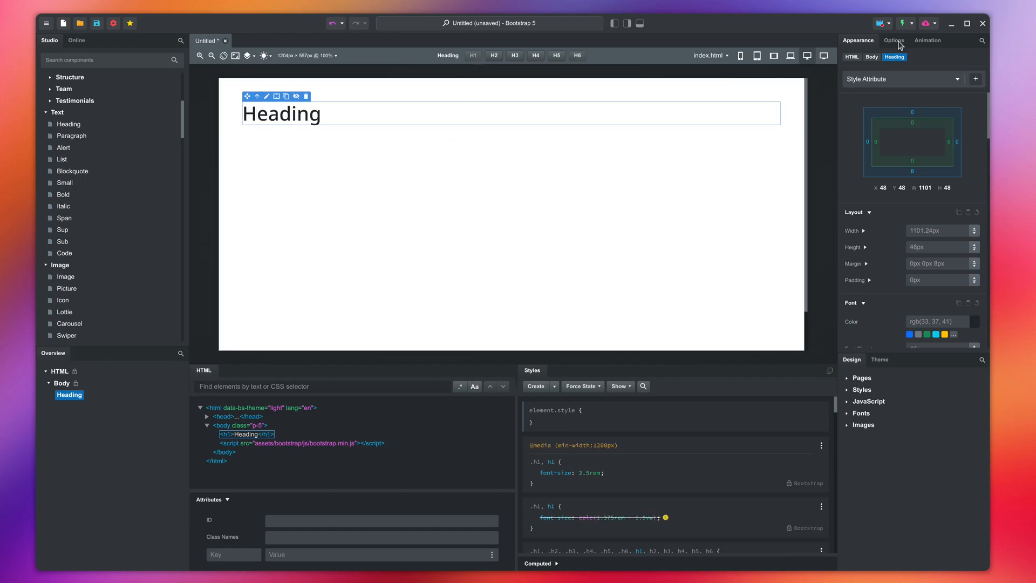
Step: In the heading's Options, try Type 2 then return it to Type 1
left_click(894, 41)
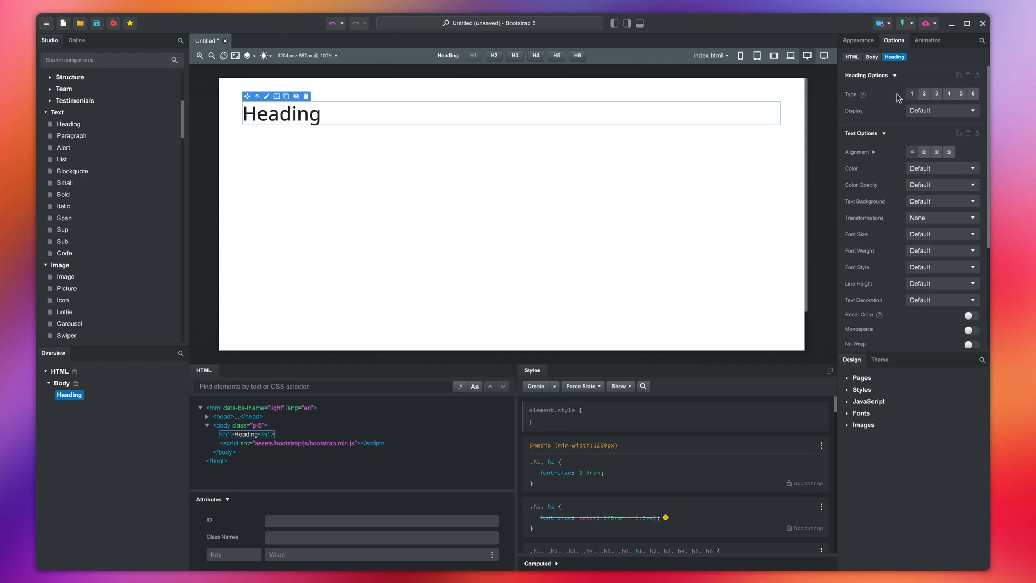
left_click(924, 93)
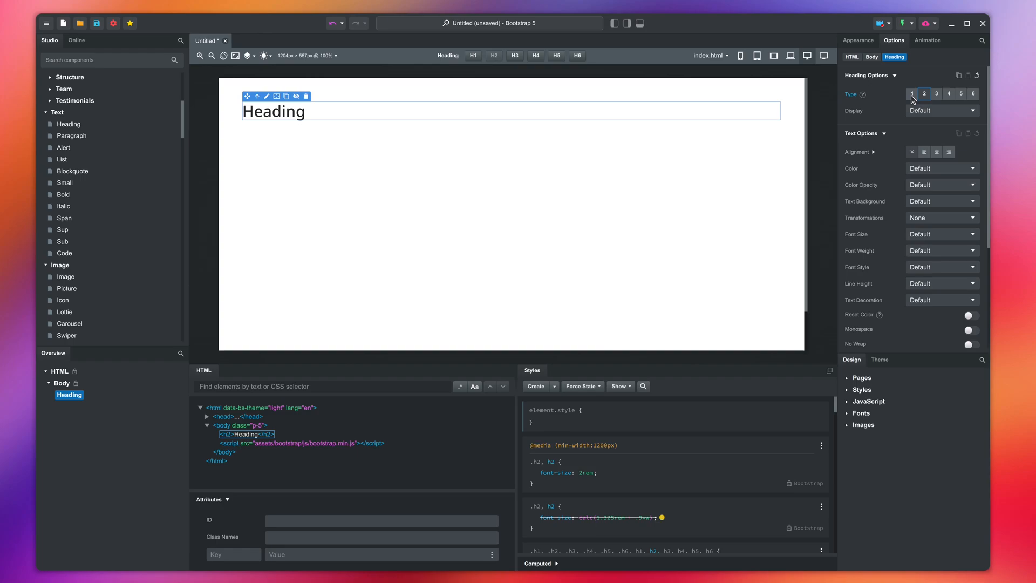
left_click(911, 93)
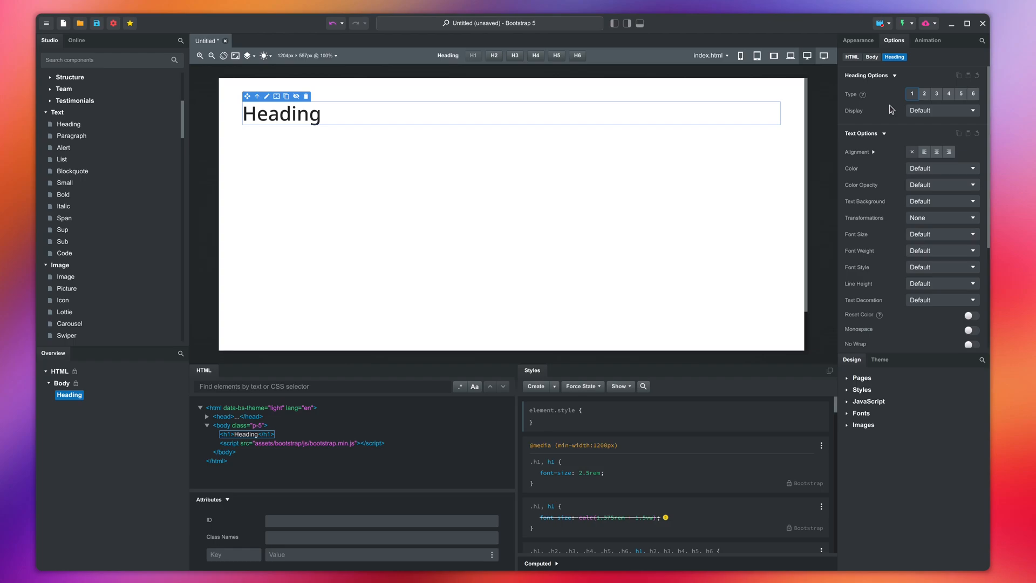
mouse_move(897, 115)
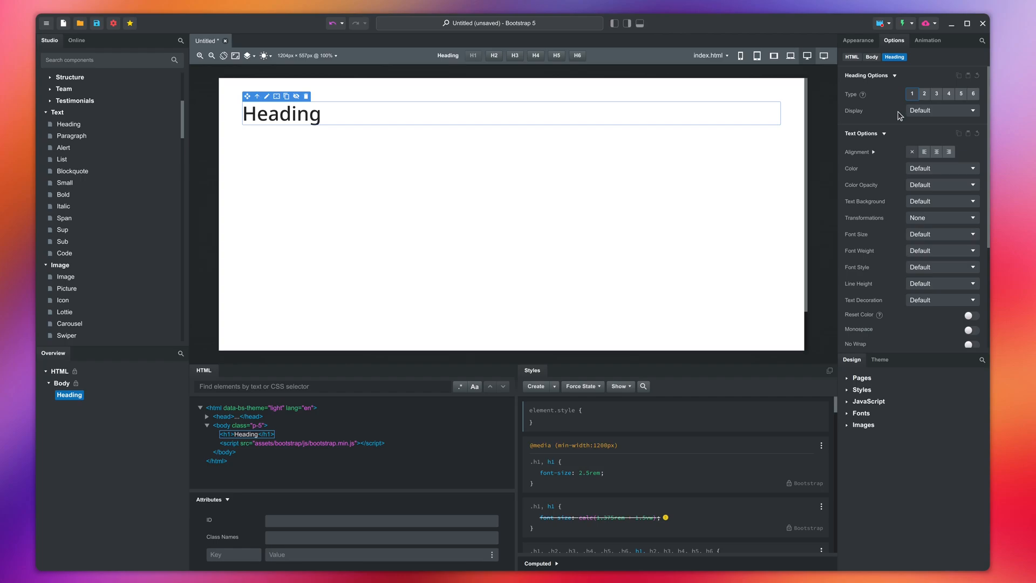
Step: Try Display 1 and Display 6 on the heading, then reset Display to Default
left_click(941, 110)
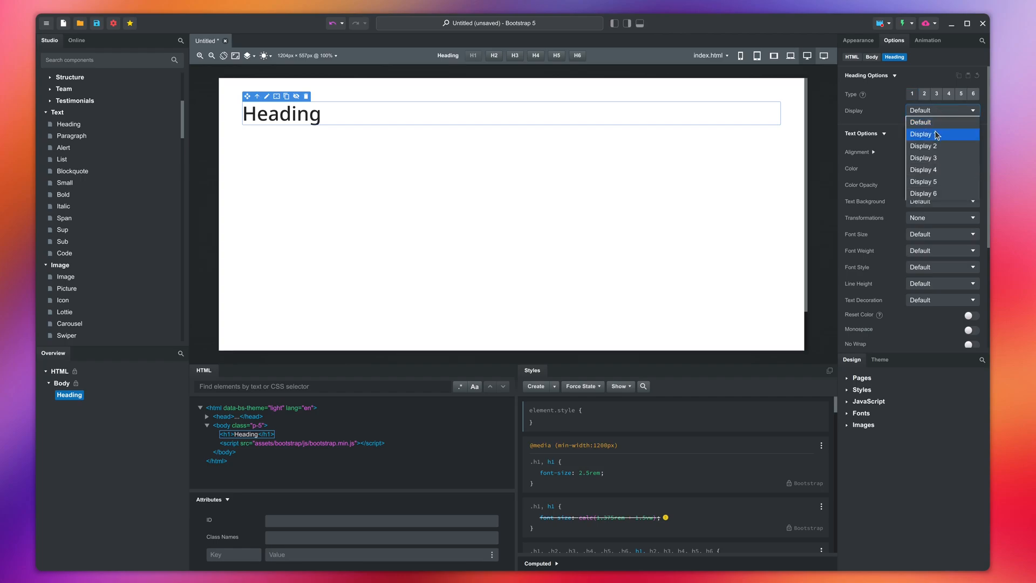
left_click(923, 133)
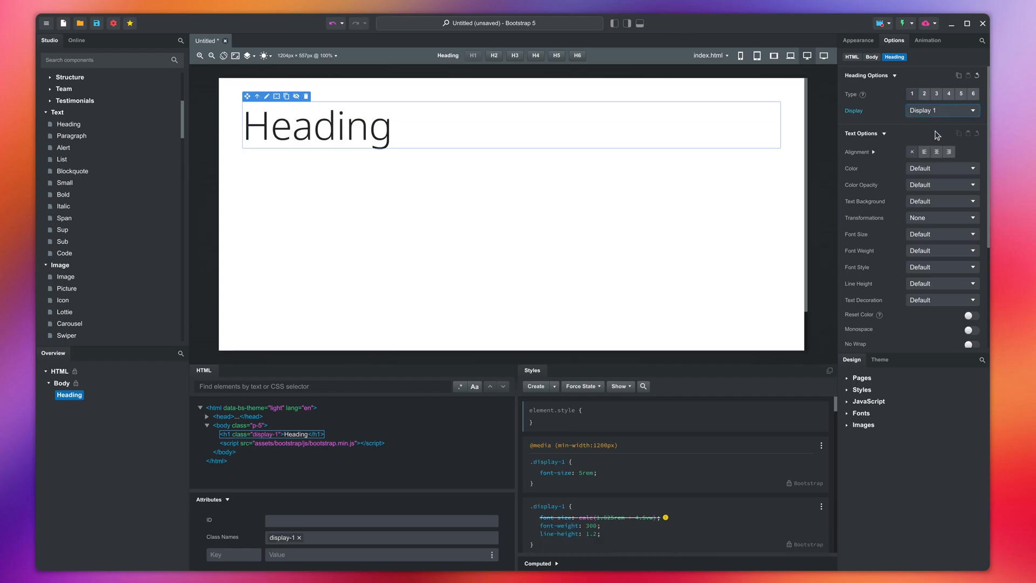
left_click(940, 110)
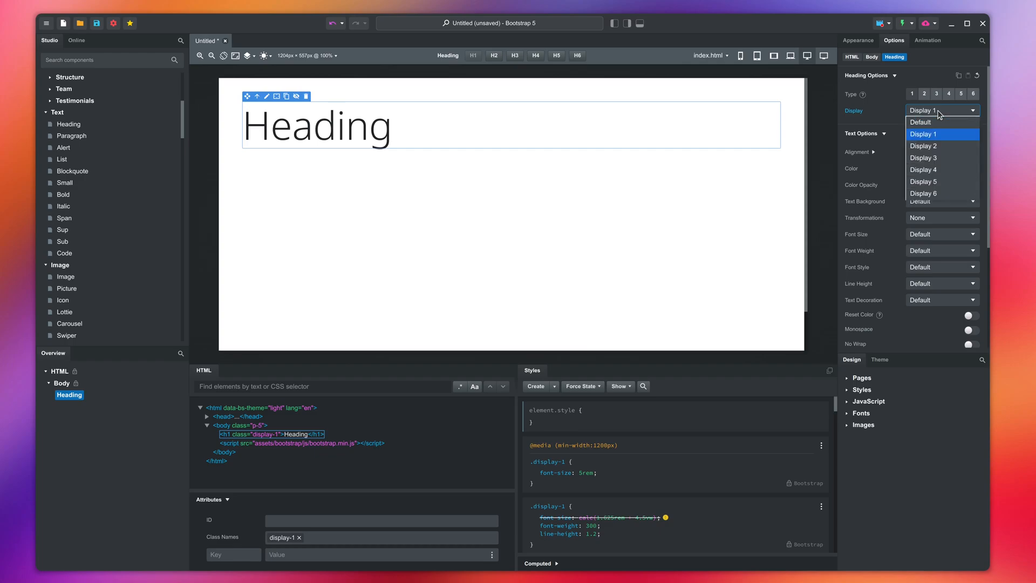
left_click(924, 193)
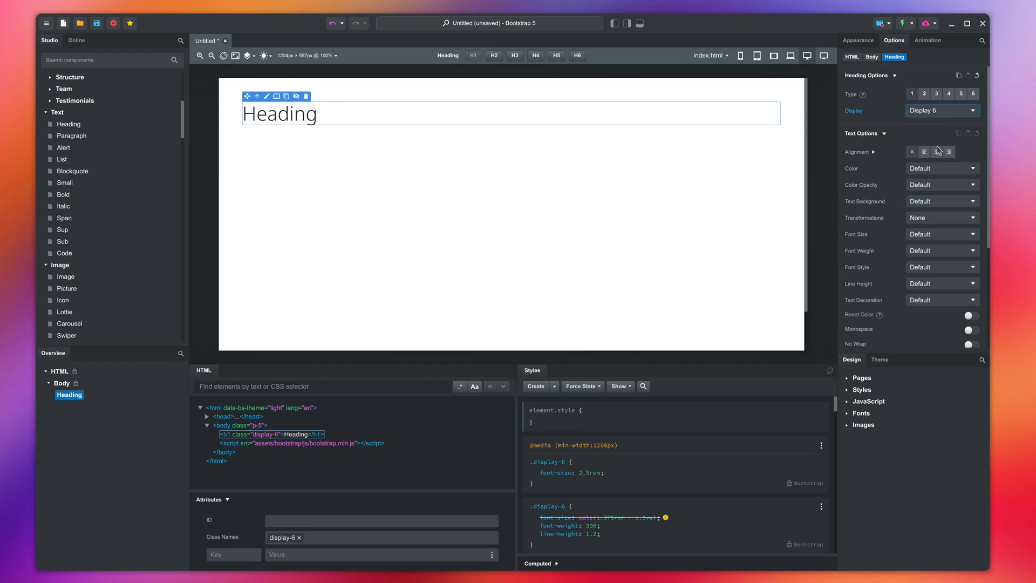
left_click(940, 110)
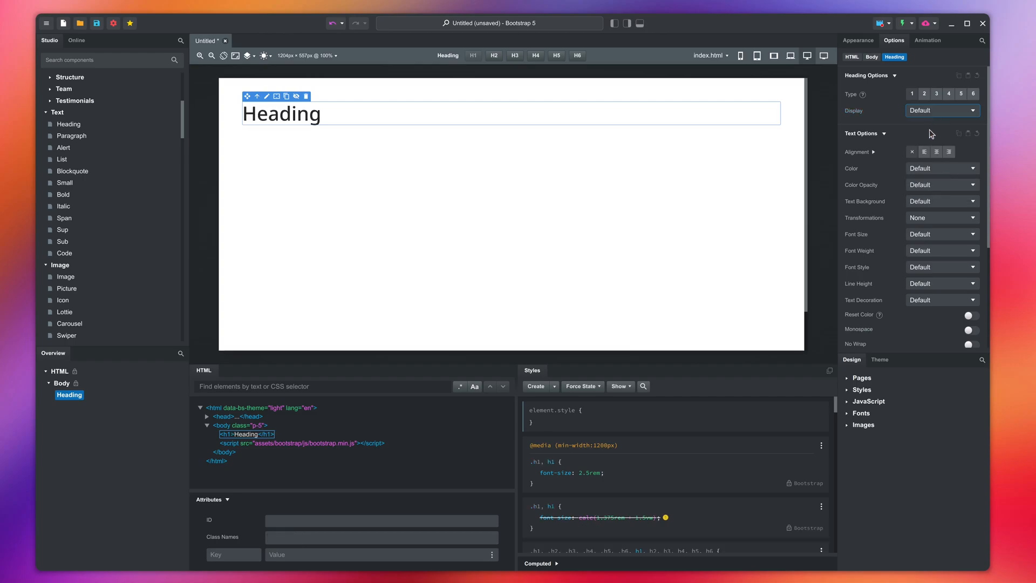
mouse_move(919, 136)
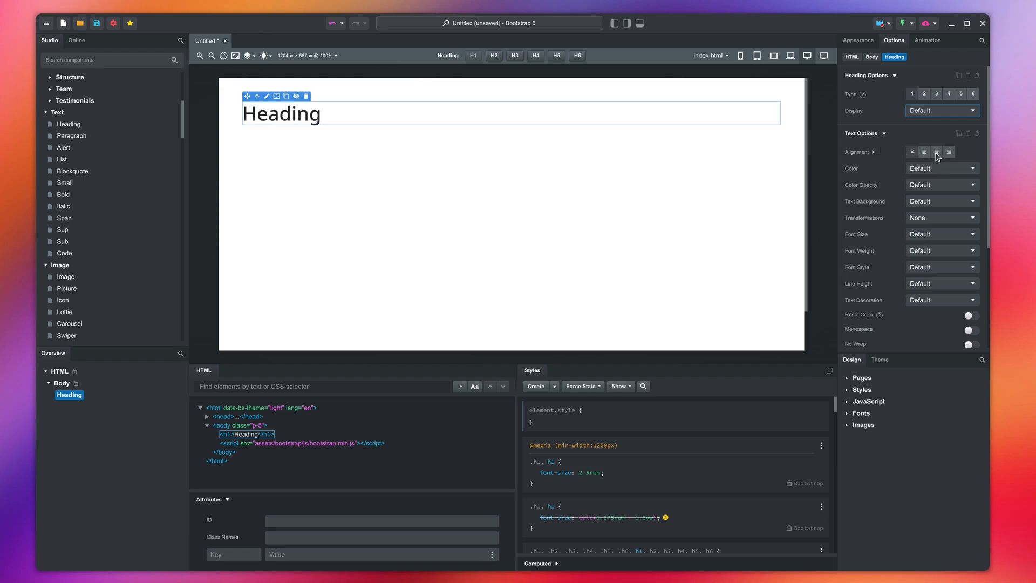
Step: Center the heading text and add a left-alignment override for the MD breakpoint
left_click(935, 151)
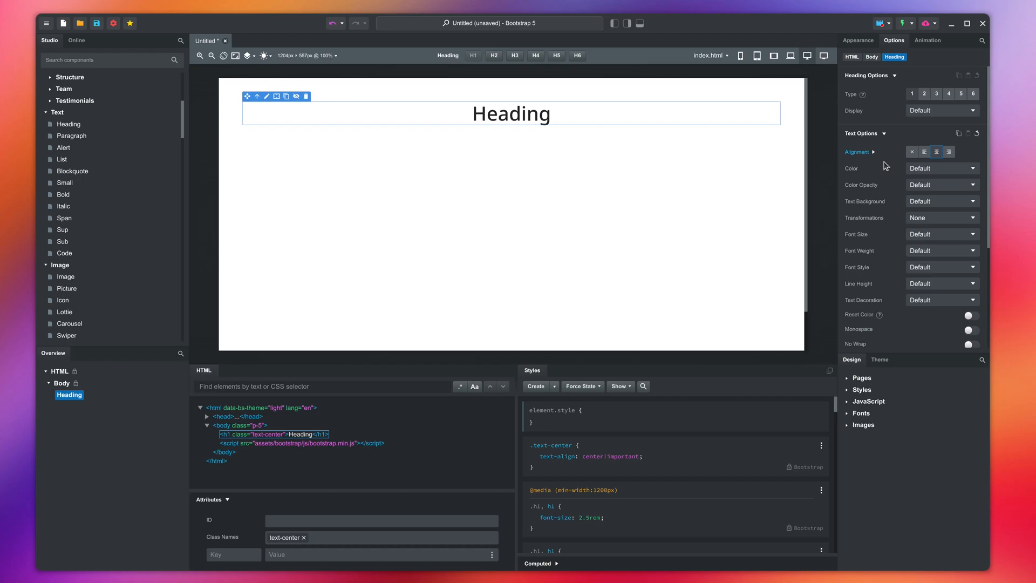
left_click(873, 152)
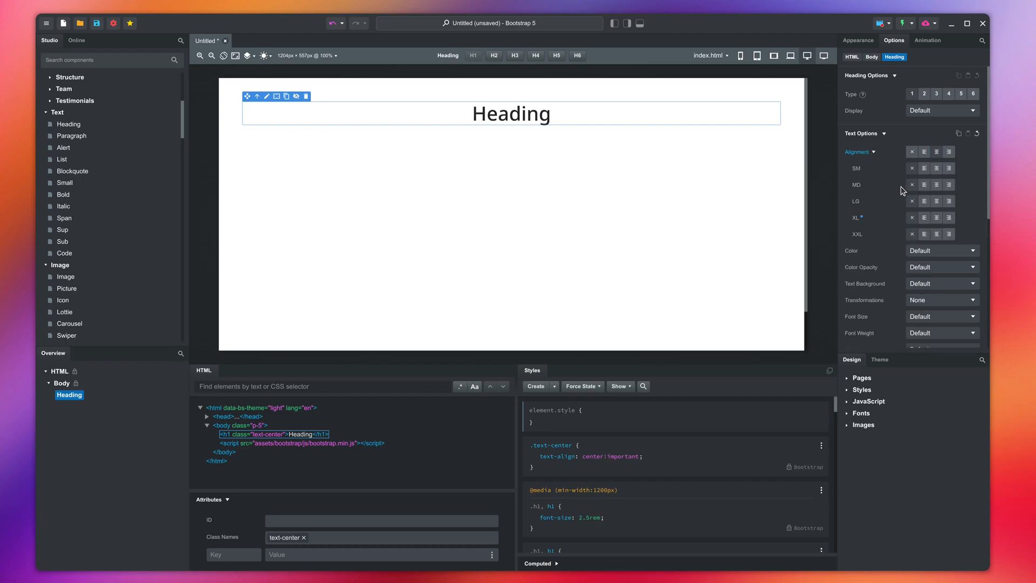
left_click(924, 185)
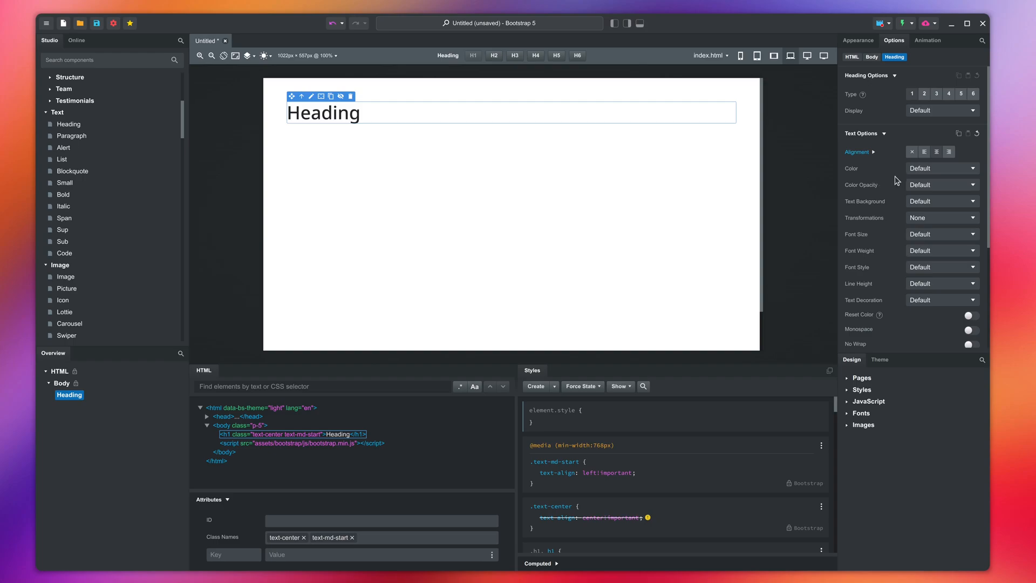
Step: Style the heading with Primary color, Warning background, Uppercase and a font weight before resetting
left_click(938, 167)
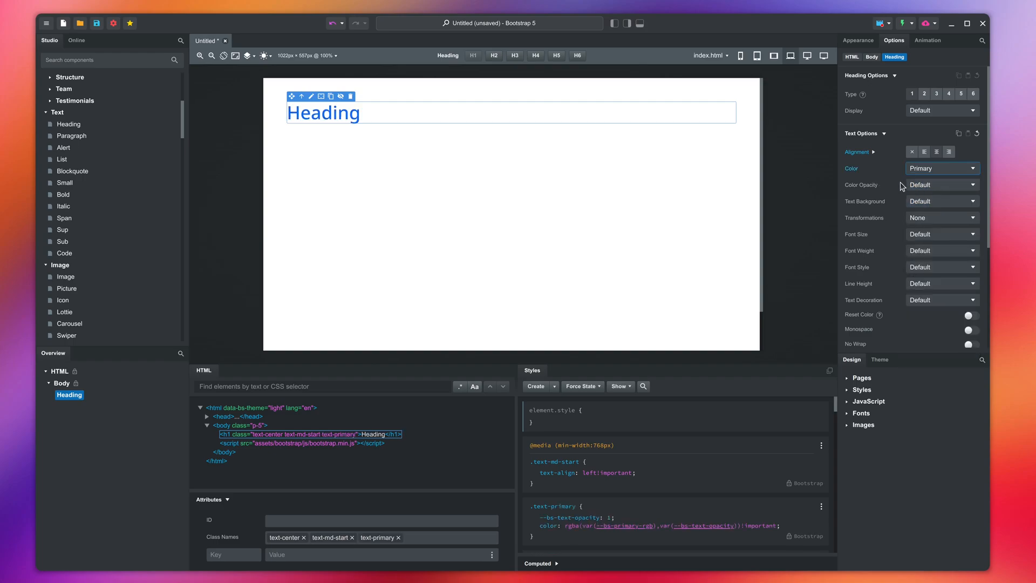
left_click(941, 201)
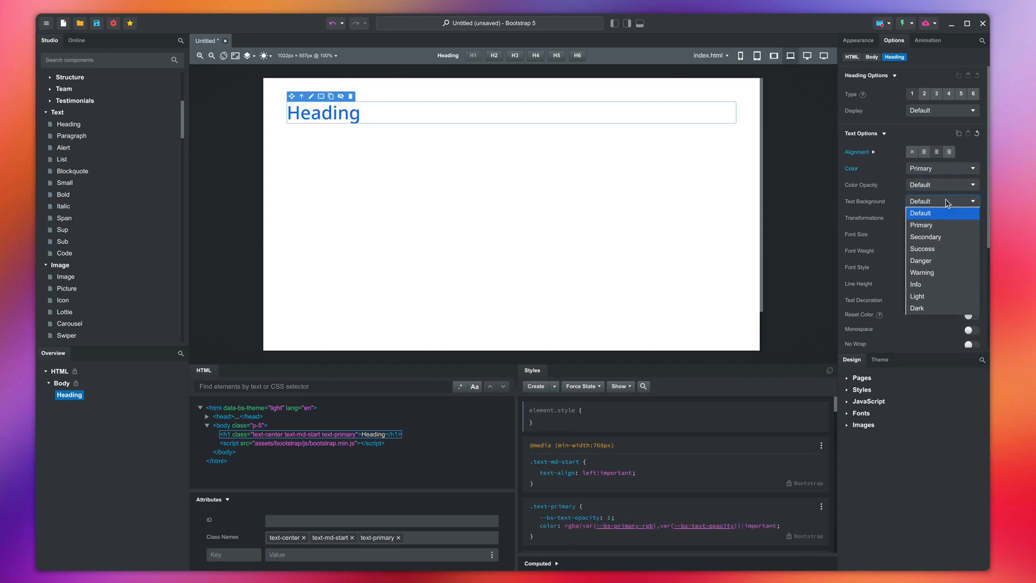
left_click(921, 272)
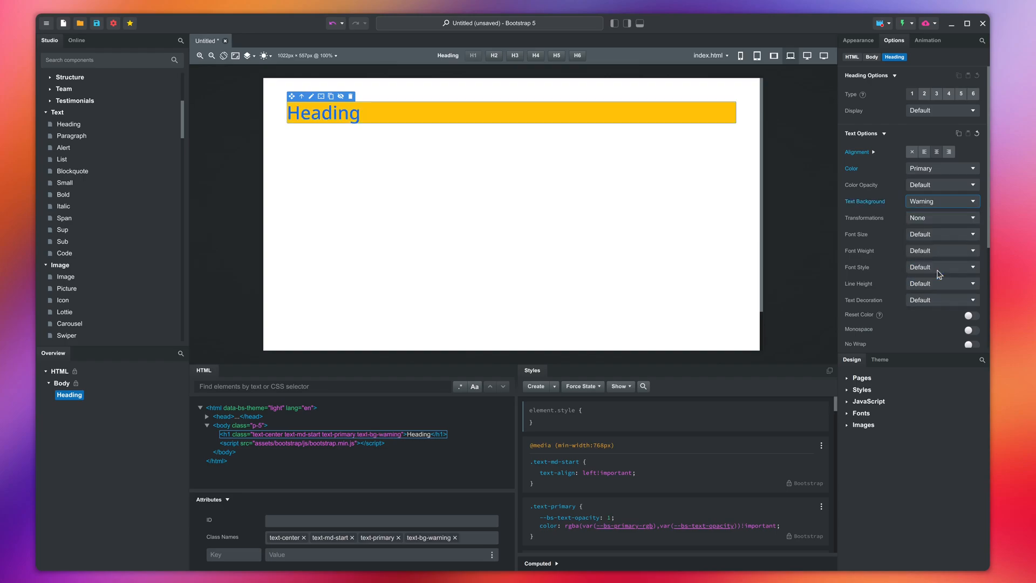
left_click(941, 218)
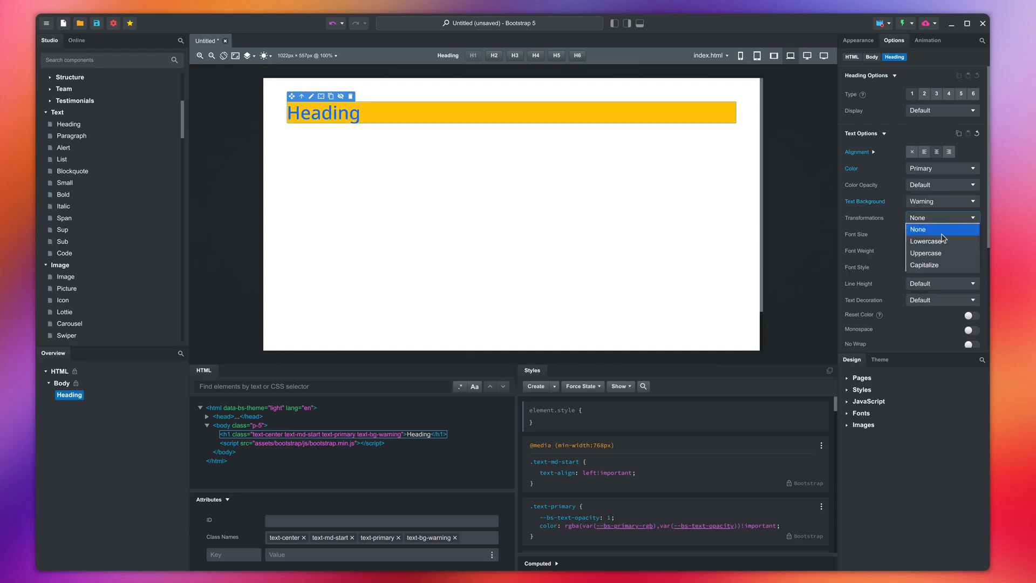
left_click(926, 253)
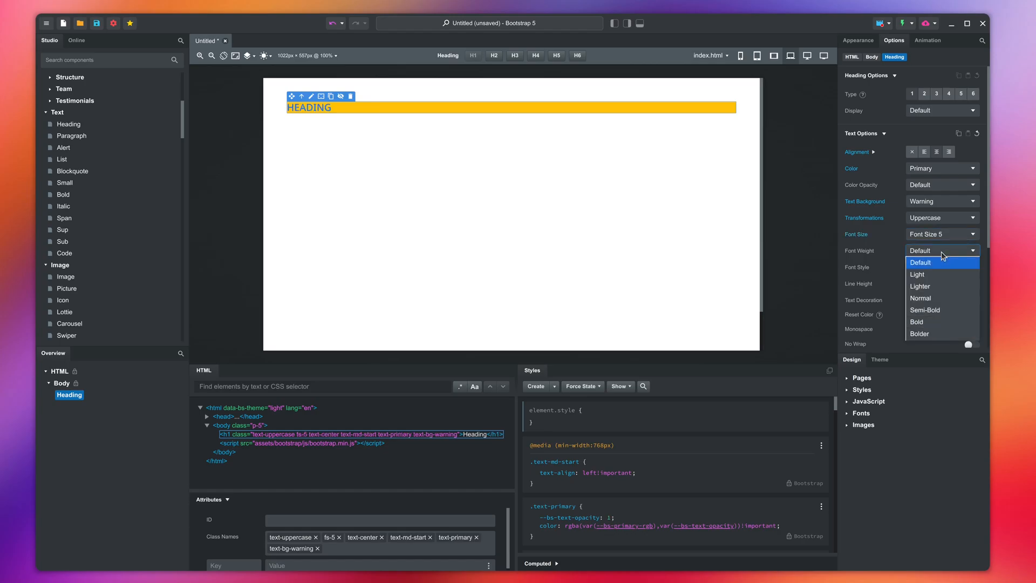
left_click(917, 322)
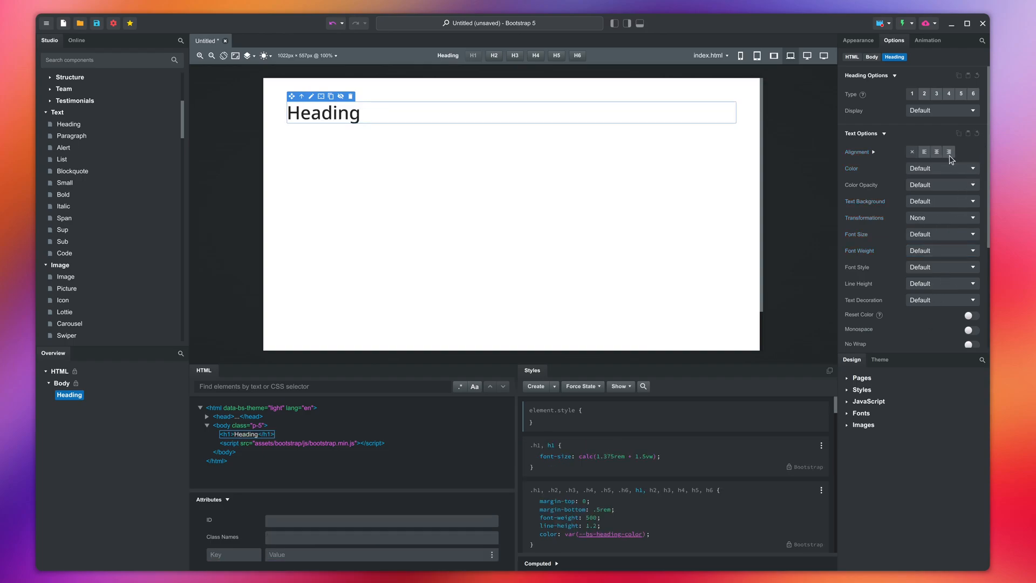
mouse_move(71, 135)
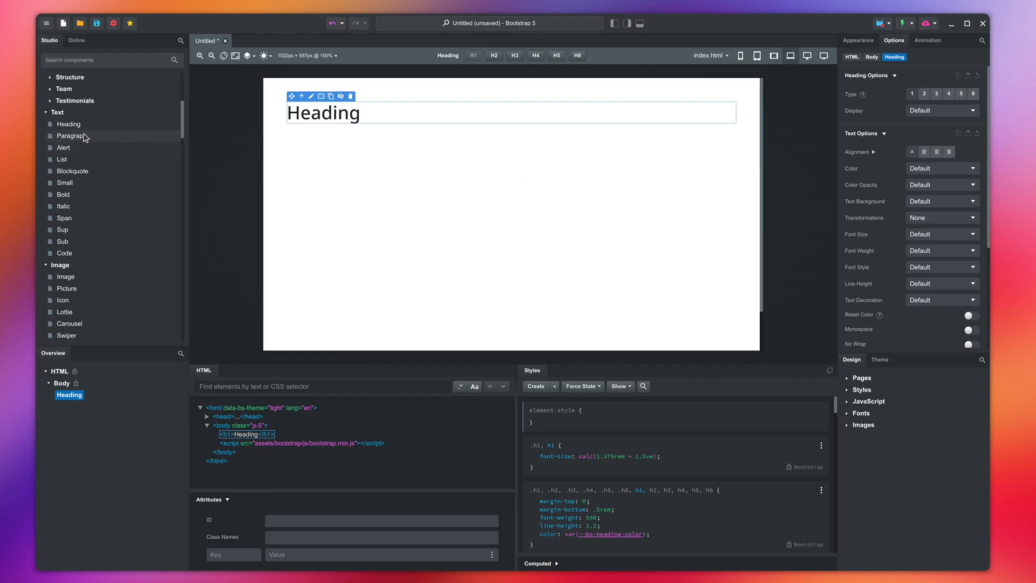
Step: Drop a Paragraph component onto the page below the Heading
left_click(71, 135)
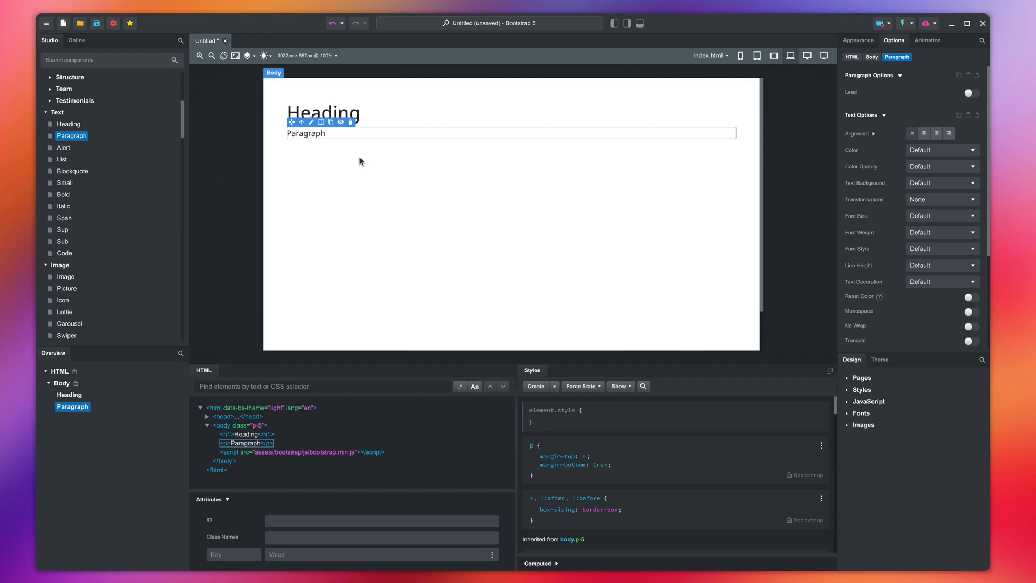
mouse_move(378, 157)
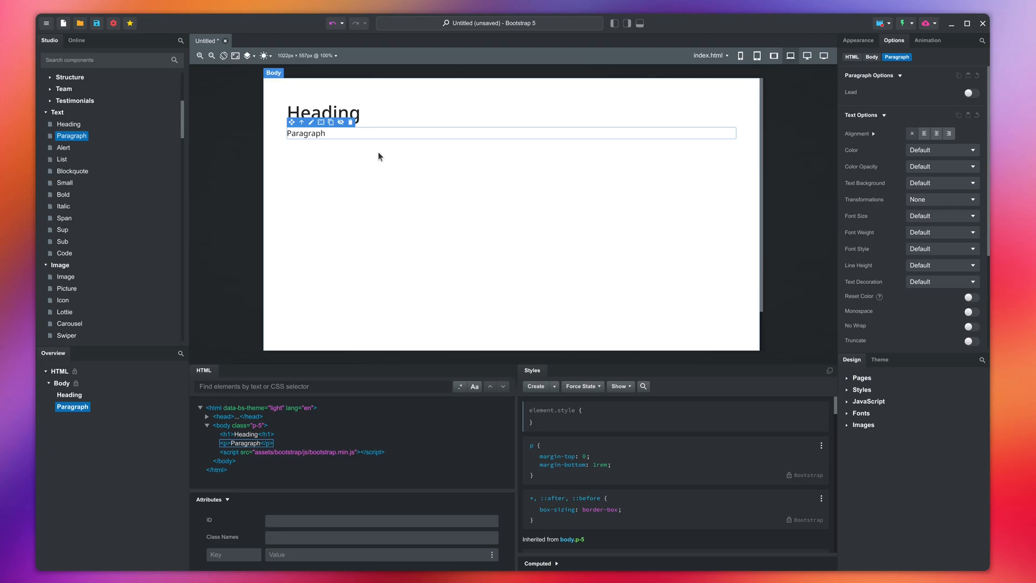
Step: Run 'lorem 100' from the command palette to fill the paragraph with placeholder text
left_click(489, 23)
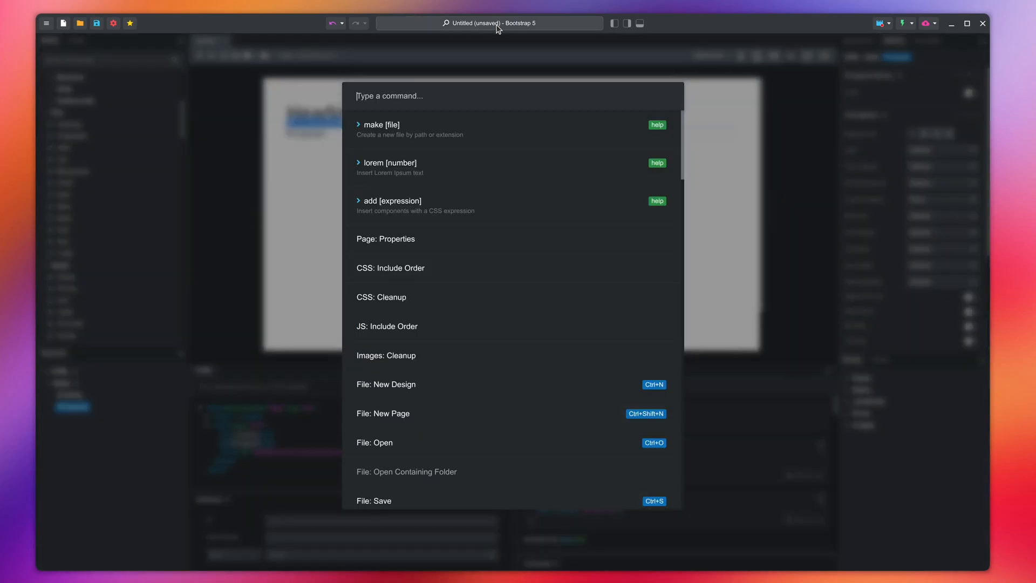
type("lorem 100")
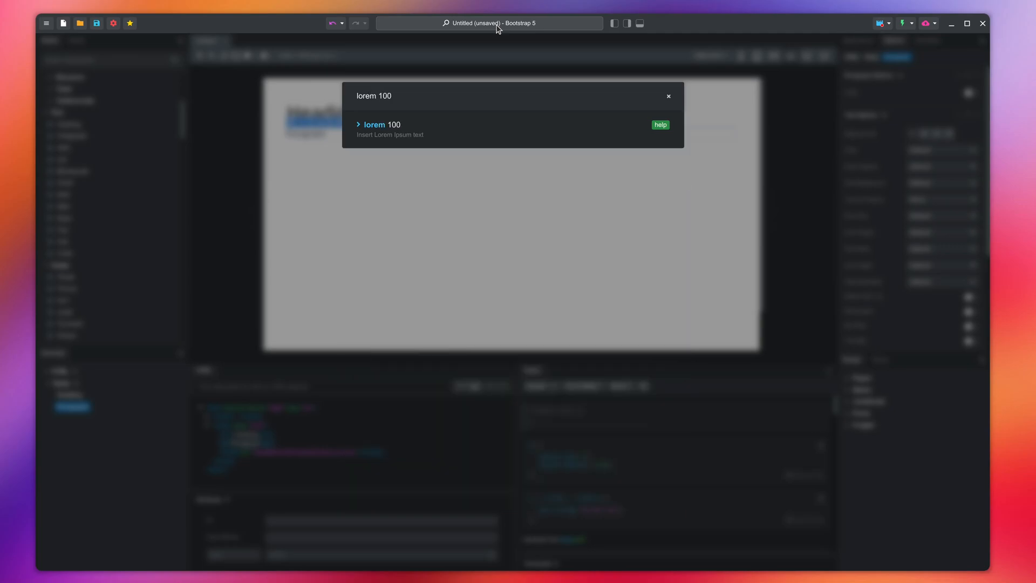
key("Enter")
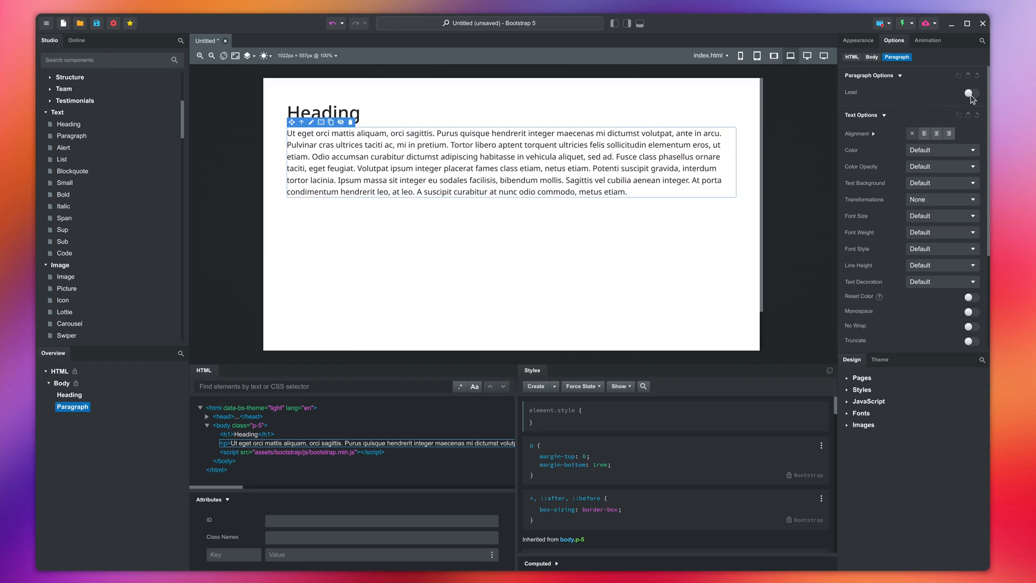
left_click(968, 93)
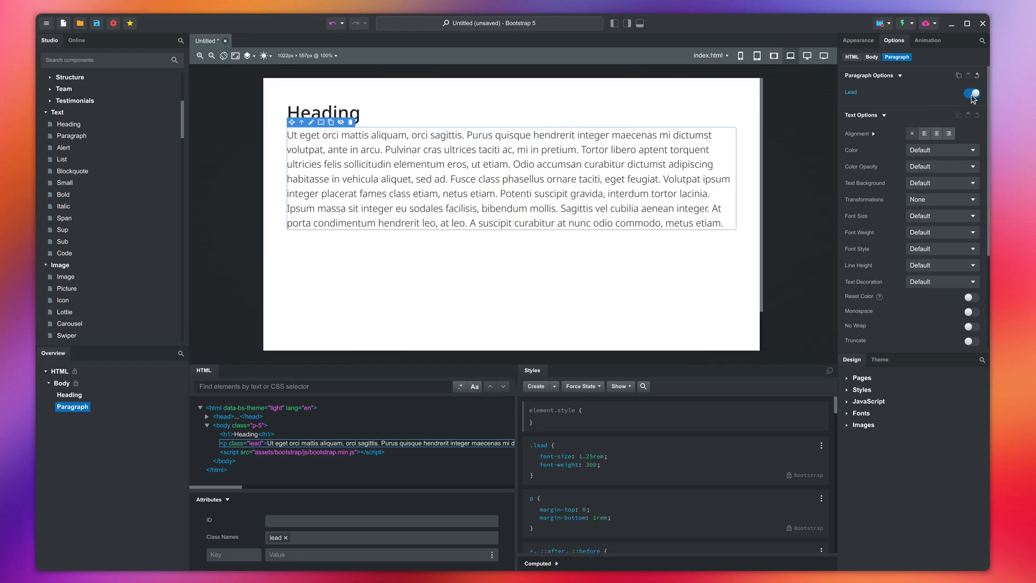
left_click(970, 93)
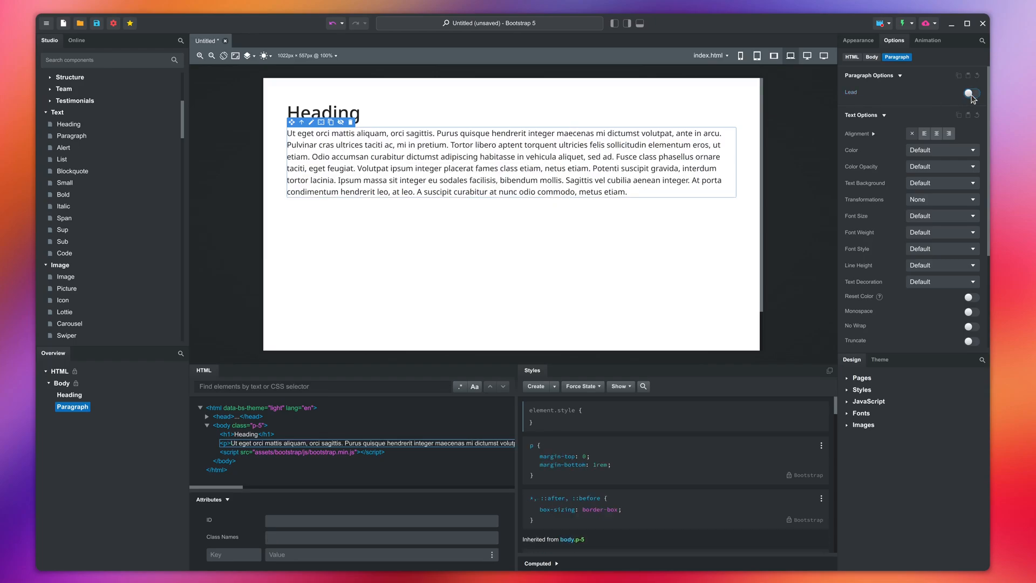
left_click(968, 94)
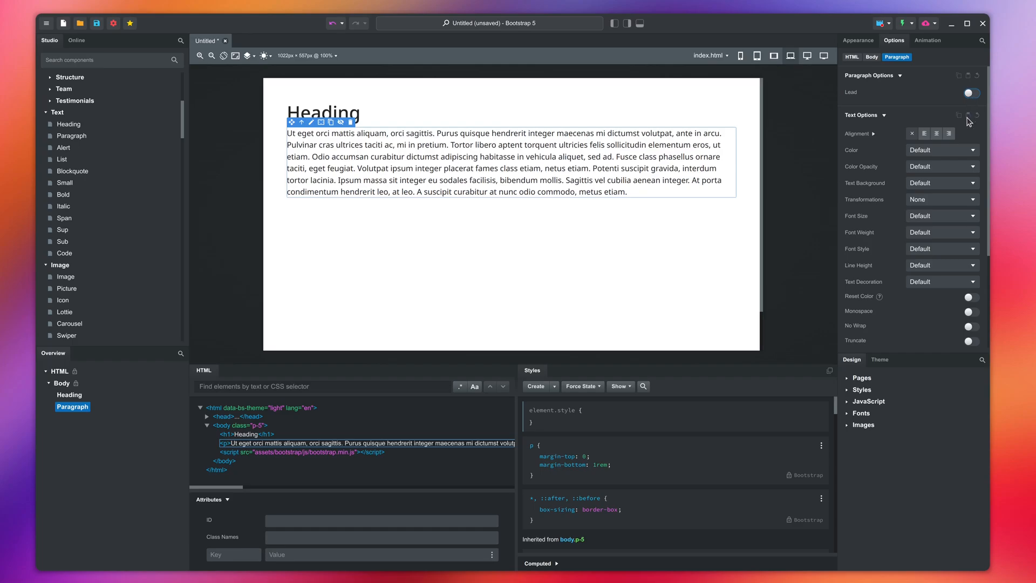
left_click(941, 265)
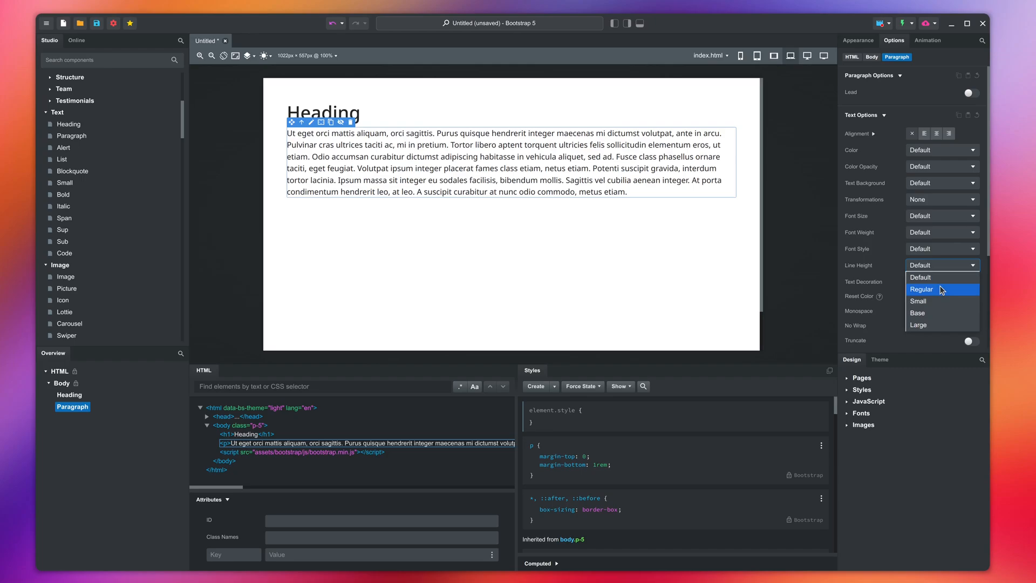
left_click(921, 288)
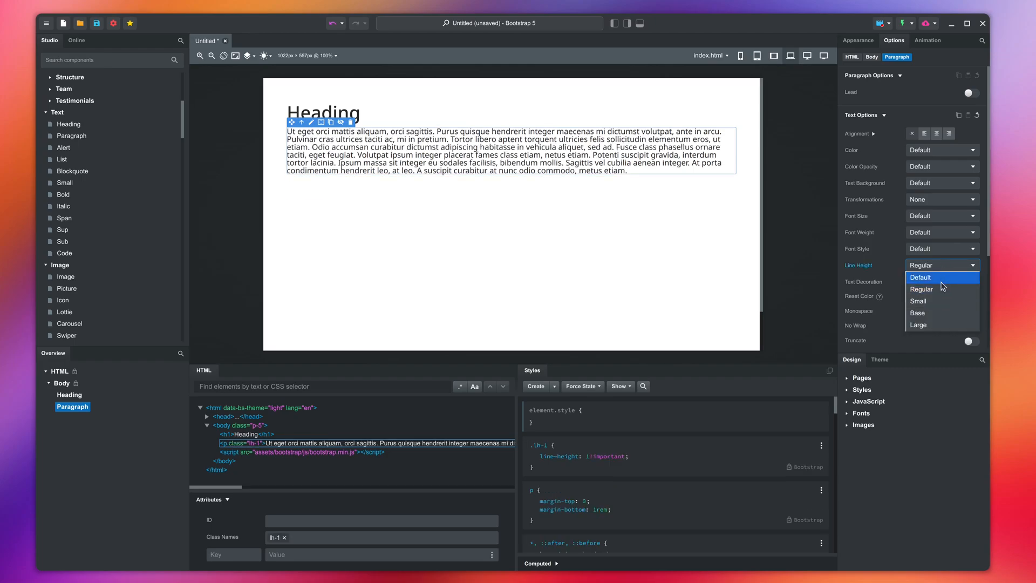
left_click(918, 324)
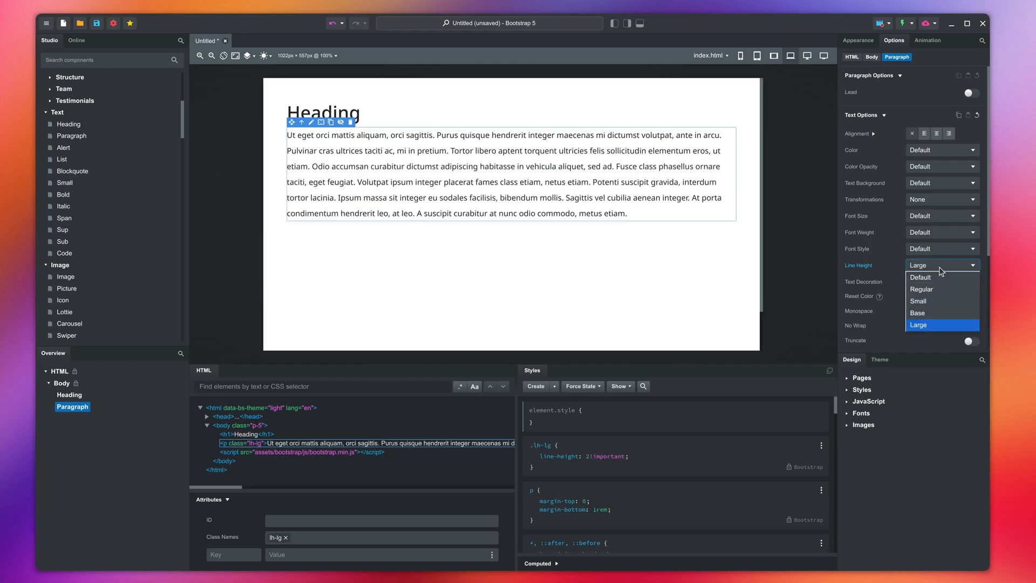
left_click(920, 276)
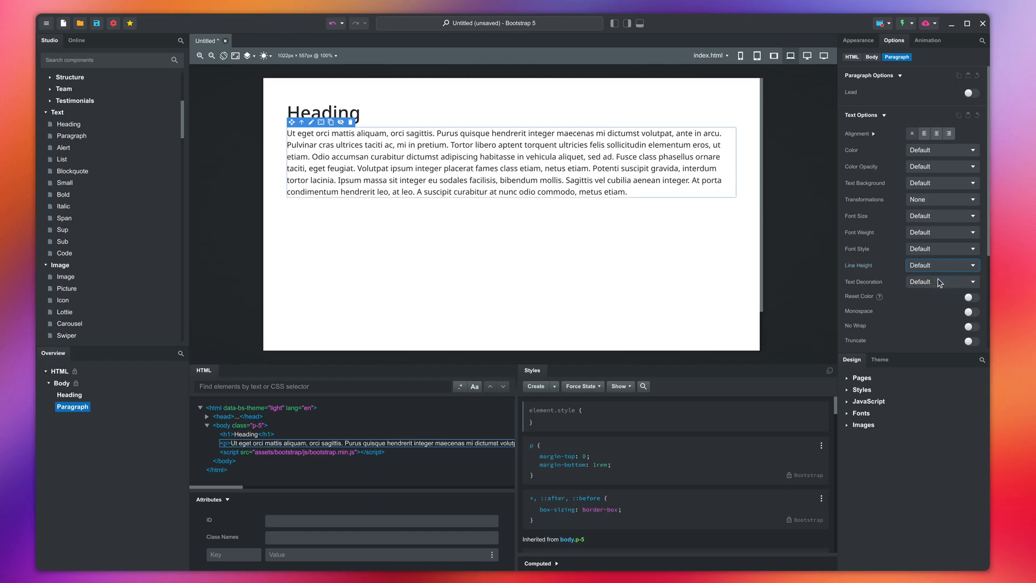
left_click(941, 281)
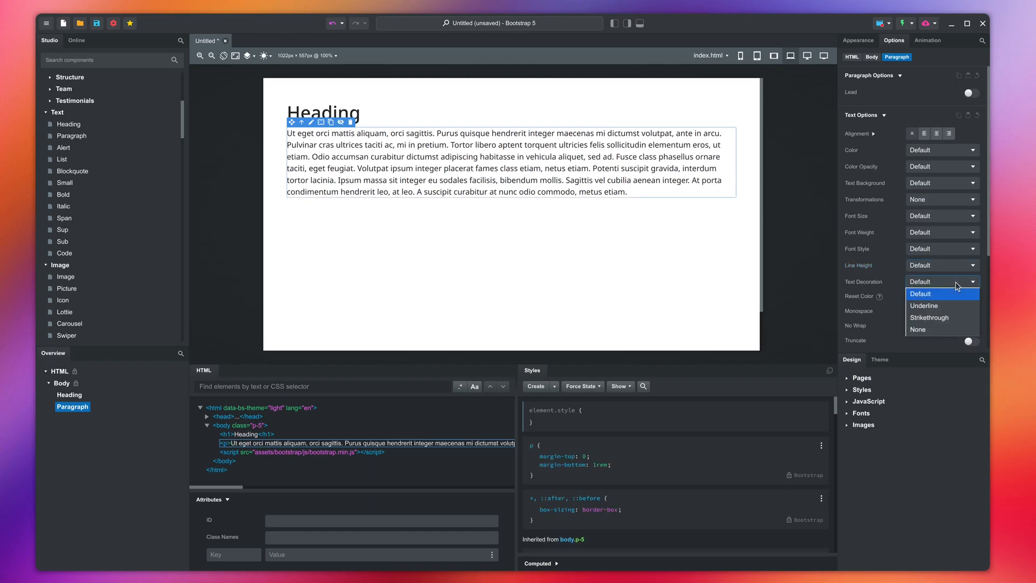
left_click(924, 305)
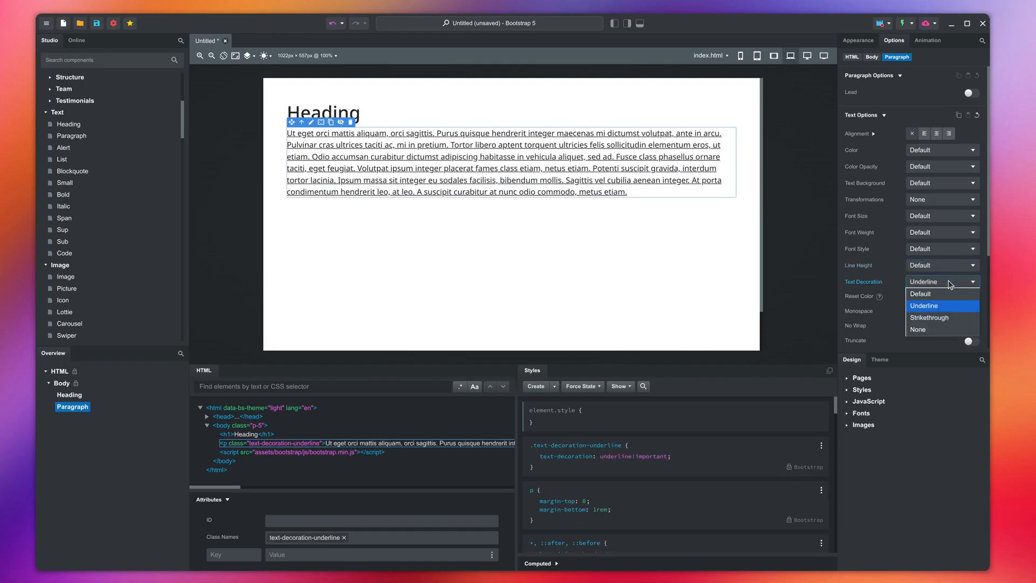
left_click(919, 293)
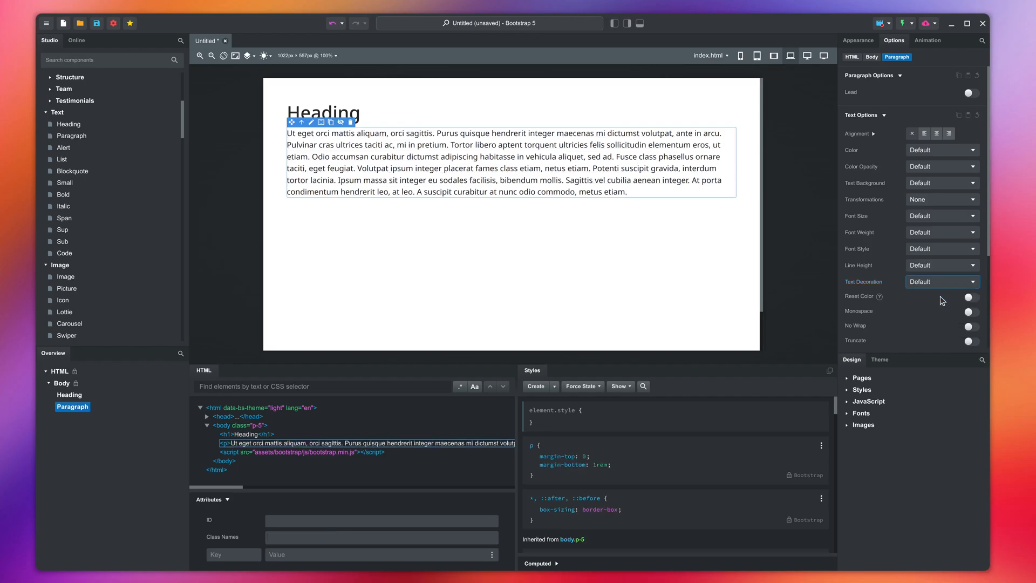
mouse_move(874, 309)
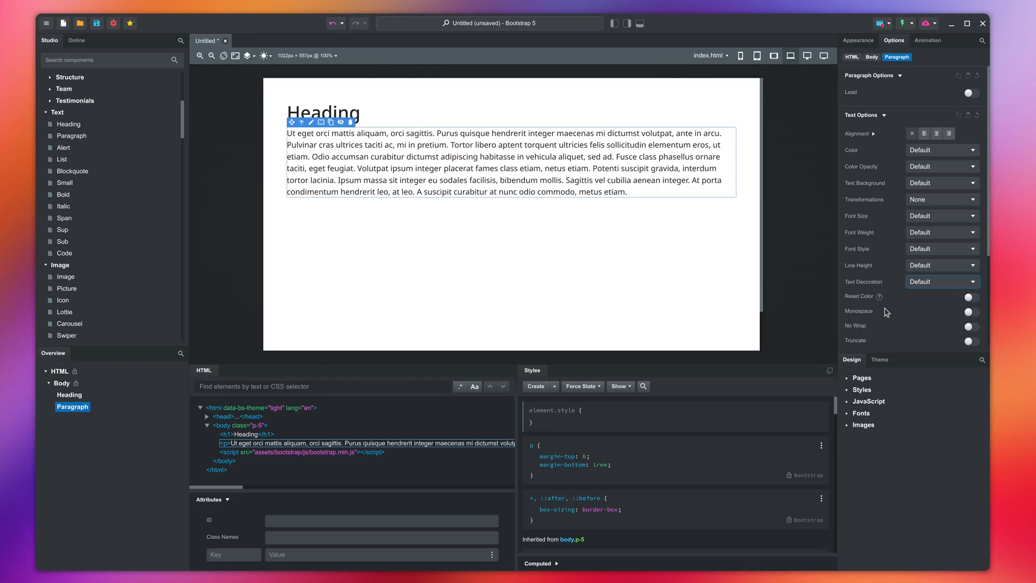
mouse_move(871, 322)
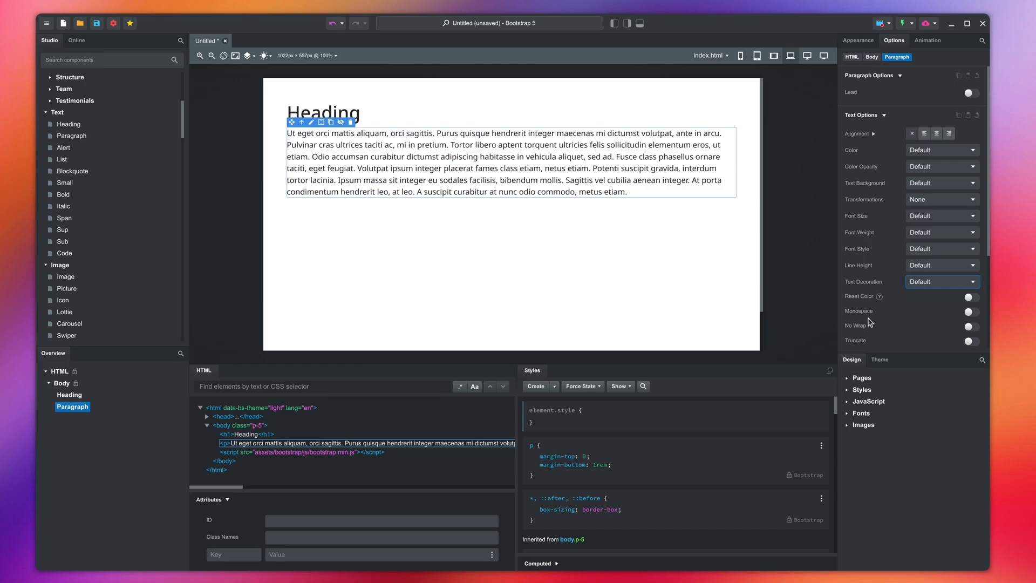
left_click(968, 311)
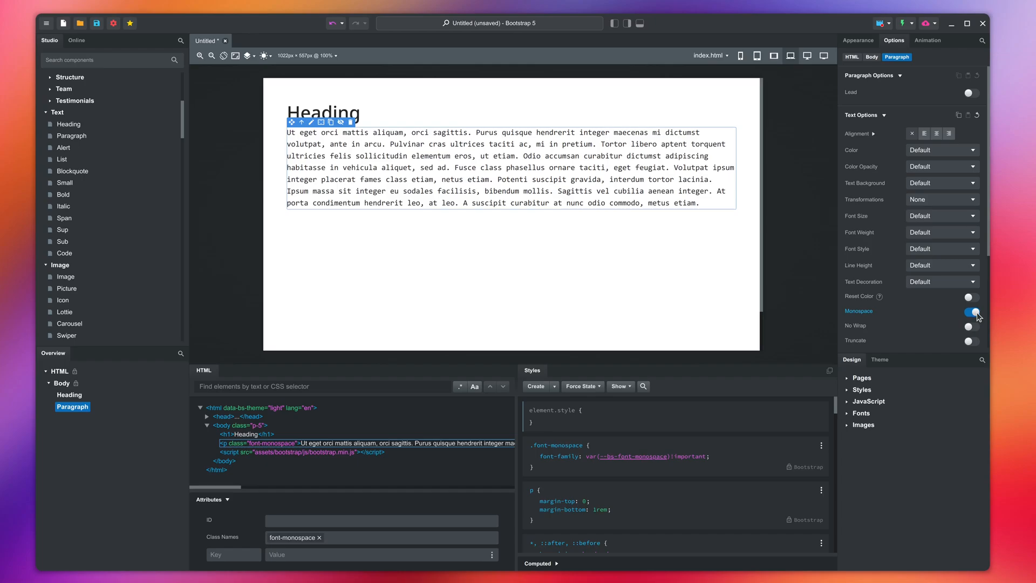
left_click(968, 312)
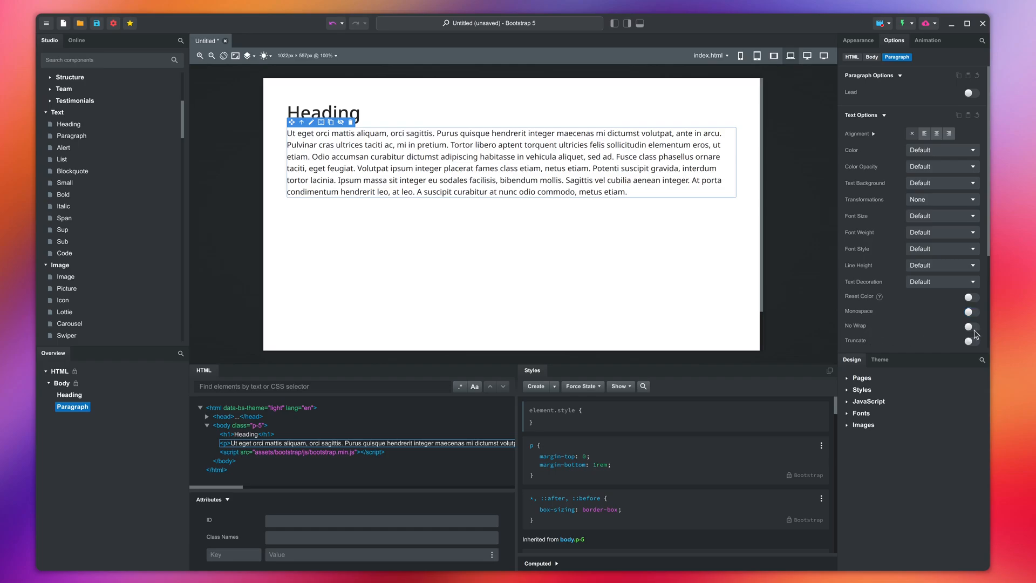
left_click(970, 326)
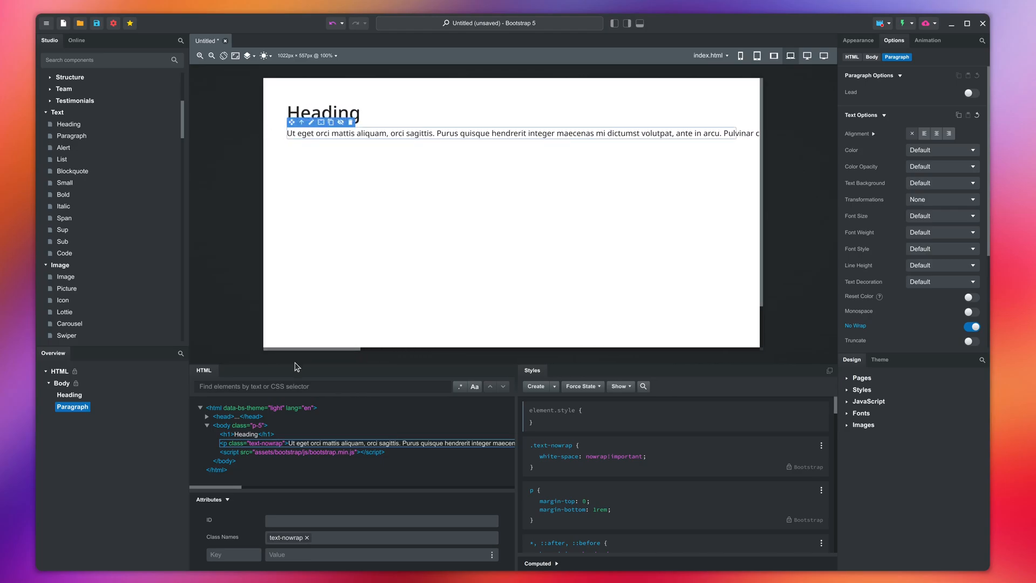
left_click(970, 326)
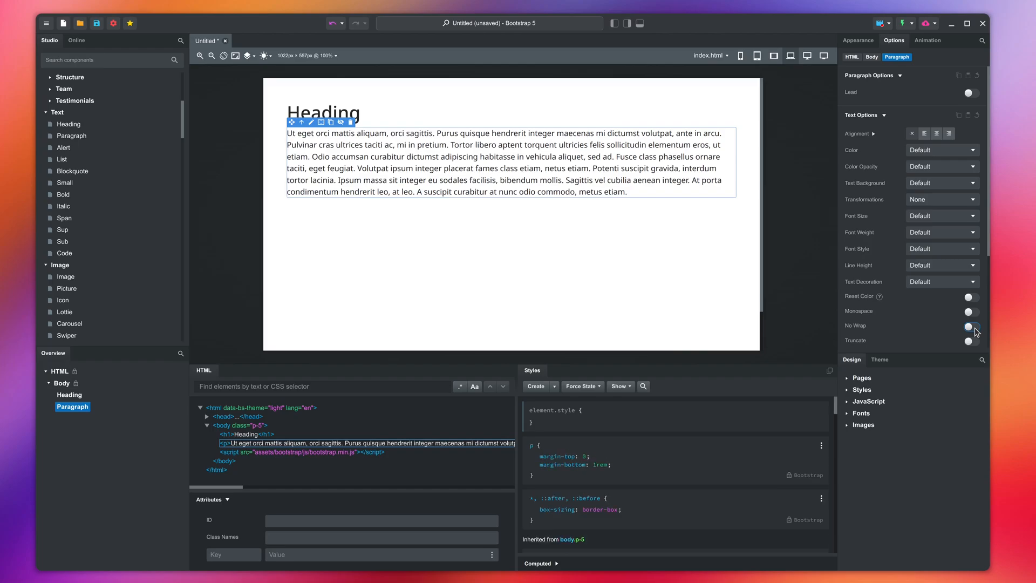
left_click(968, 340)
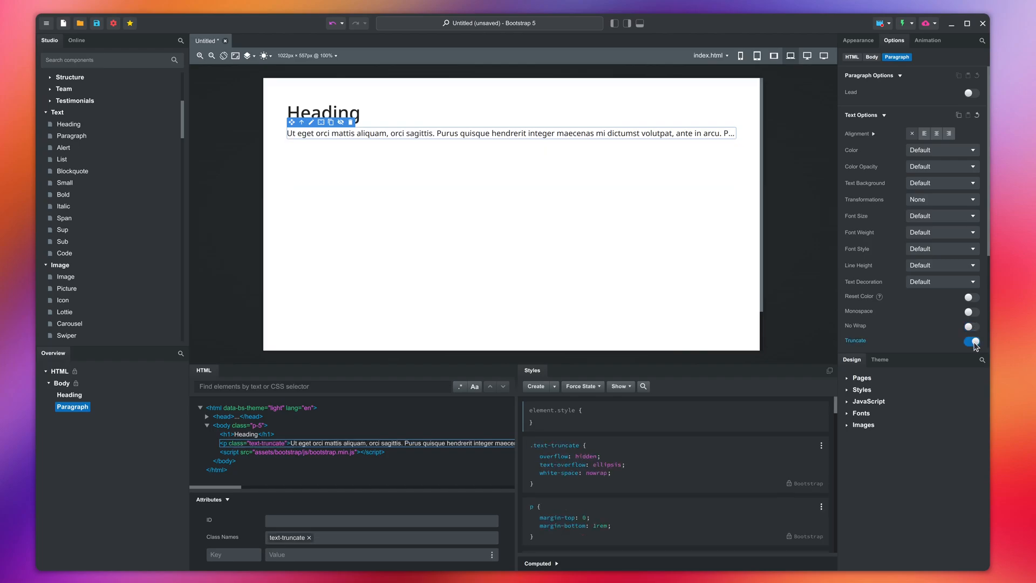
left_click(968, 340)
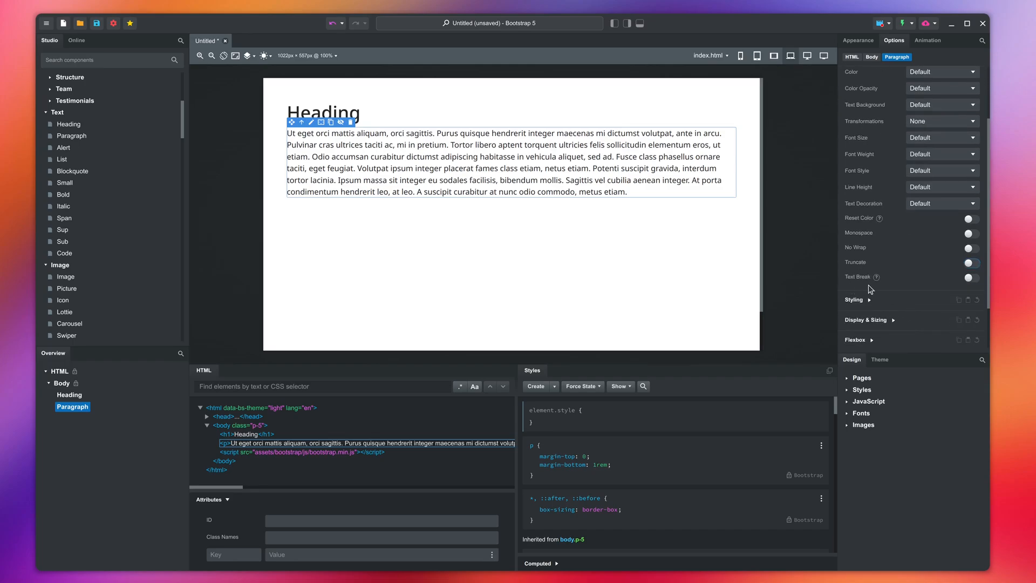
Step: Merge the paragraph's first words into one long word, preview at mobile width, and enable Text Break
double_click(304, 133)
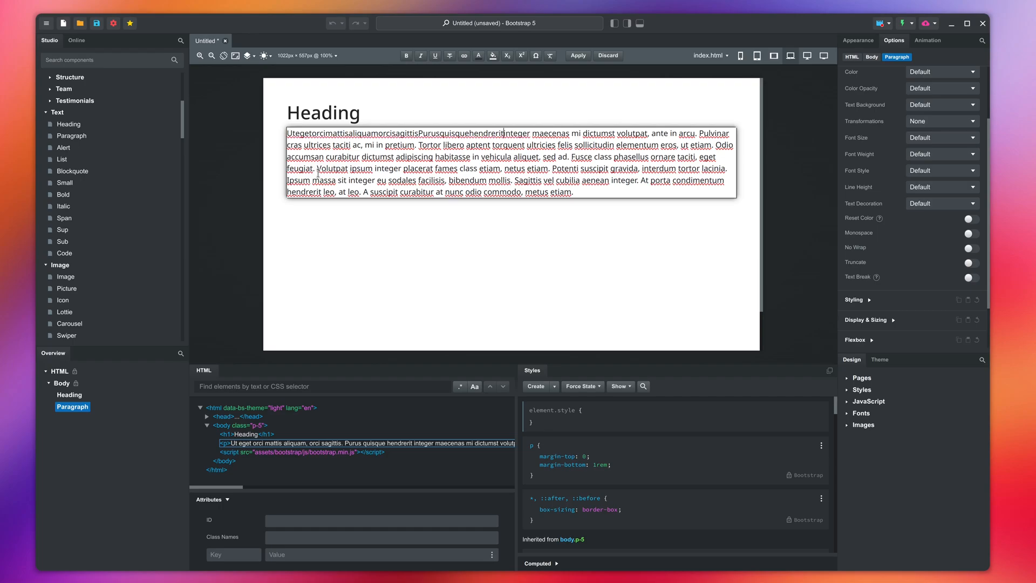
left_click(739, 55)
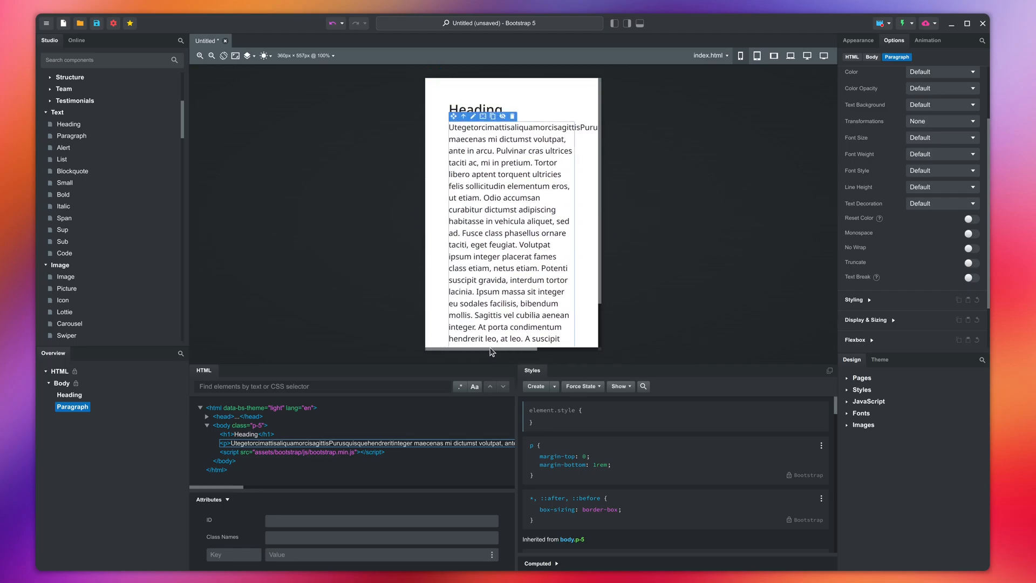
mouse_move(920, 294)
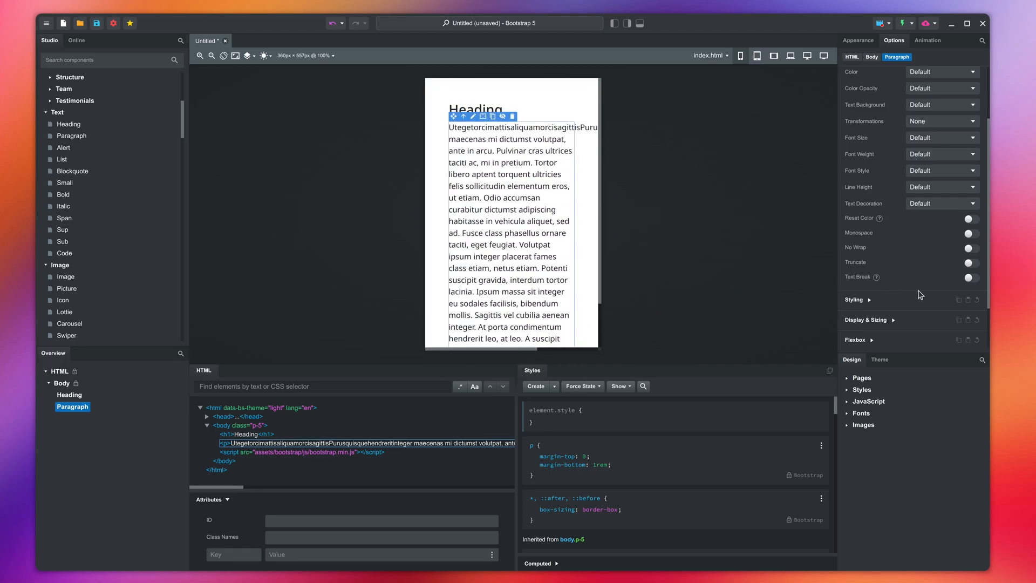
left_click(970, 277)
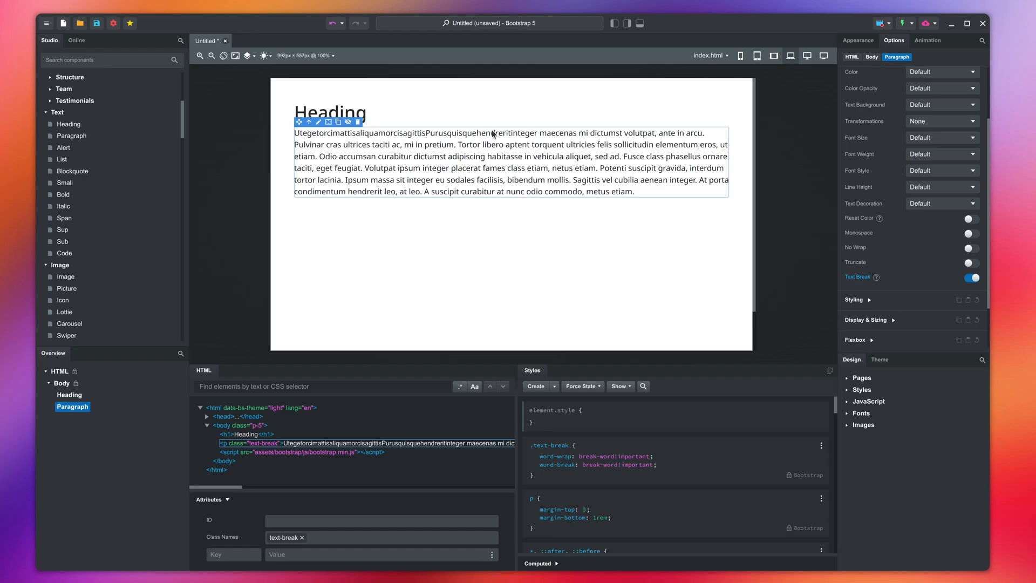
mouse_move(321, 132)
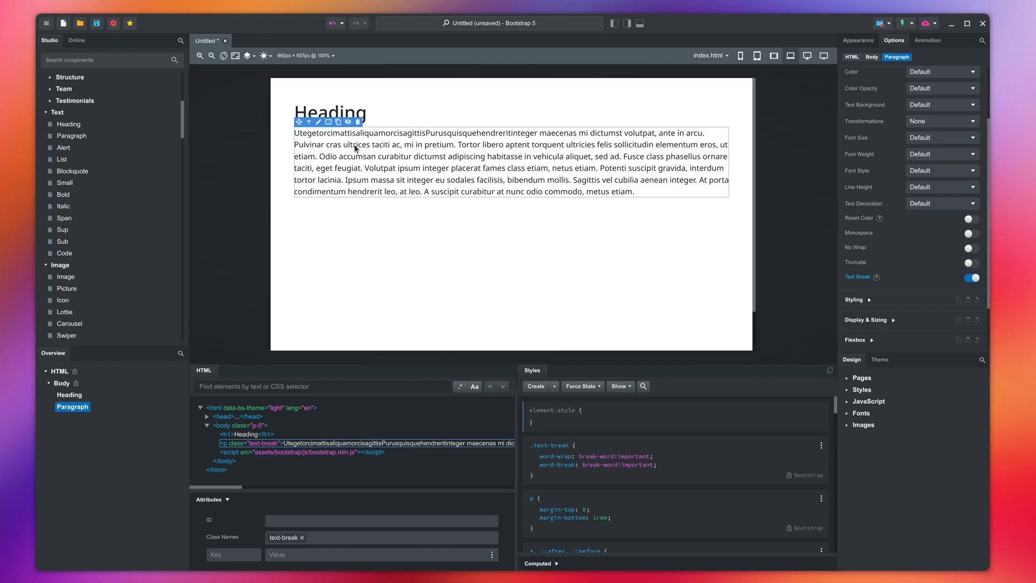
Step: Check spelling options for 'pretium', then add a spellcheck attribute set to false
double_click(356, 144)
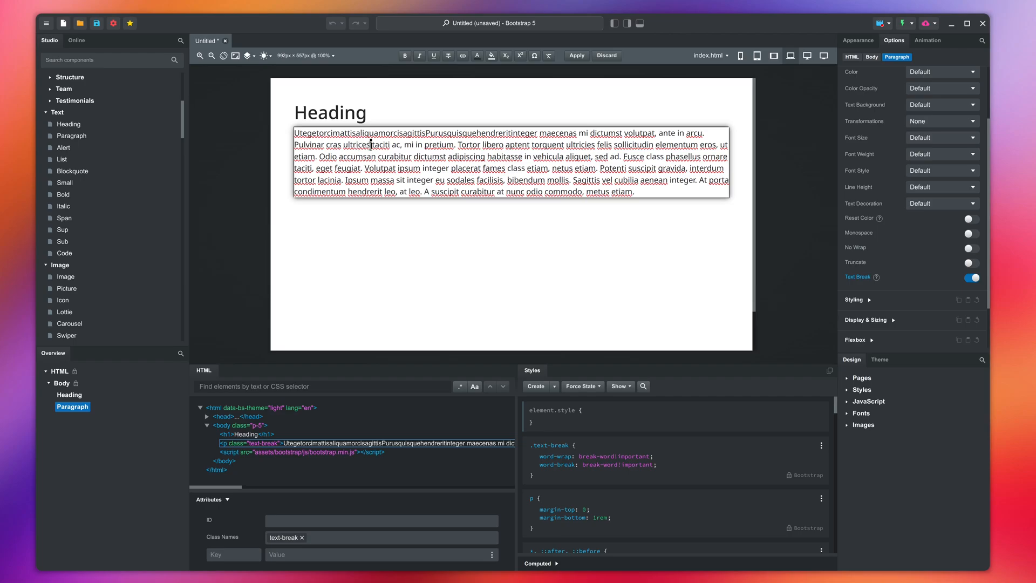
right_click(438, 144)
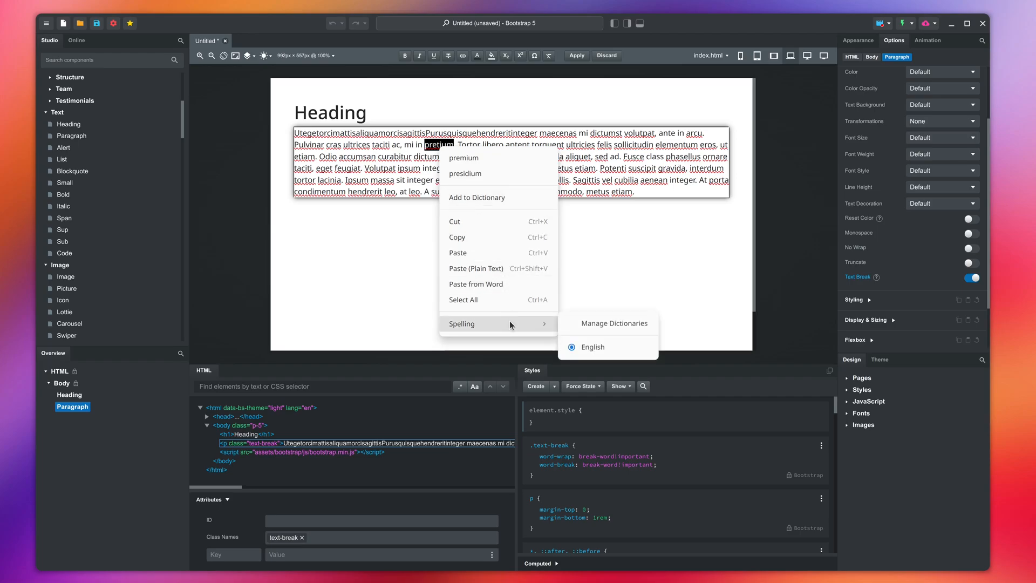
left_click(612, 324)
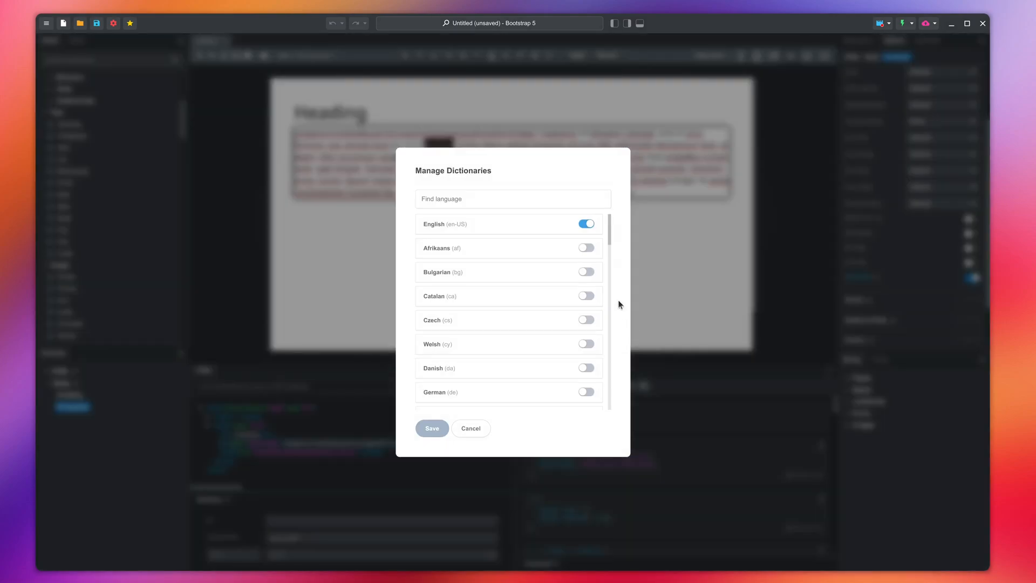
scroll("down", 3)
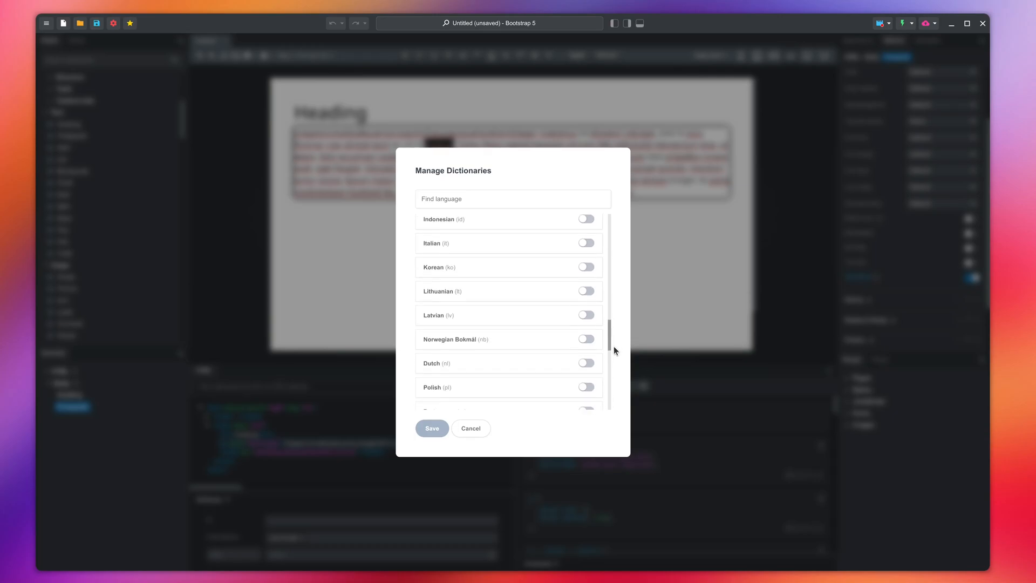
left_click(470, 428)
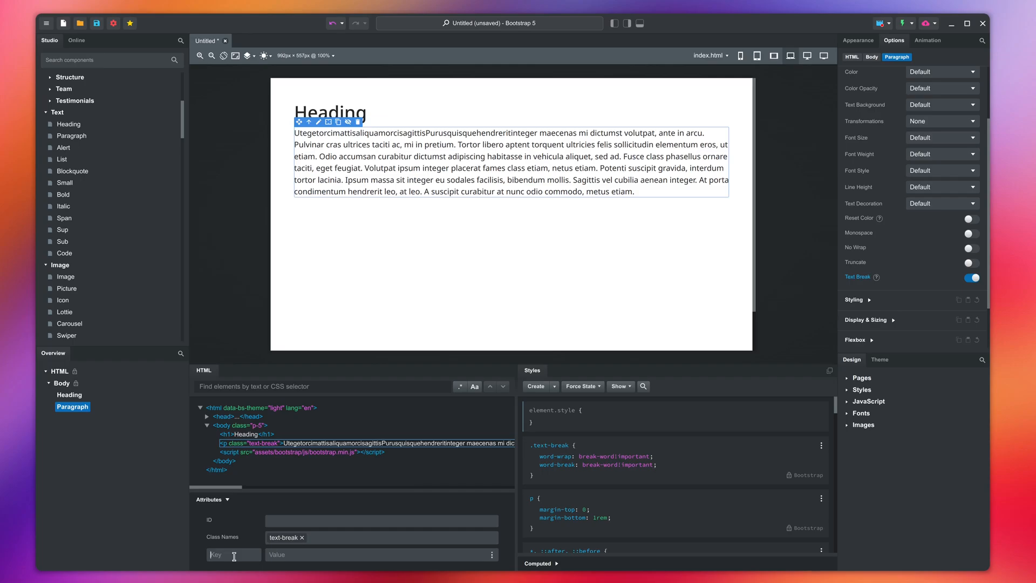
type("spellcheck")
left_click(381, 554)
type("false")
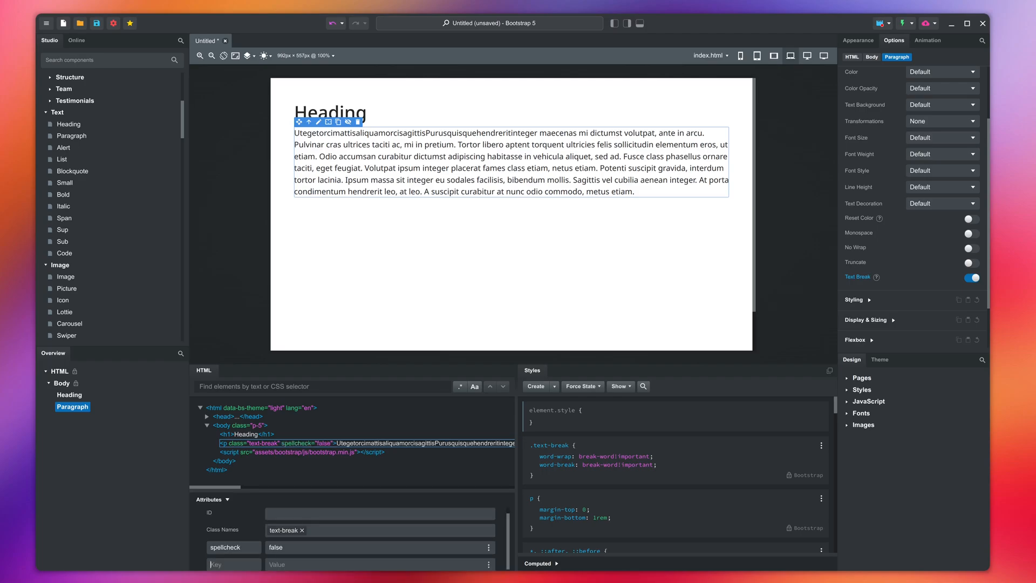
Step: Make 'curabitur dictumst' bold, italic and underlined and colour 'adipiscing' blue inline
double_click(465, 168)
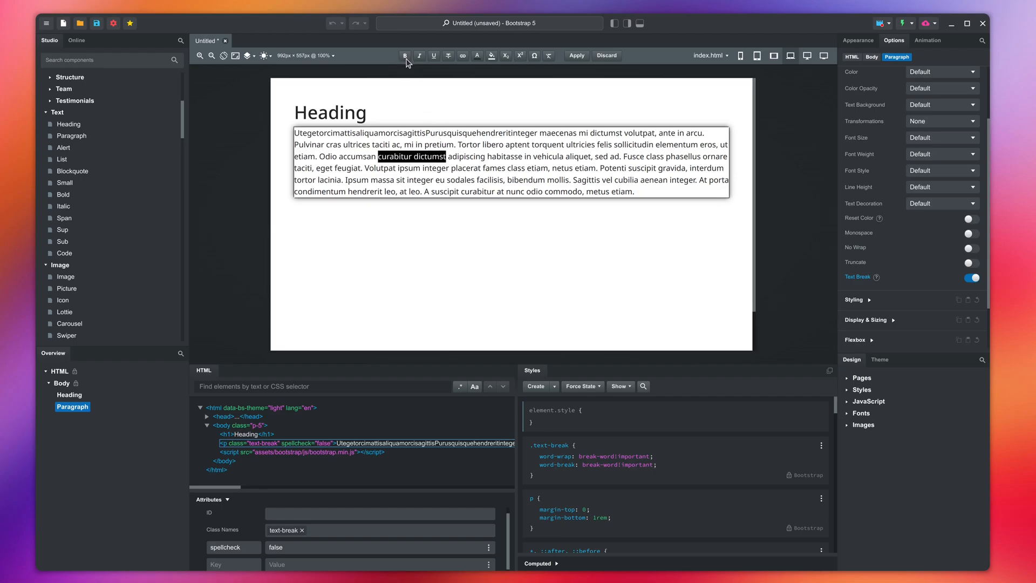
left_click(419, 55)
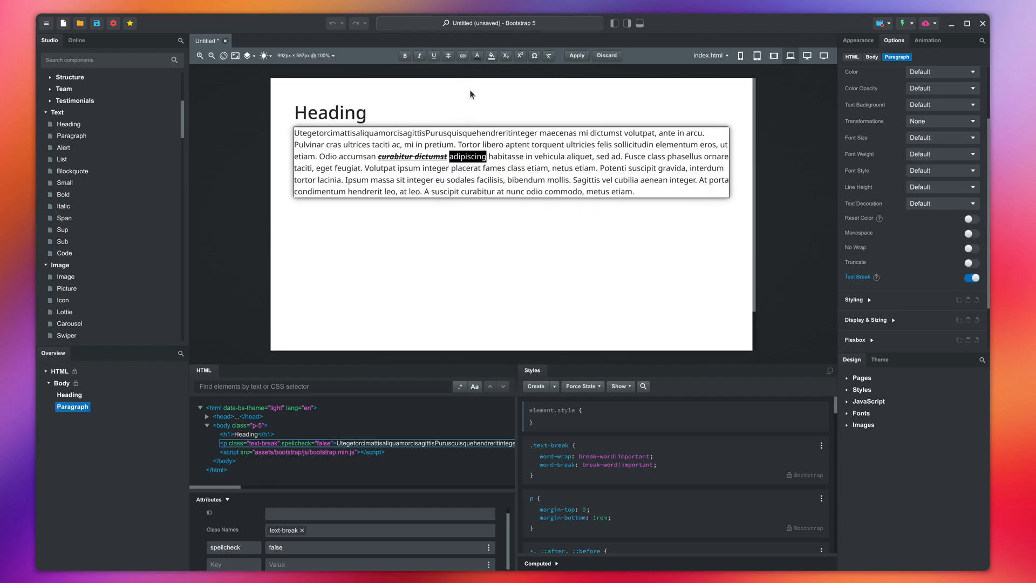
mouse_move(477, 76)
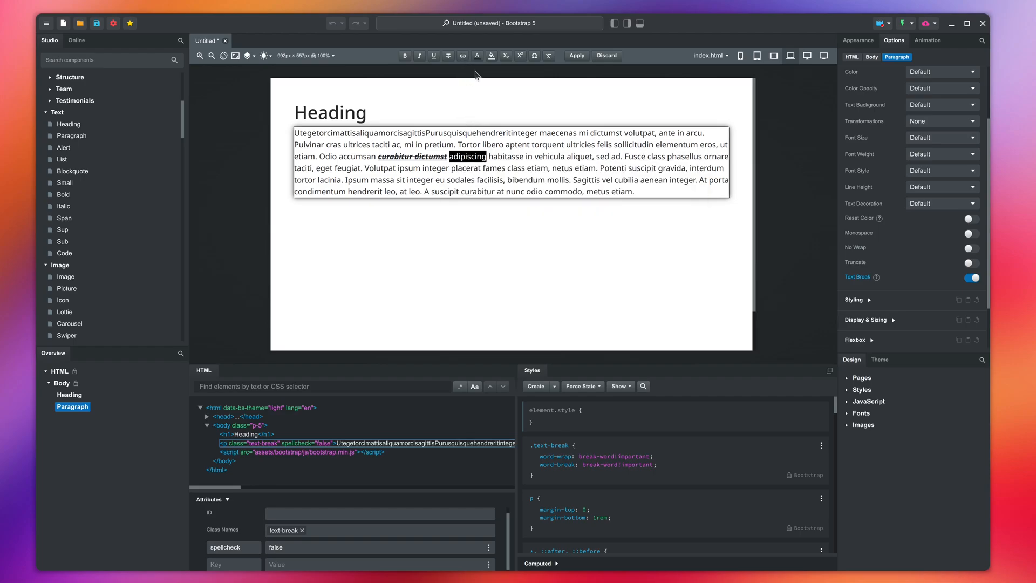
left_click(476, 55)
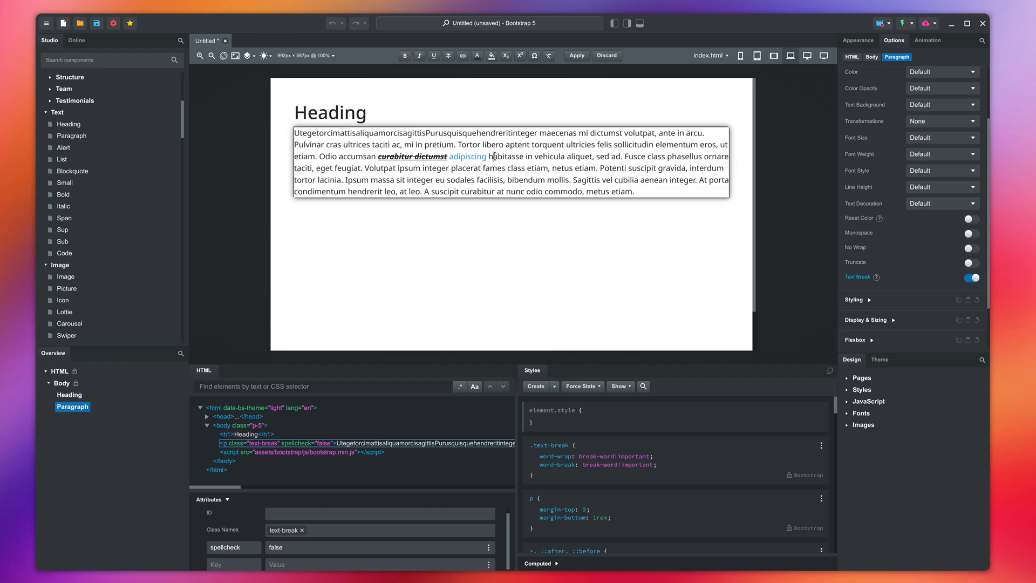
left_click(491, 55)
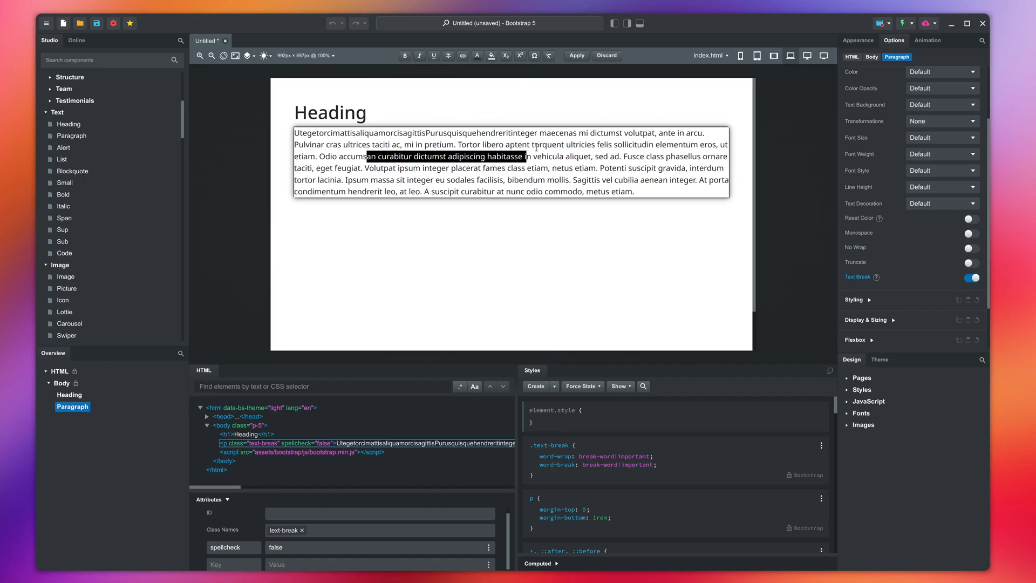
Step: Clear formatting from 'curabitur dictumst', style 'placerat fames class', and paste a fragment formatted then plain
left_click(535, 161)
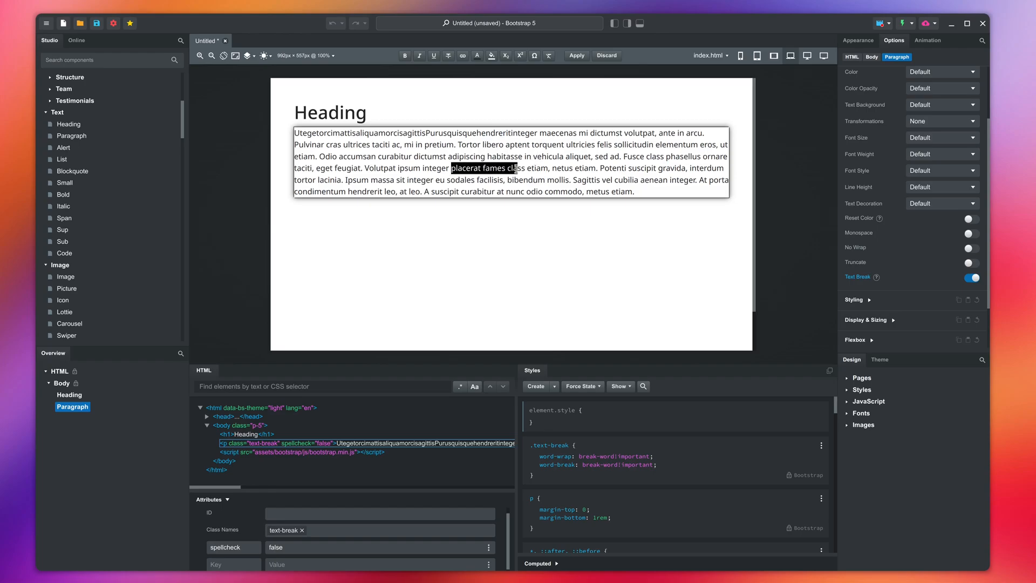
left_click(419, 55)
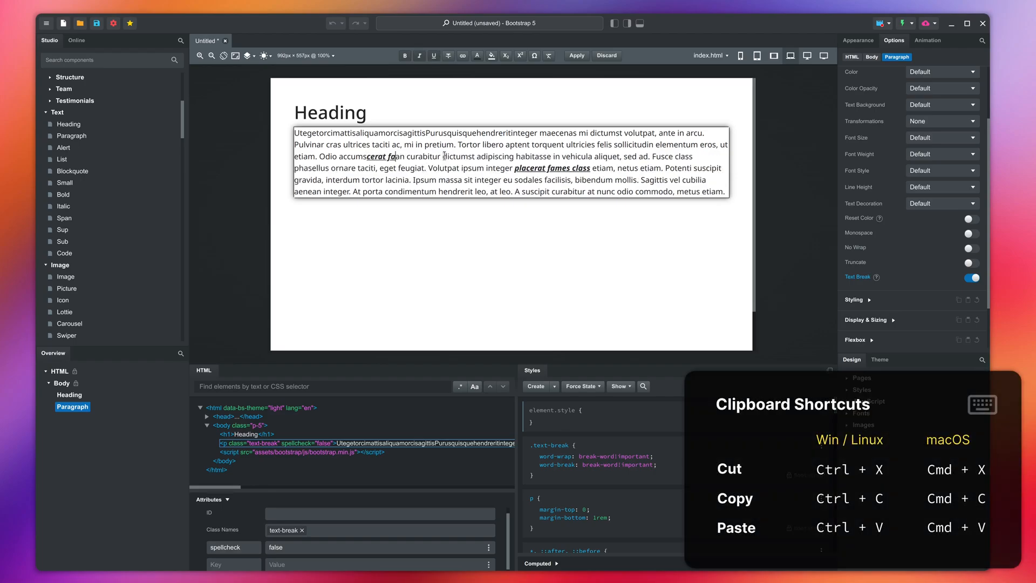
right_click(444, 157)
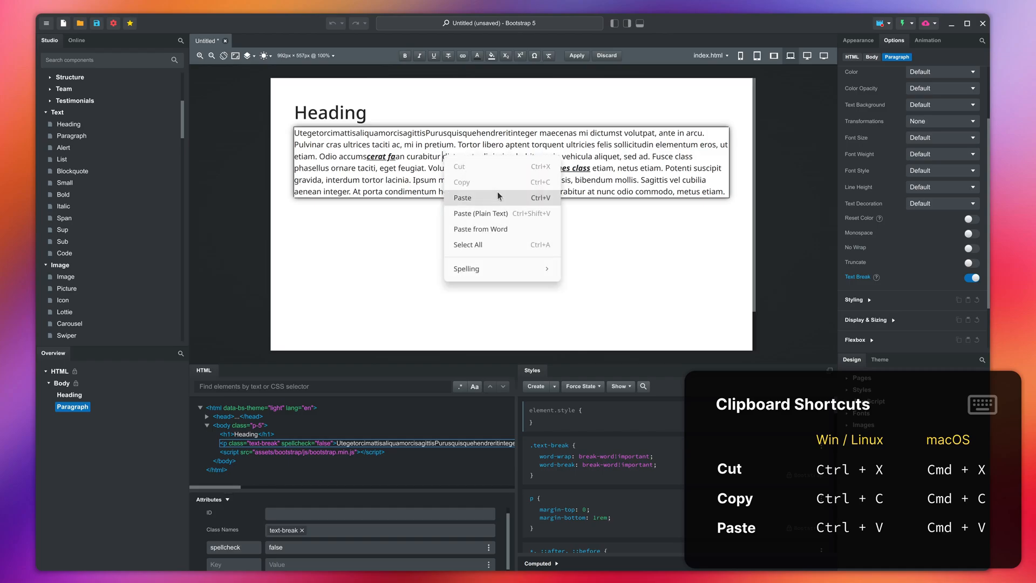
mouse_move(480, 213)
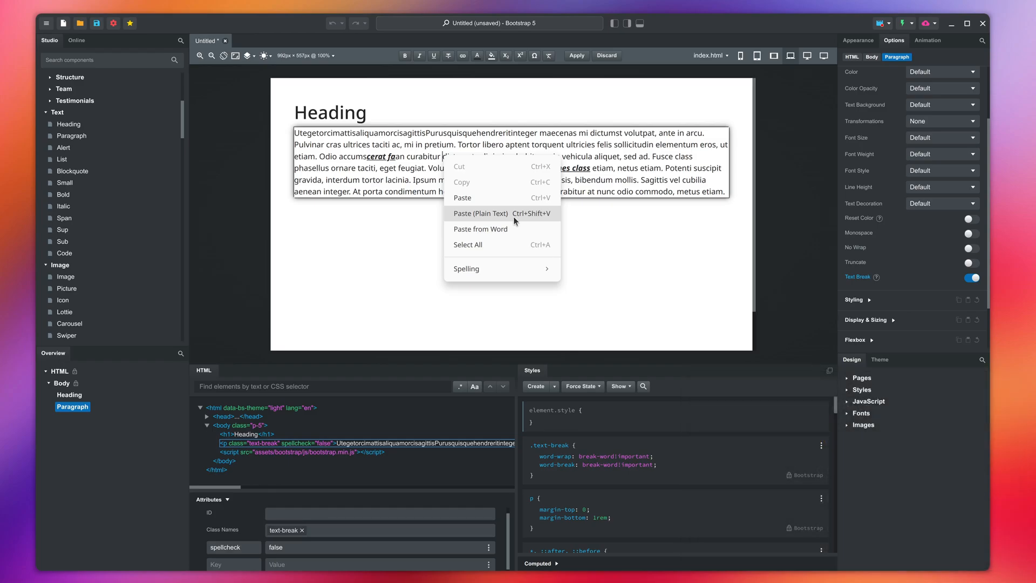
mouse_move(480, 229)
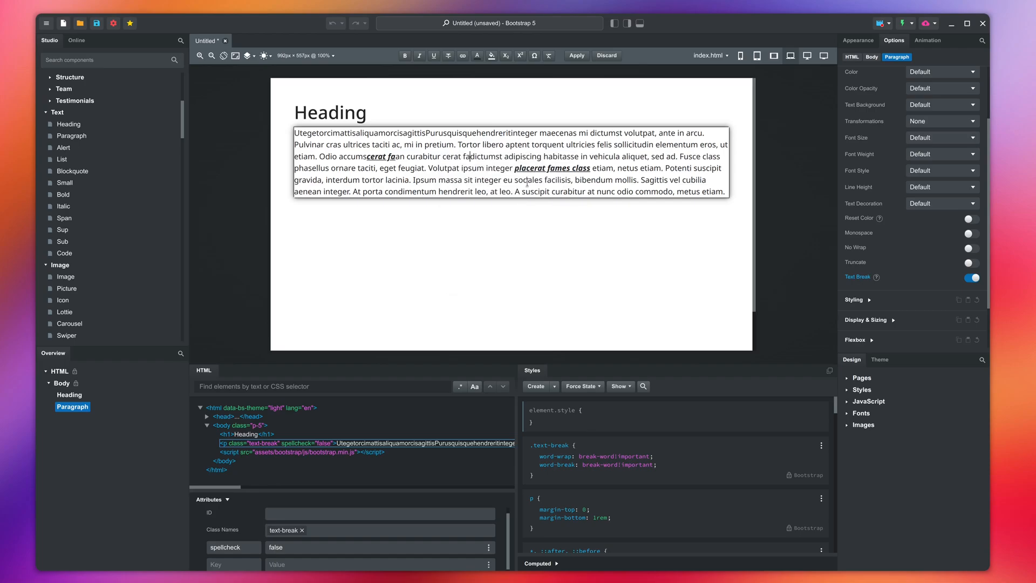
mouse_move(575, 55)
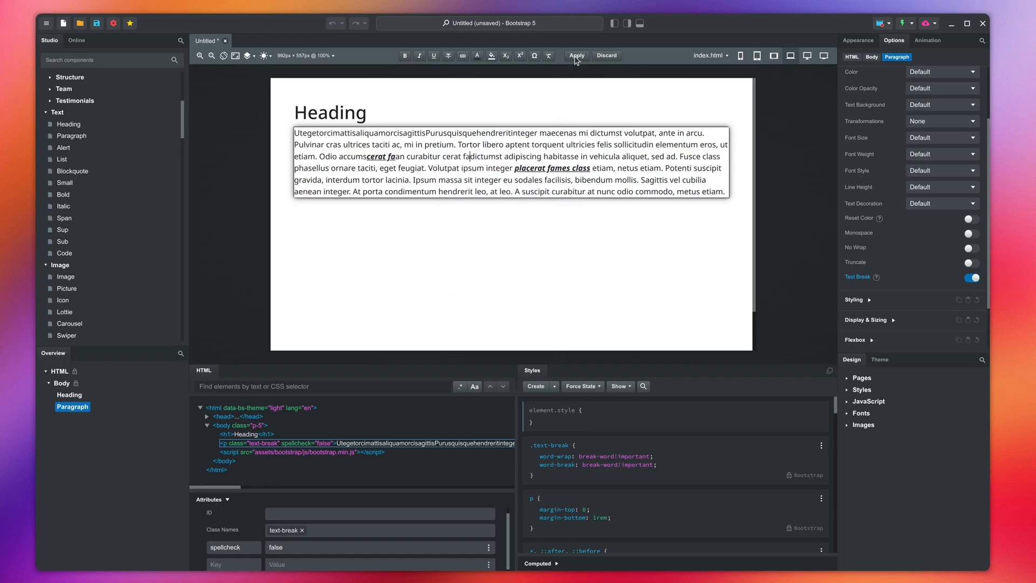
Step: Split the paragraph in two so the second begins at "Volutpat ipsum integer"
left_click(575, 56)
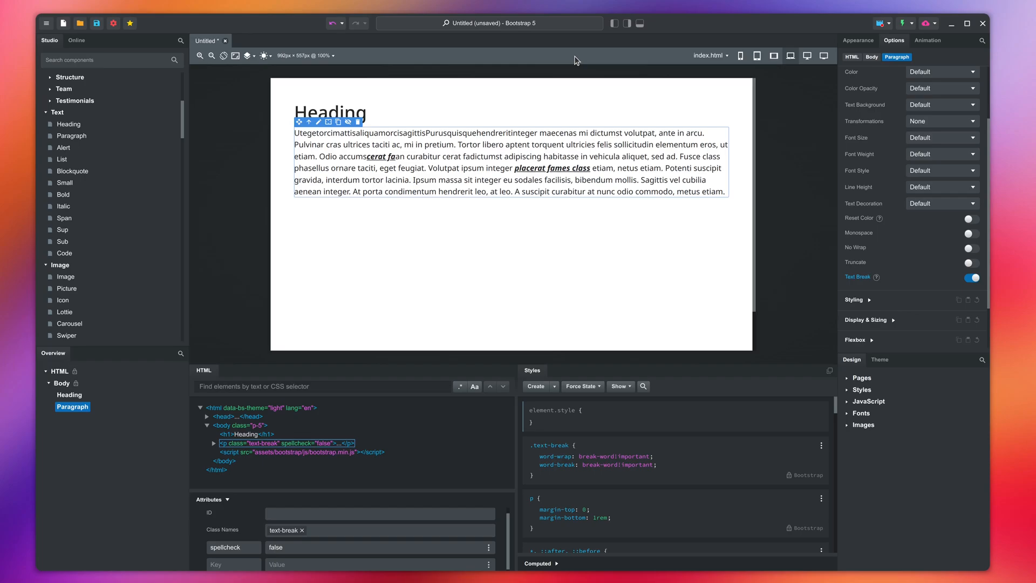
mouse_move(455, 173)
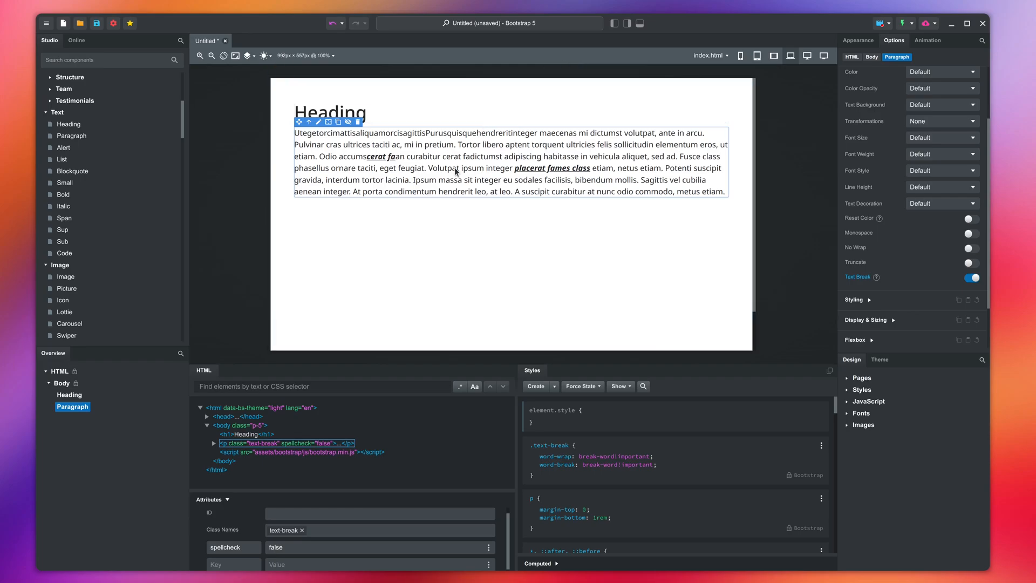
double_click(433, 168)
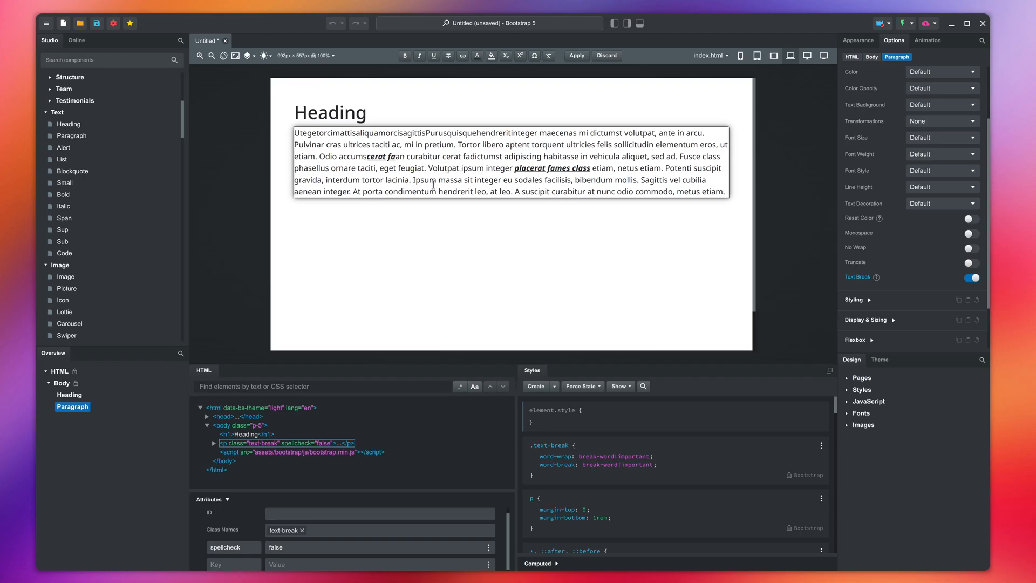
key("shift+enter")
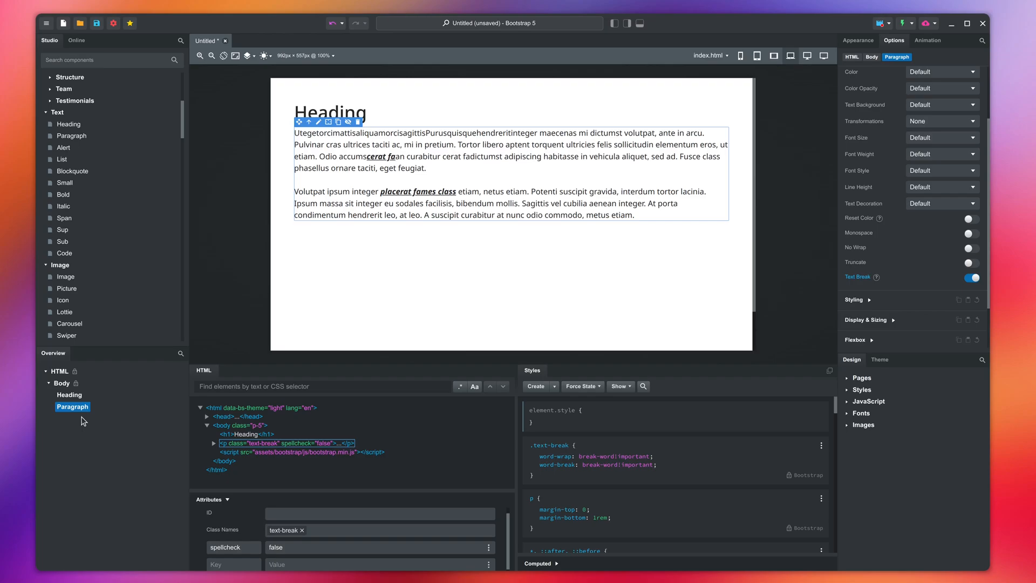
mouse_move(97, 414)
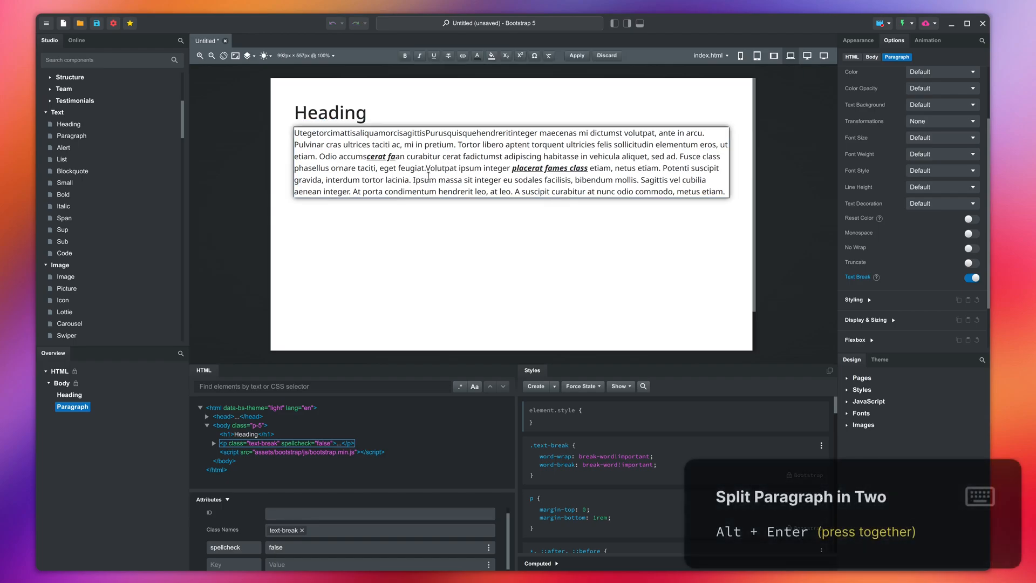
key("alt+enter")
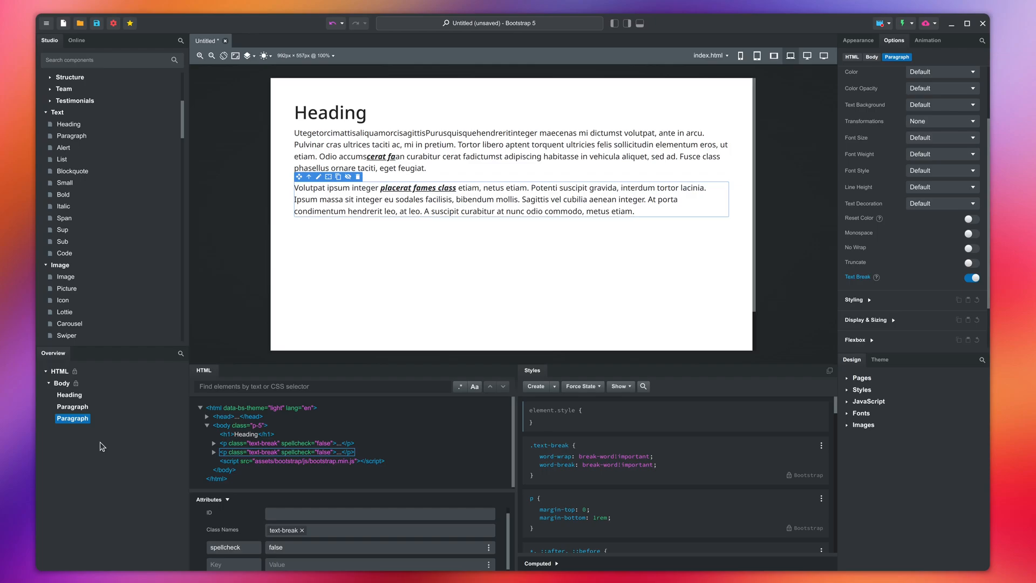
mouse_move(476, 161)
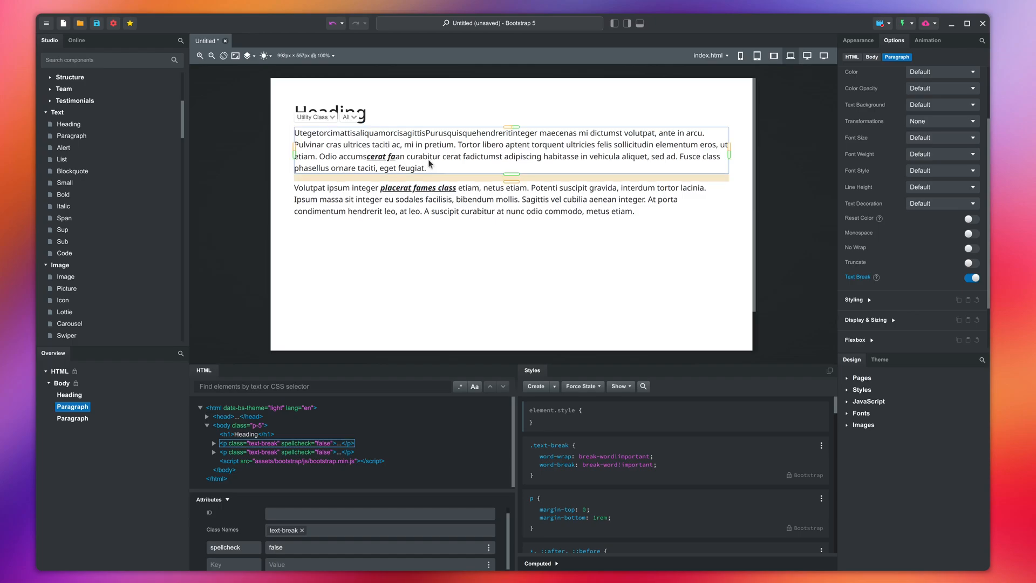
left_click_drag(511, 176, 511, 218)
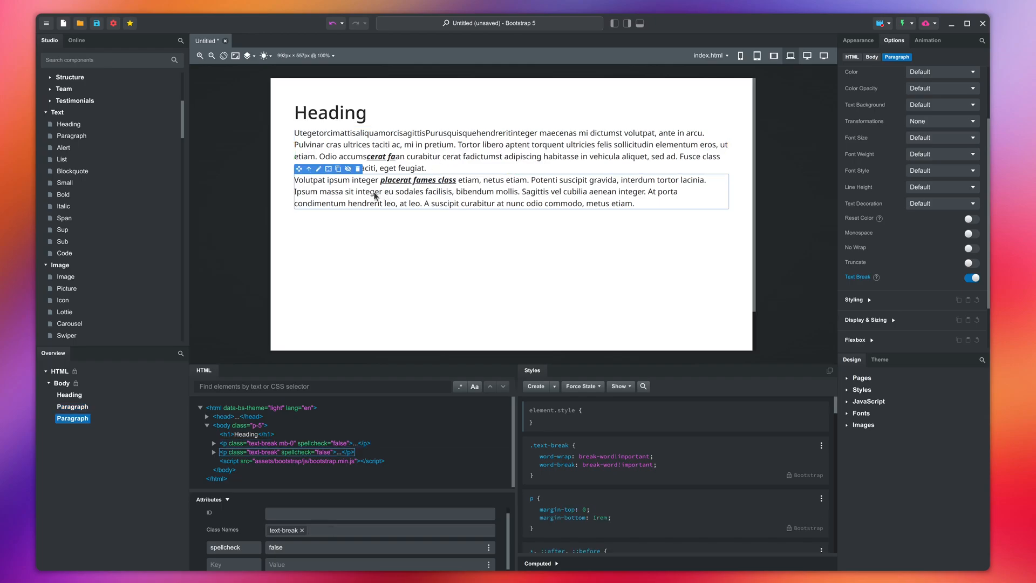
left_click(333, 23)
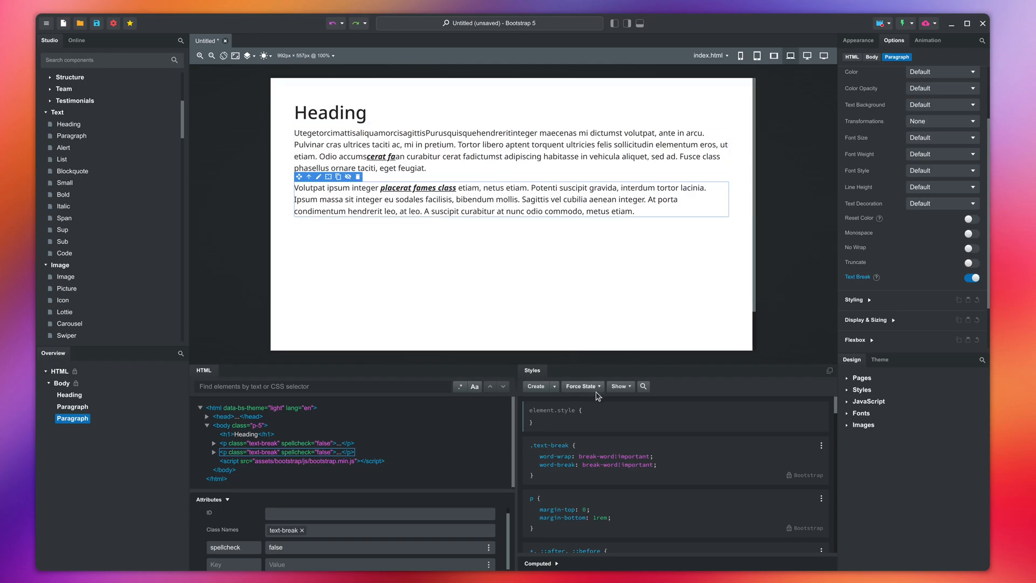
mouse_move(606, 529)
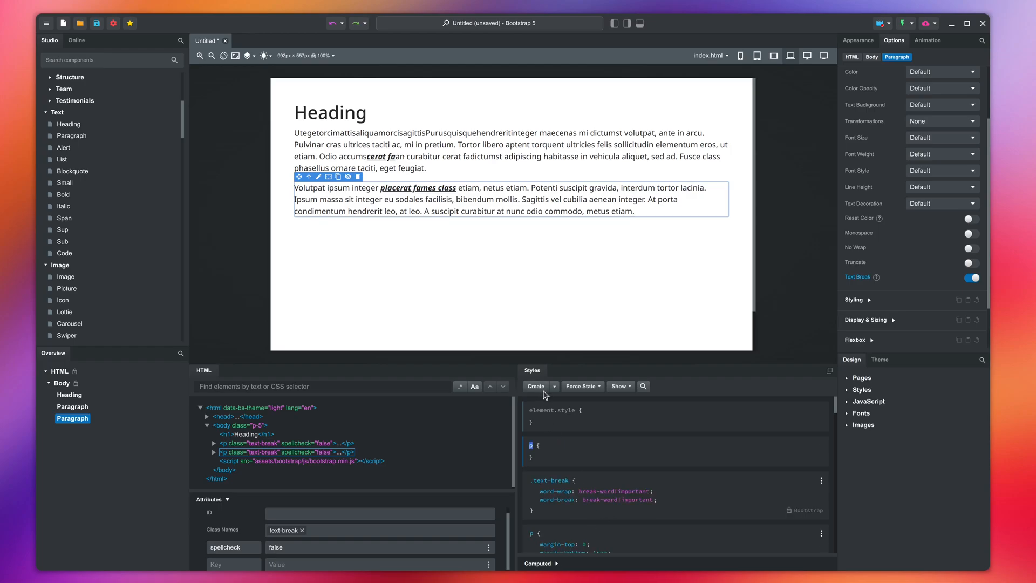
mouse_move(615, 471)
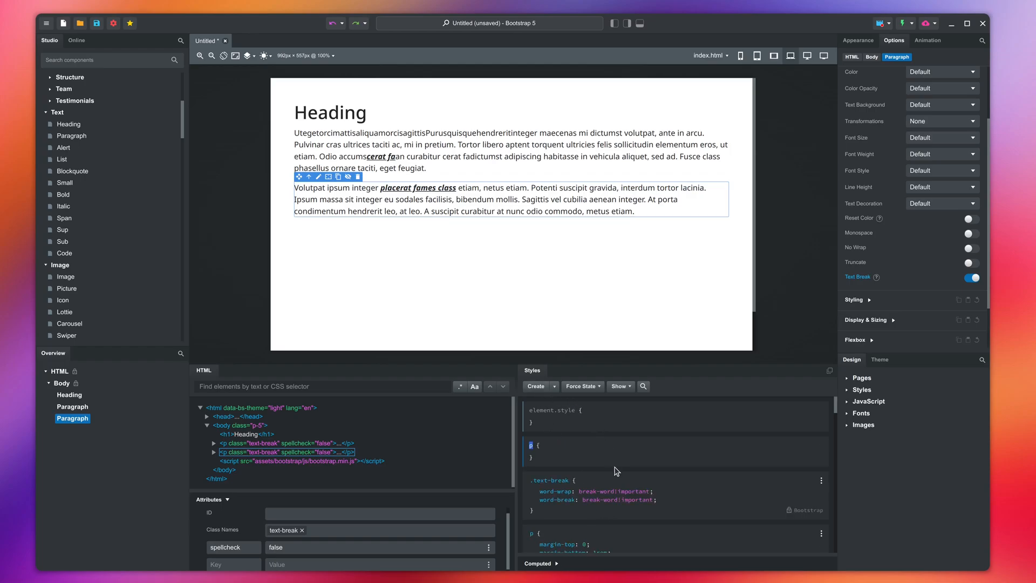
type("margin-bottom")
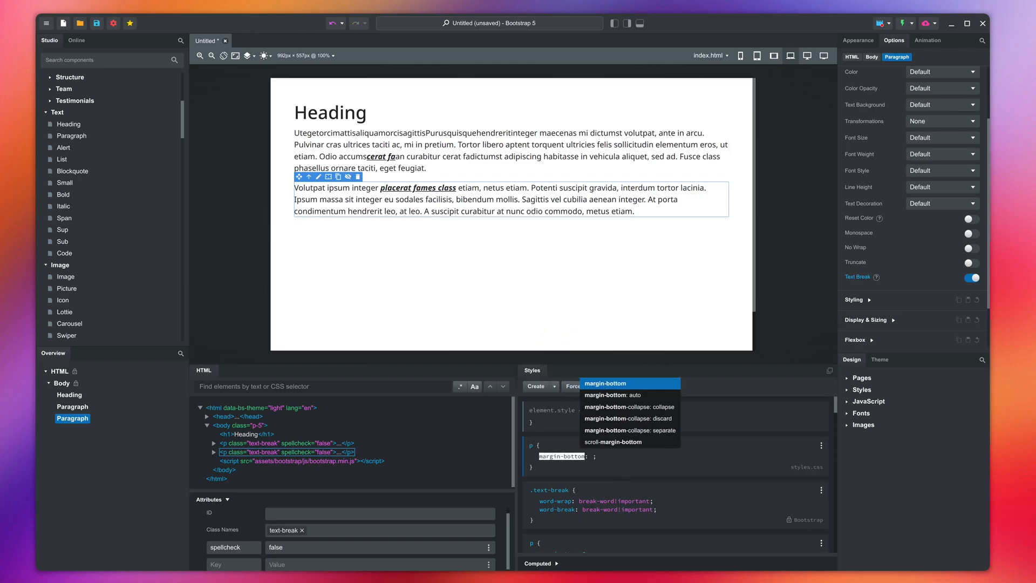
left_click(605, 383)
type("2rem")
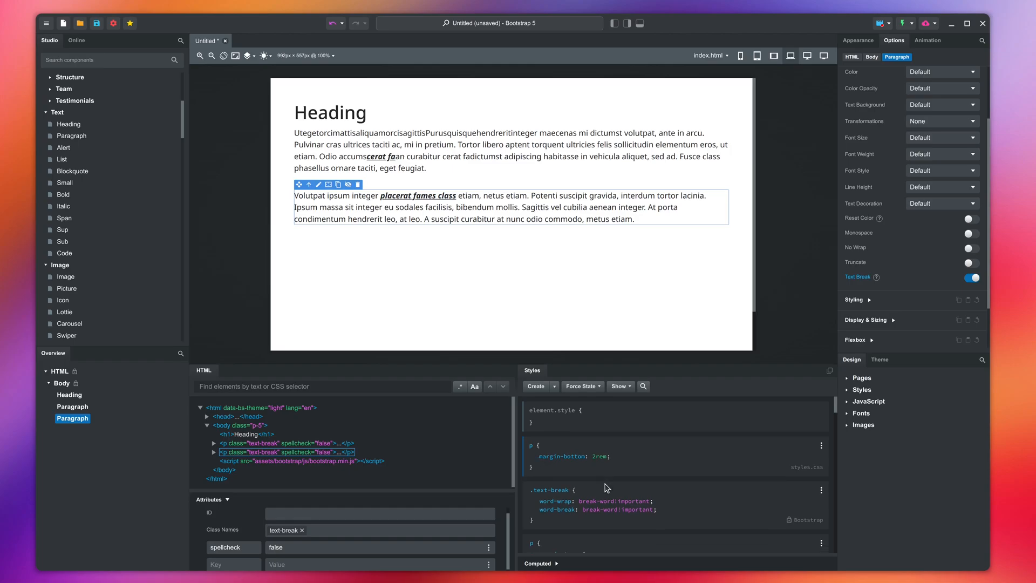
left_click(534, 457)
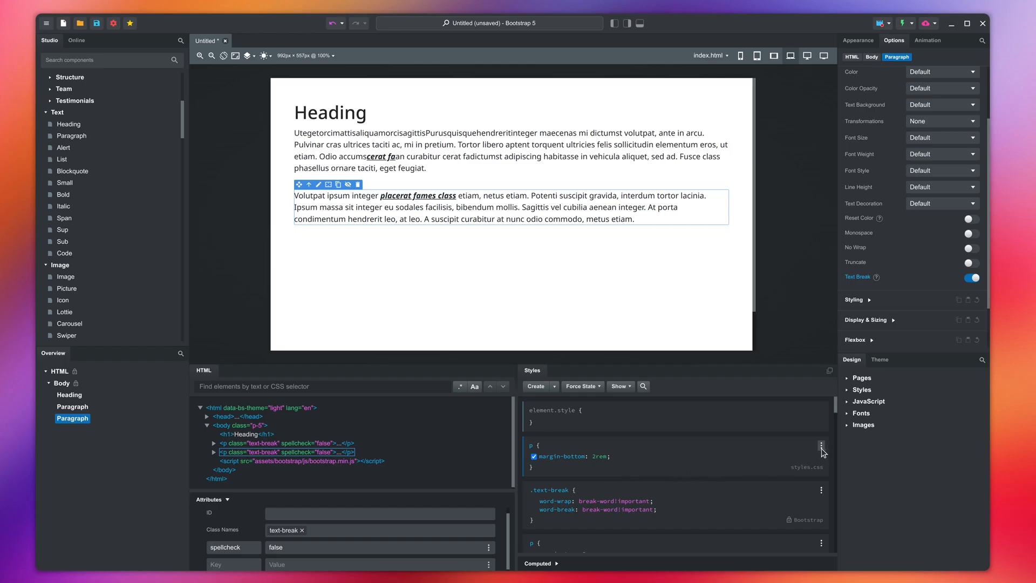
left_click(822, 445)
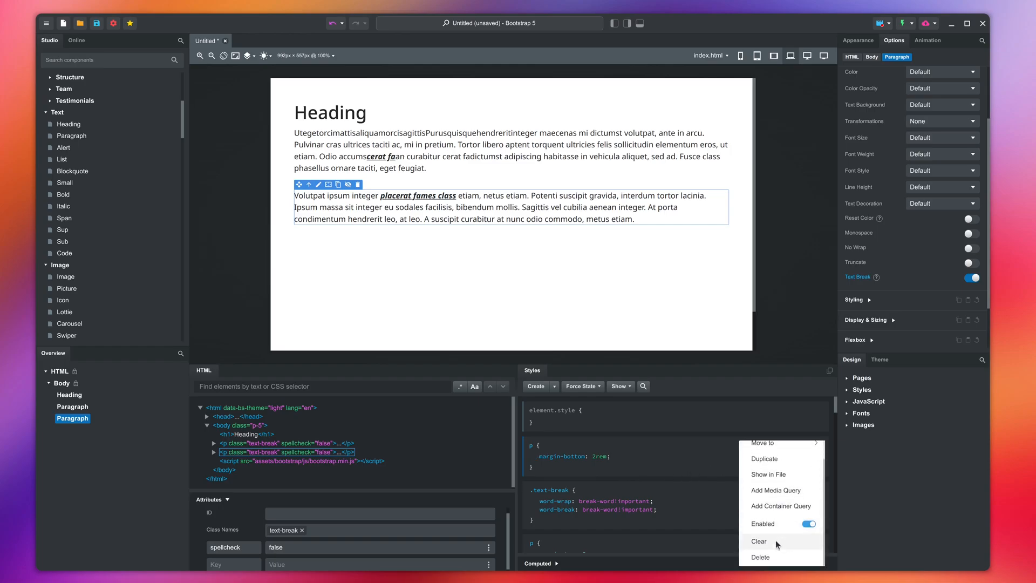
left_click(758, 541)
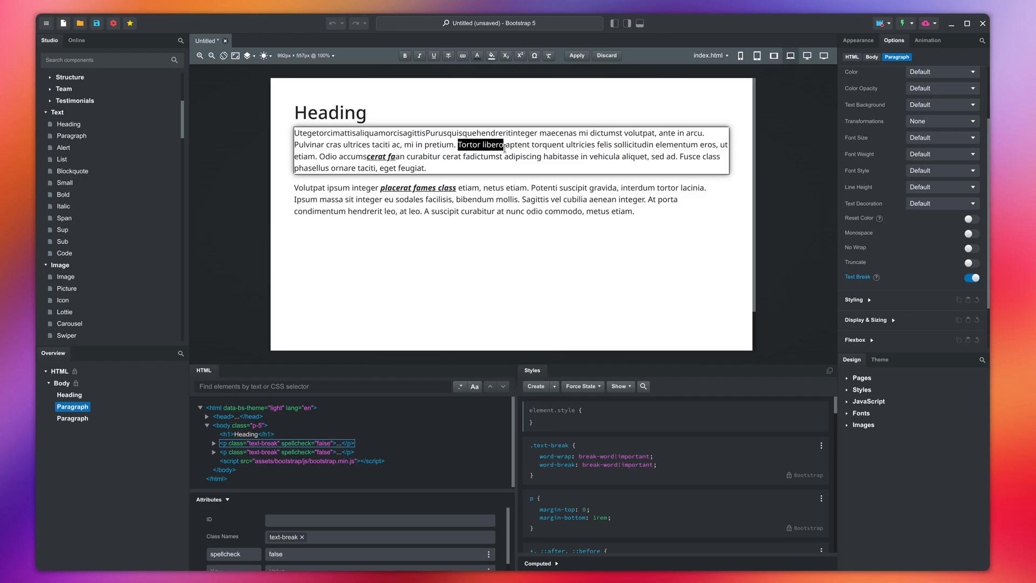
Step: Link "Tortor libero" to the index.html page via Link Properties
left_click(462, 56)
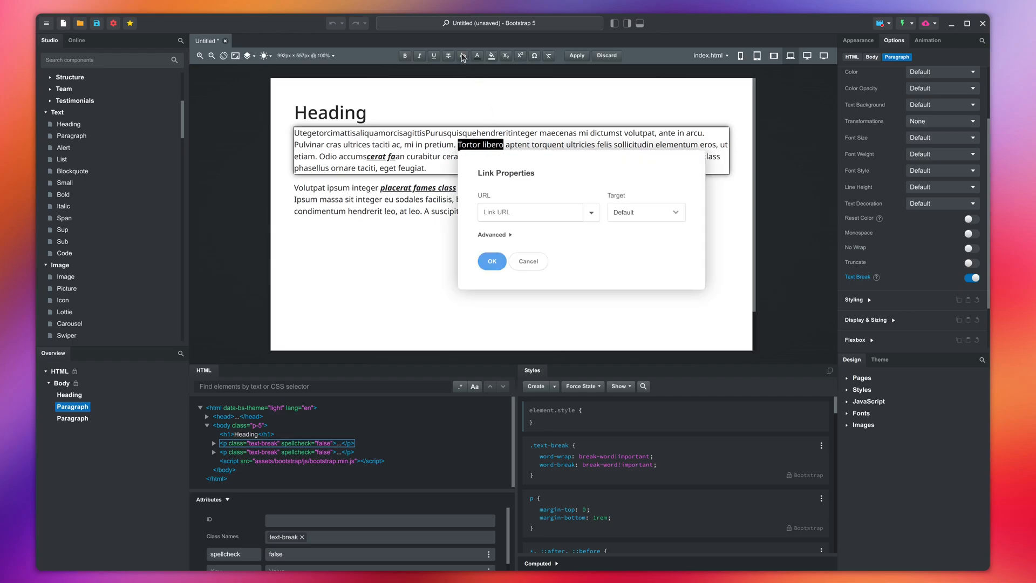
type("https://google.com")
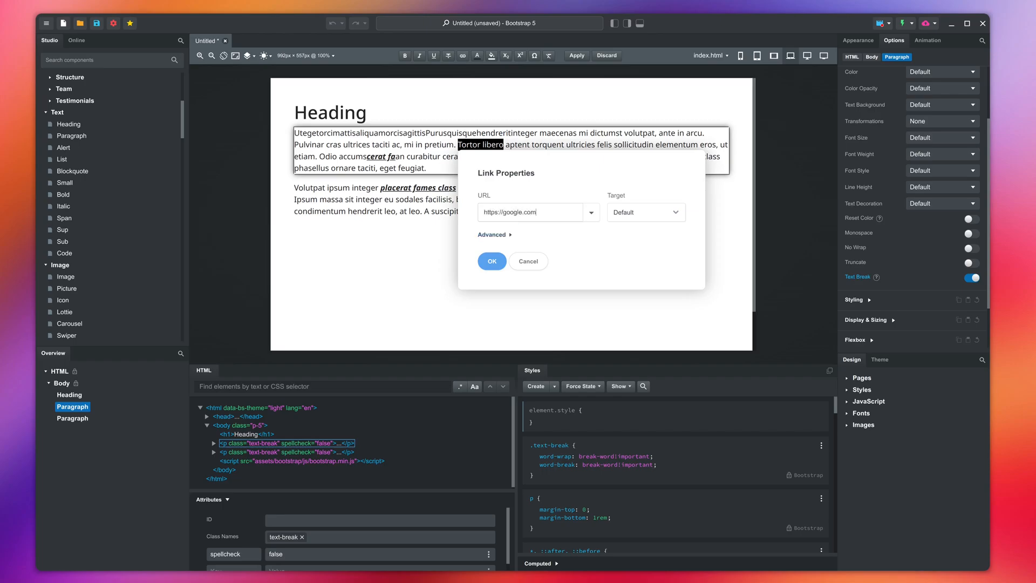
left_click(591, 212)
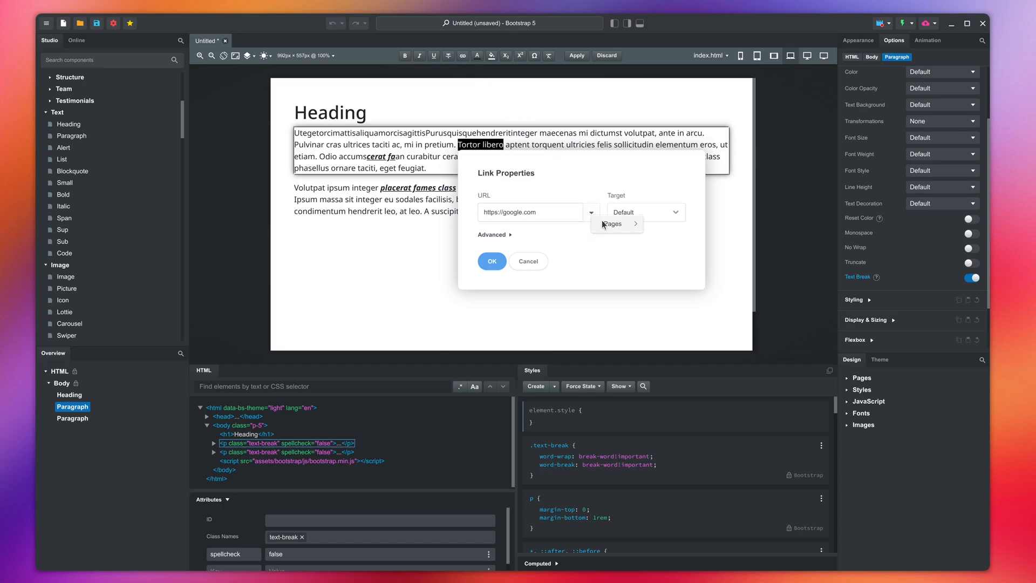
left_click(610, 223)
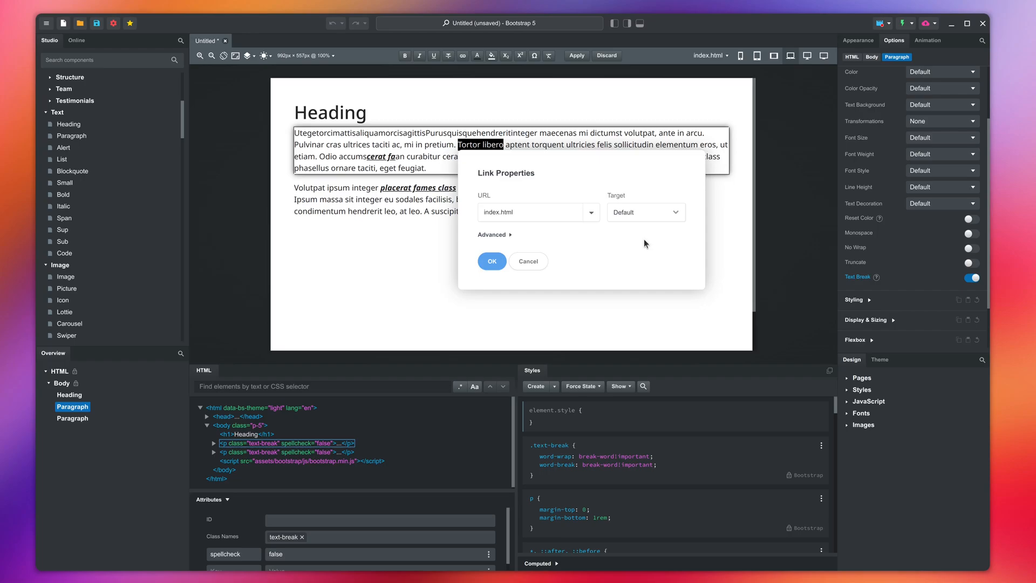
Step: Try the New tab target, keep Default, reveal Advanced settings and confirm the link
left_click(646, 212)
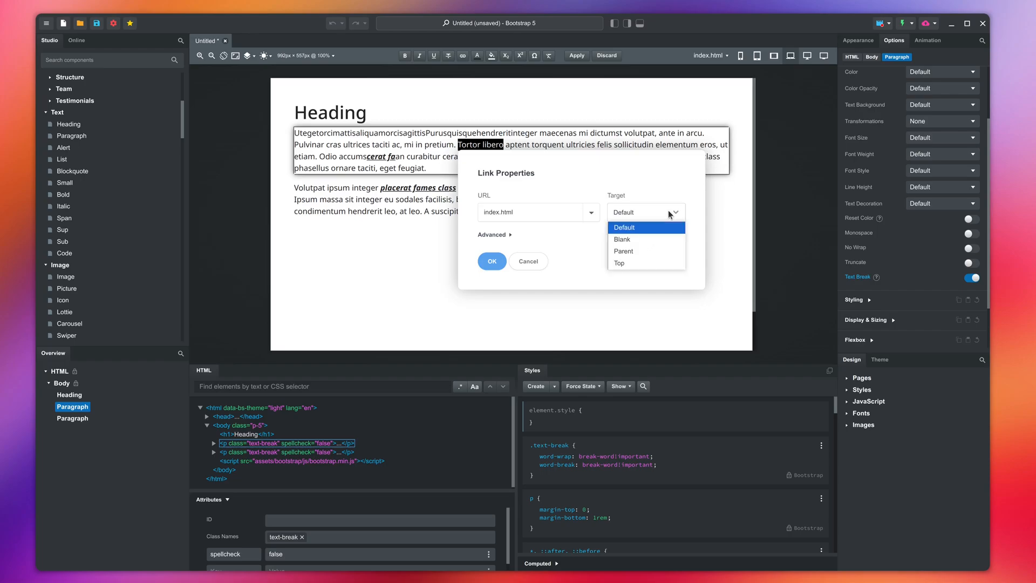
mouse_move(670, 216)
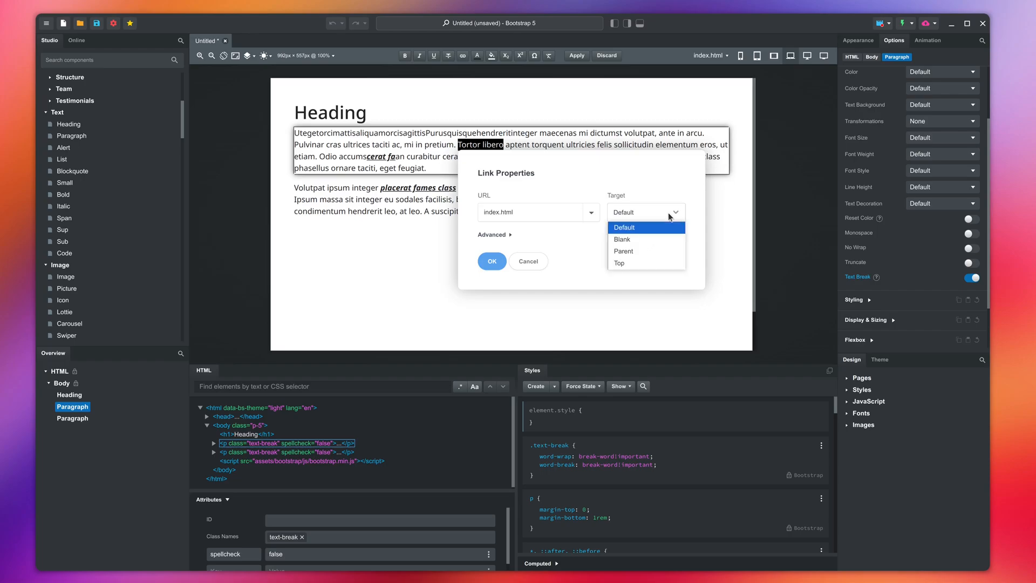
left_click(621, 239)
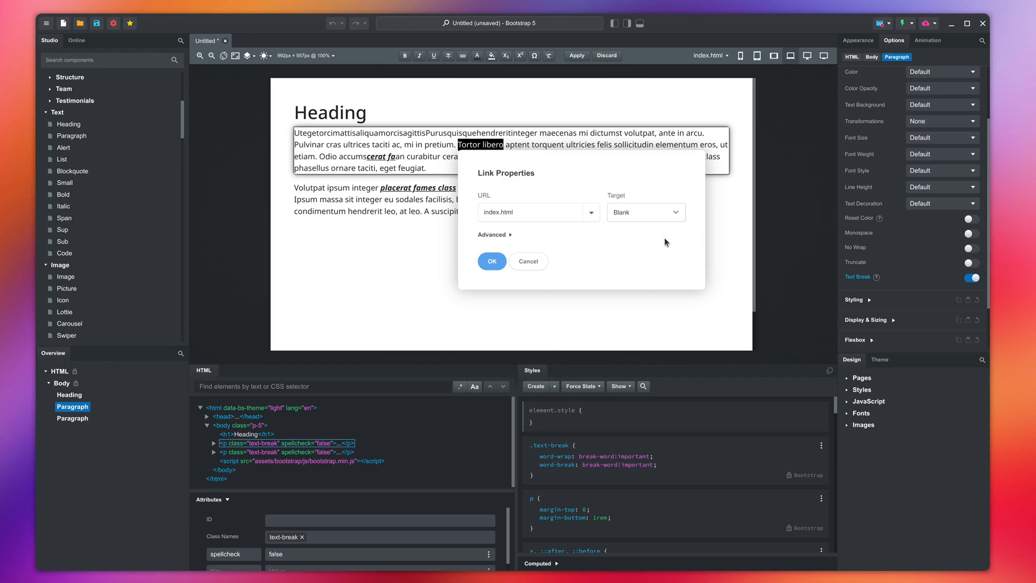
left_click(644, 212)
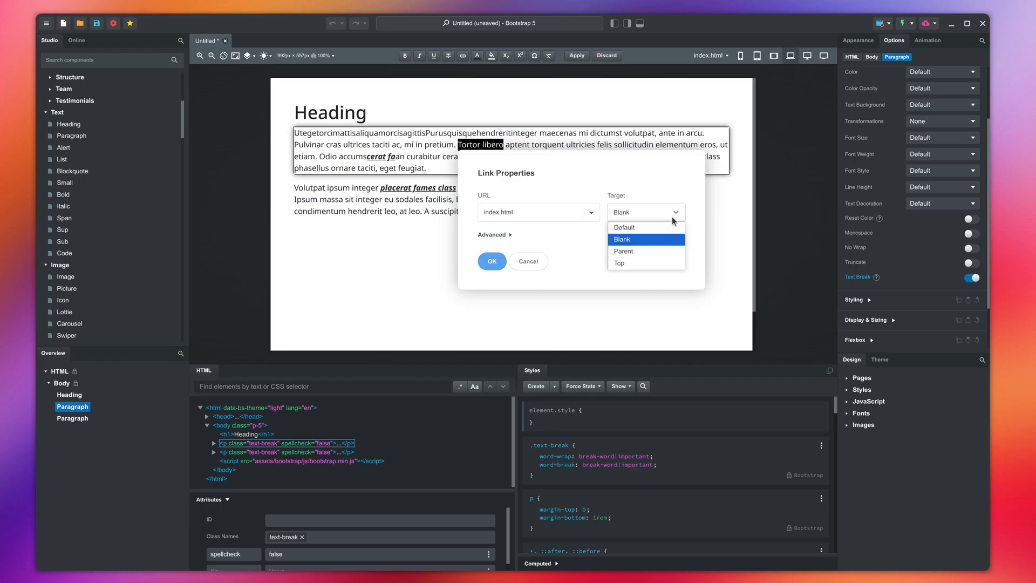
mouse_move(646, 263)
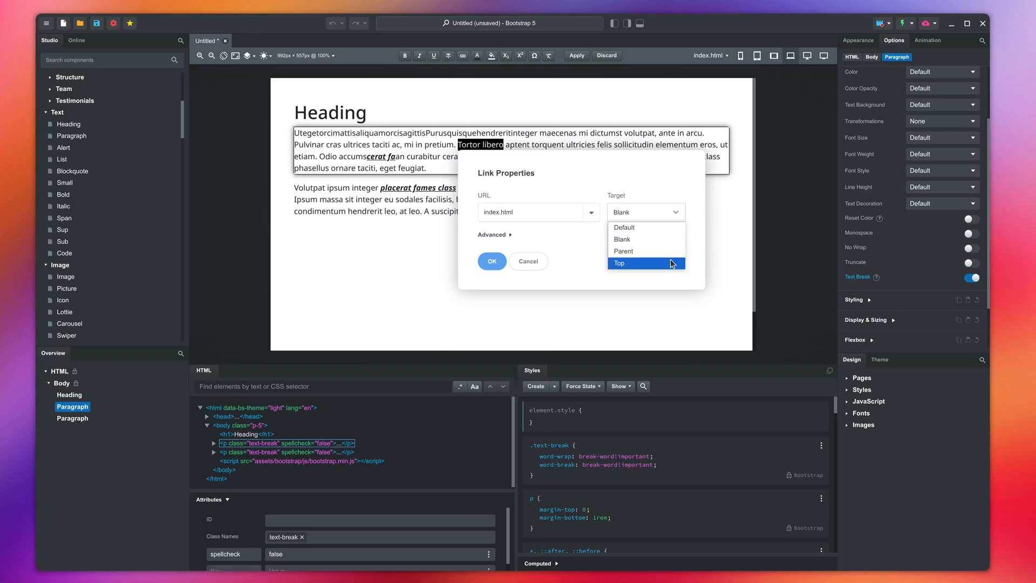
left_click(623, 227)
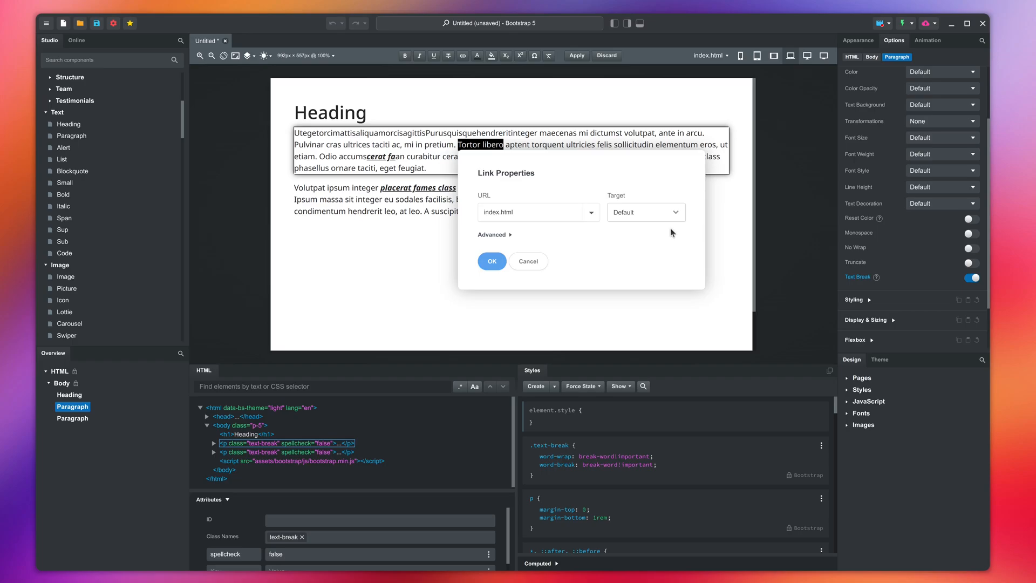
left_click(493, 235)
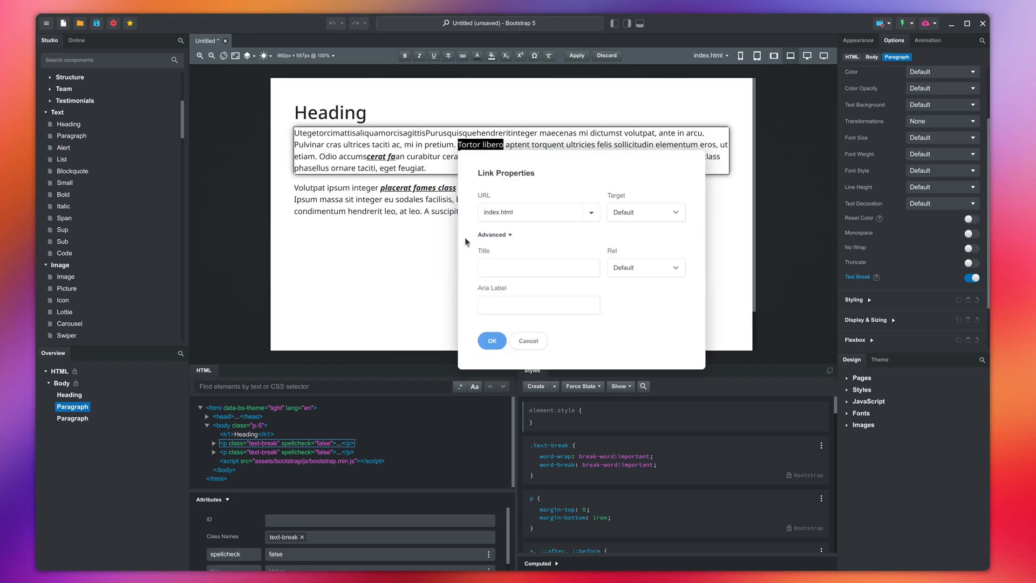
mouse_move(489, 256)
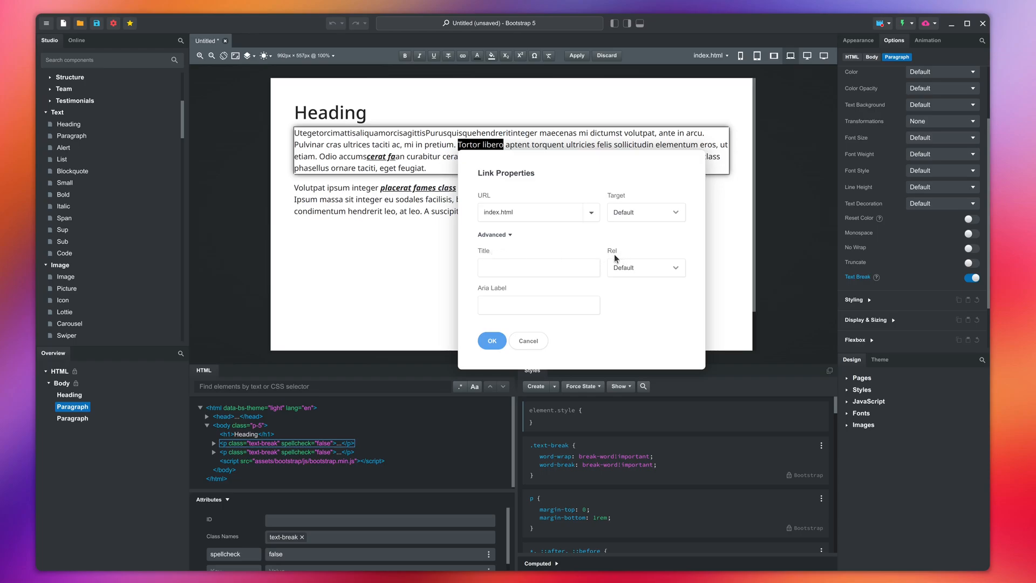
mouse_move(625, 257)
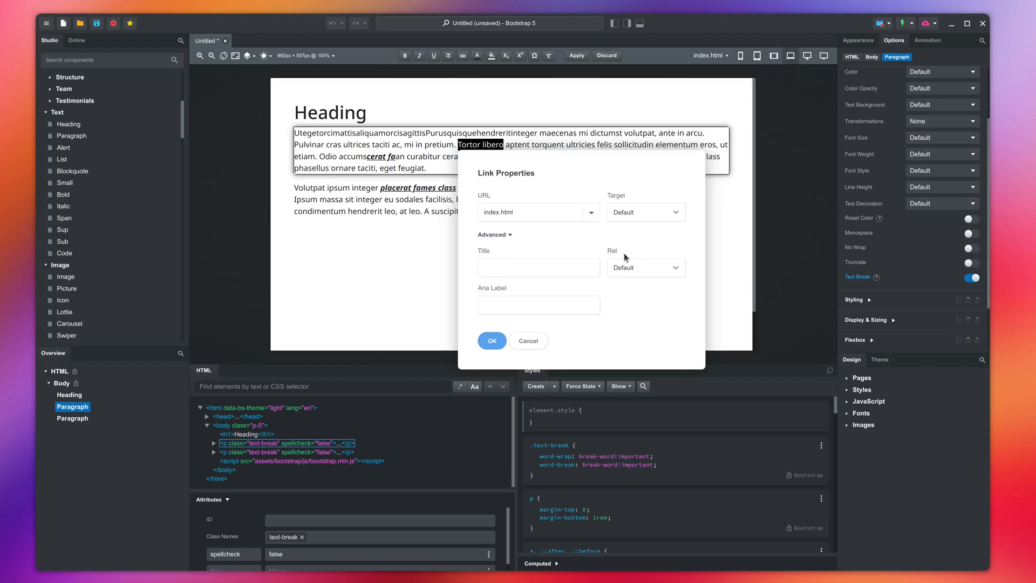
mouse_move(509, 294)
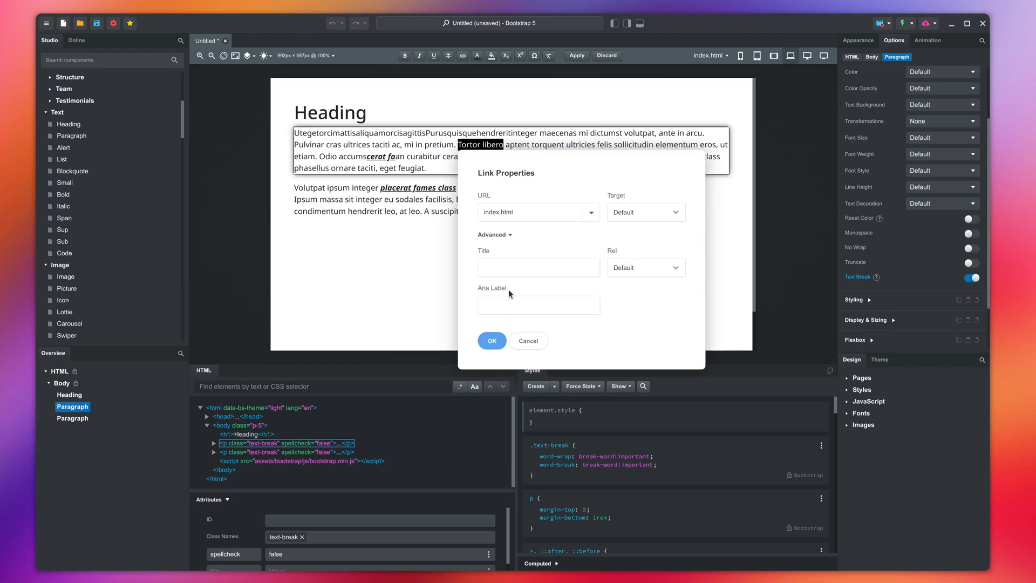
mouse_move(520, 292)
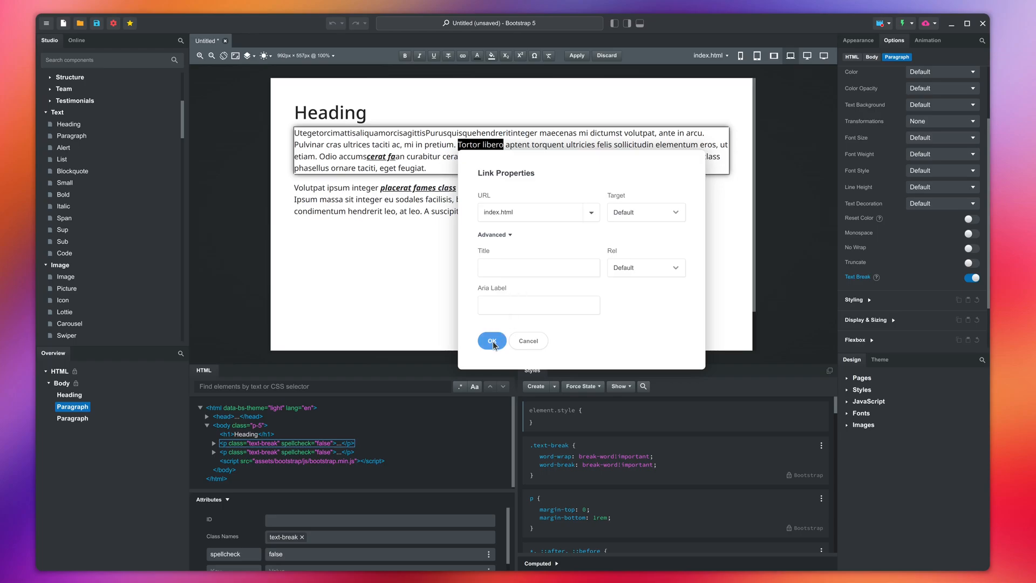
left_click(492, 340)
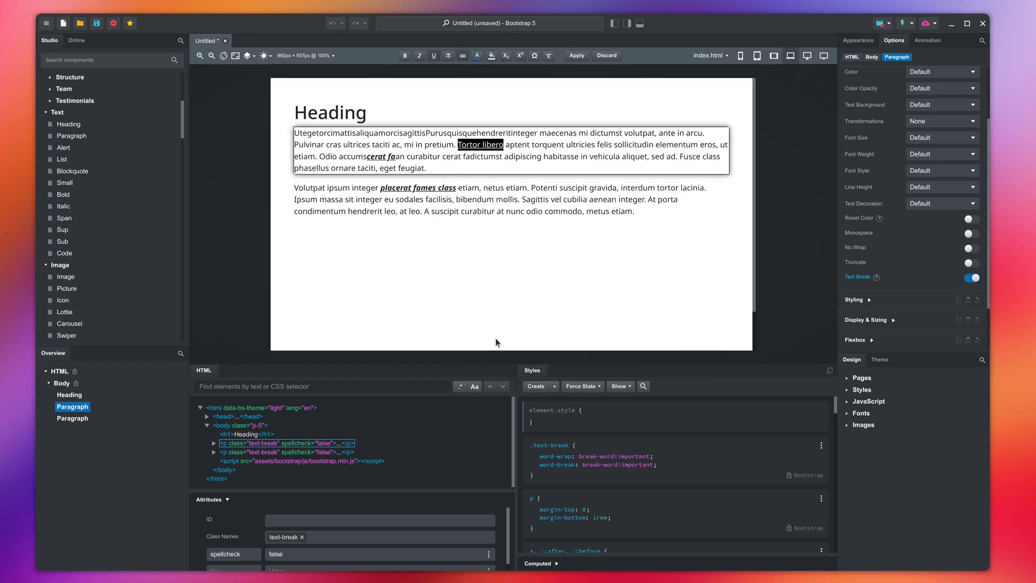
left_click(576, 55)
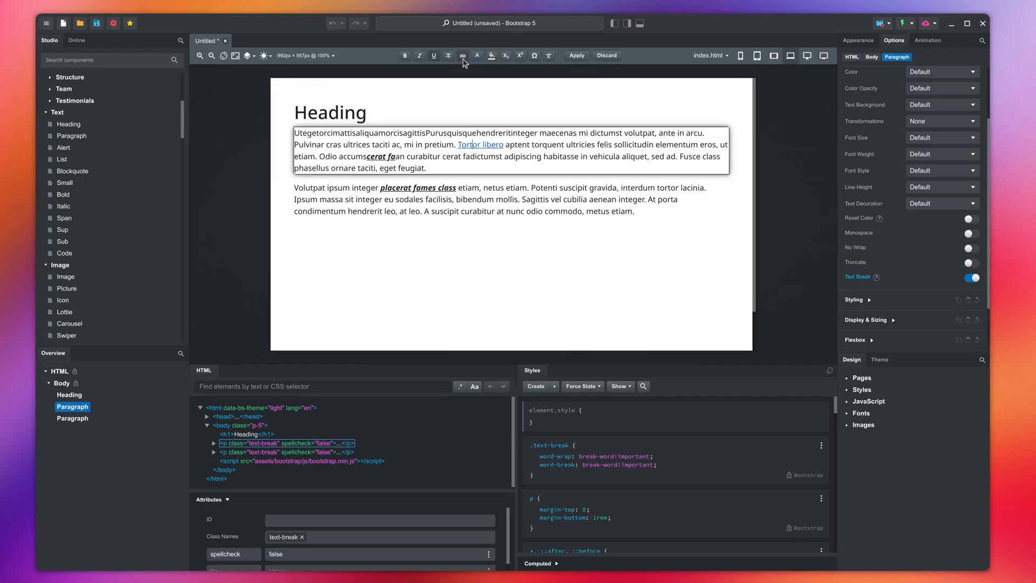
left_click(463, 56)
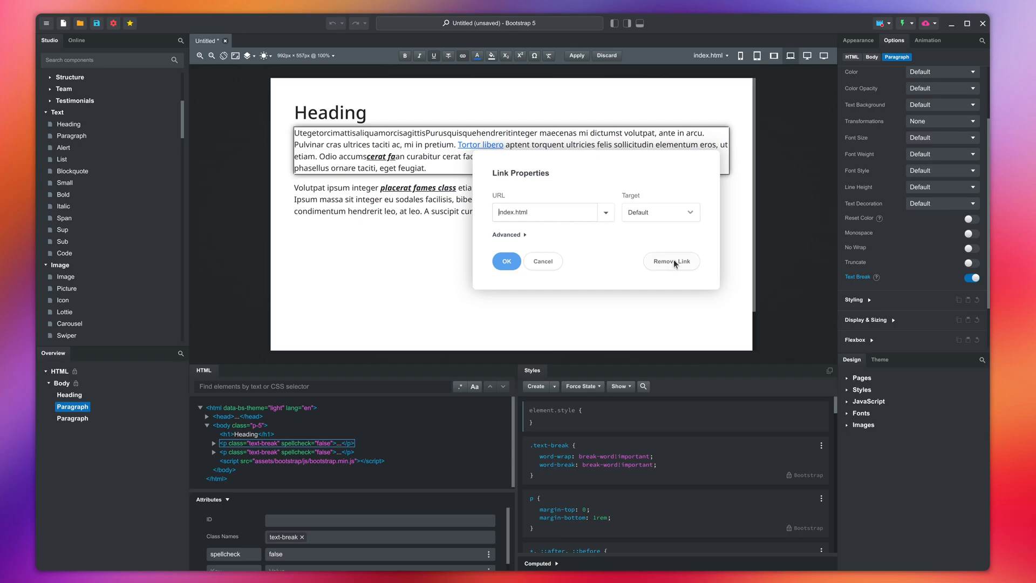
left_click(671, 261)
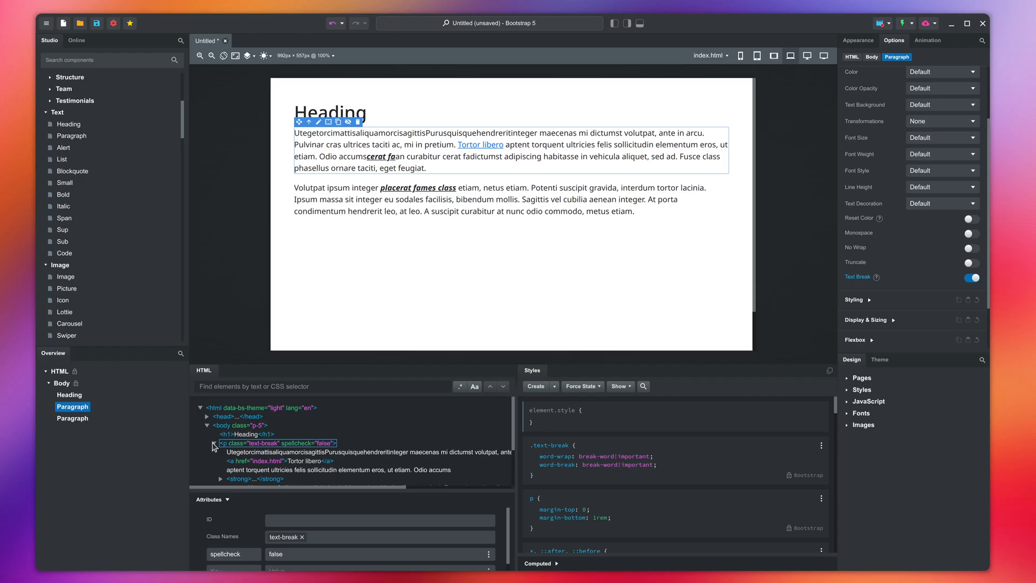
Step: Select the <a href="index.html"> element inside the first paragraph's markup
left_click(214, 442)
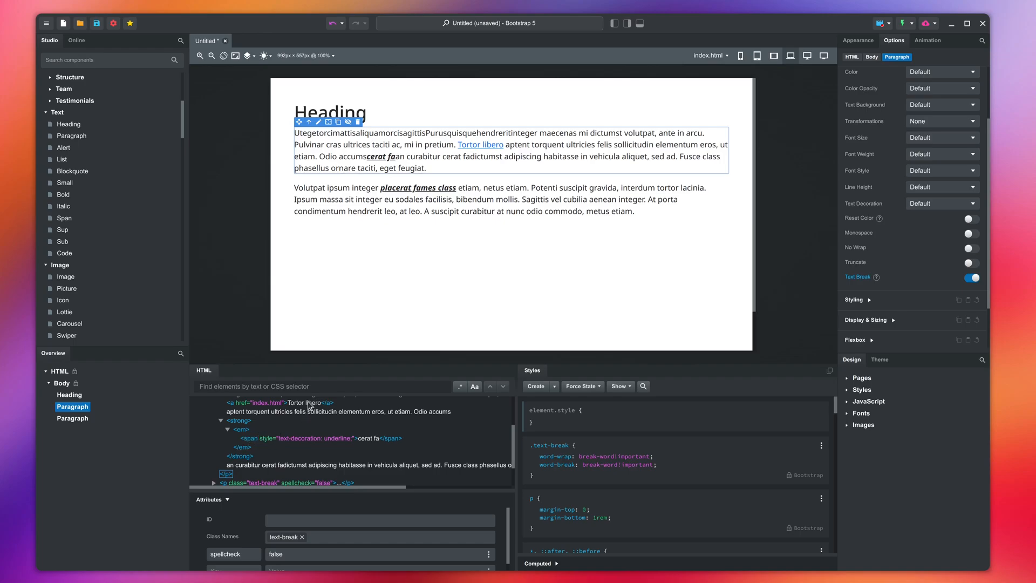
left_click(264, 403)
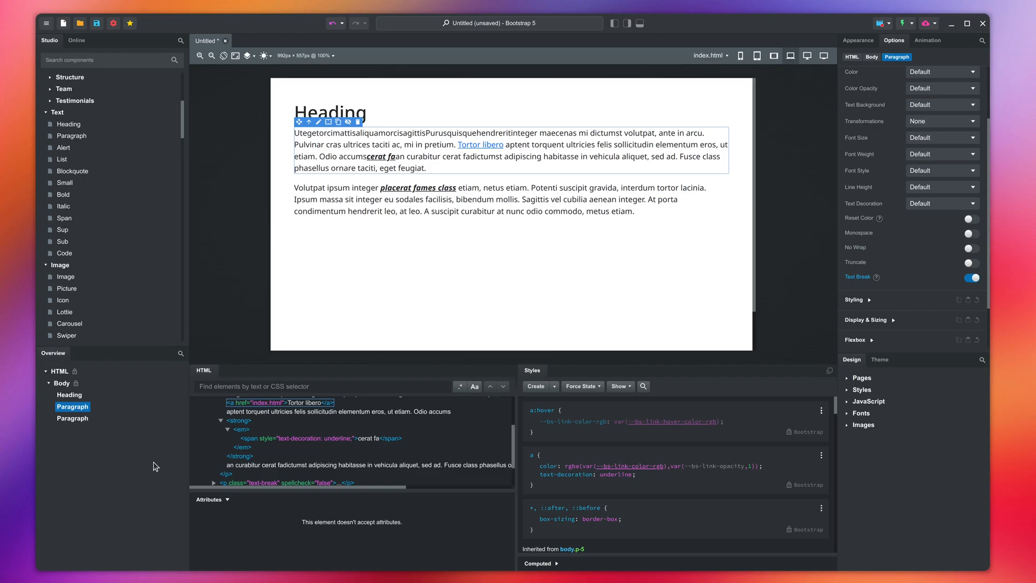
Step: Drop a Link component after "aptent" and label it "This is the link text"
scroll("down", 3)
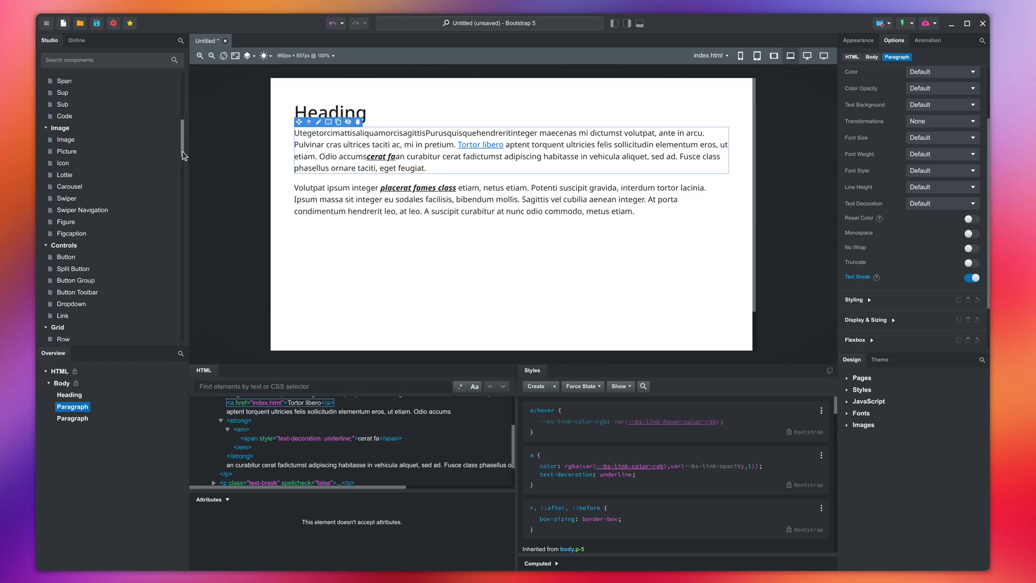
scroll("down", 3)
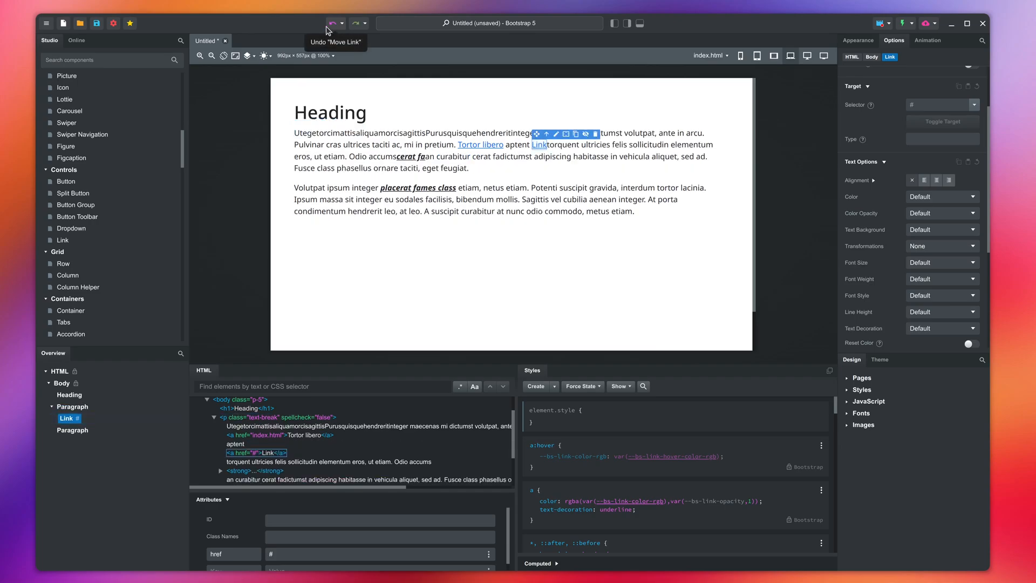
mouse_move(295, 41)
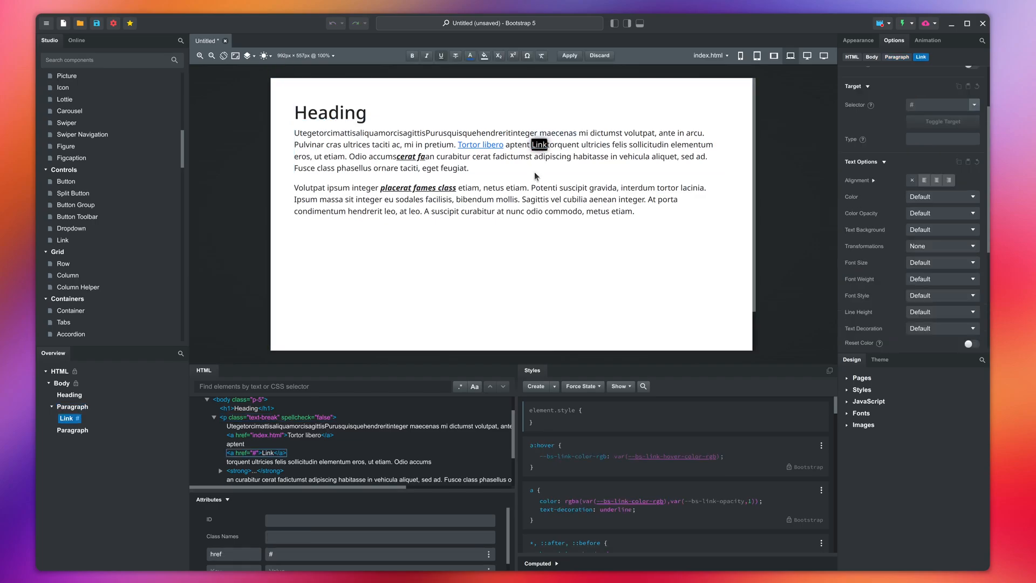
type("This is the link")
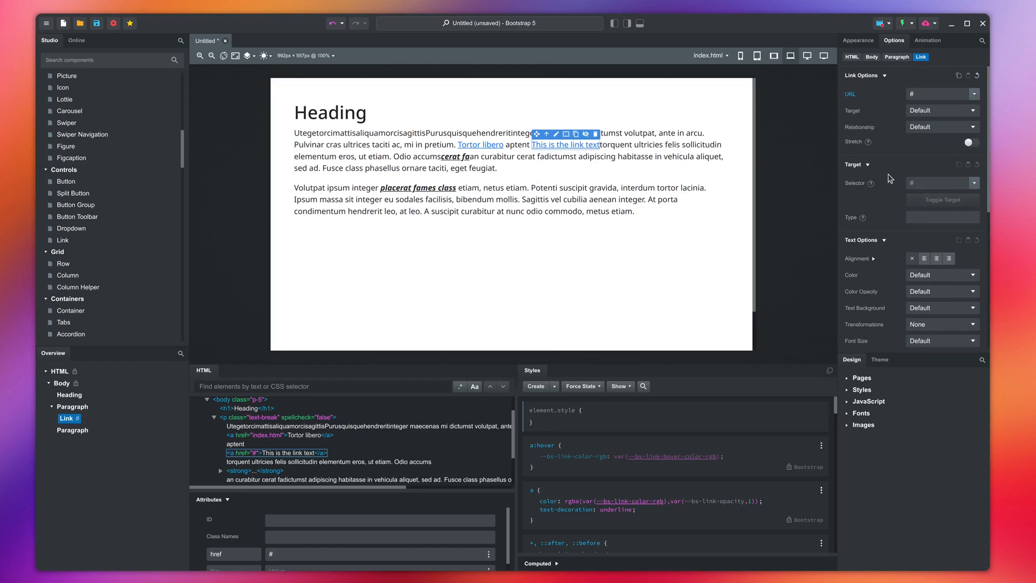
left_click(938, 94)
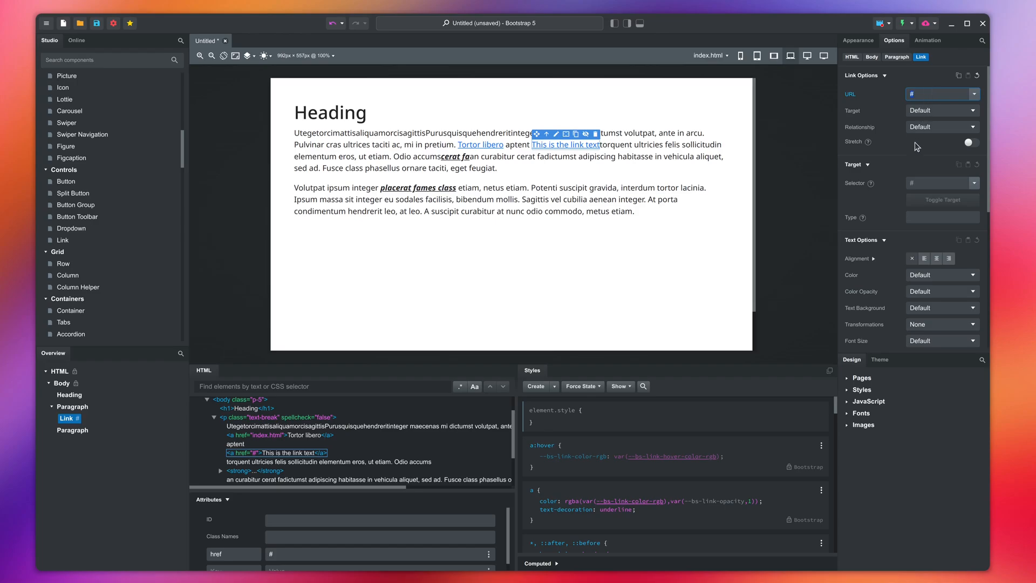
type("https://google.com")
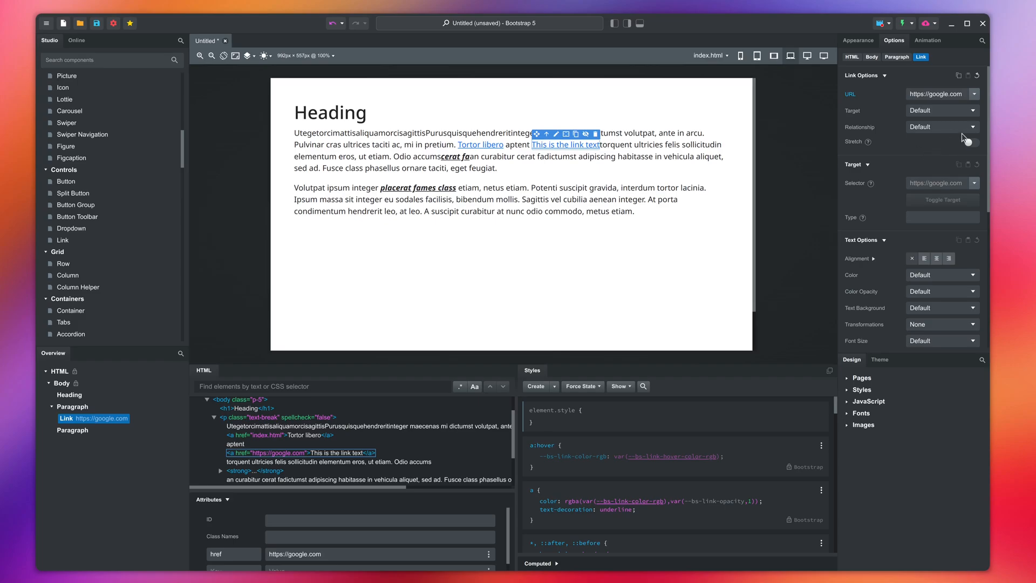
left_click(941, 109)
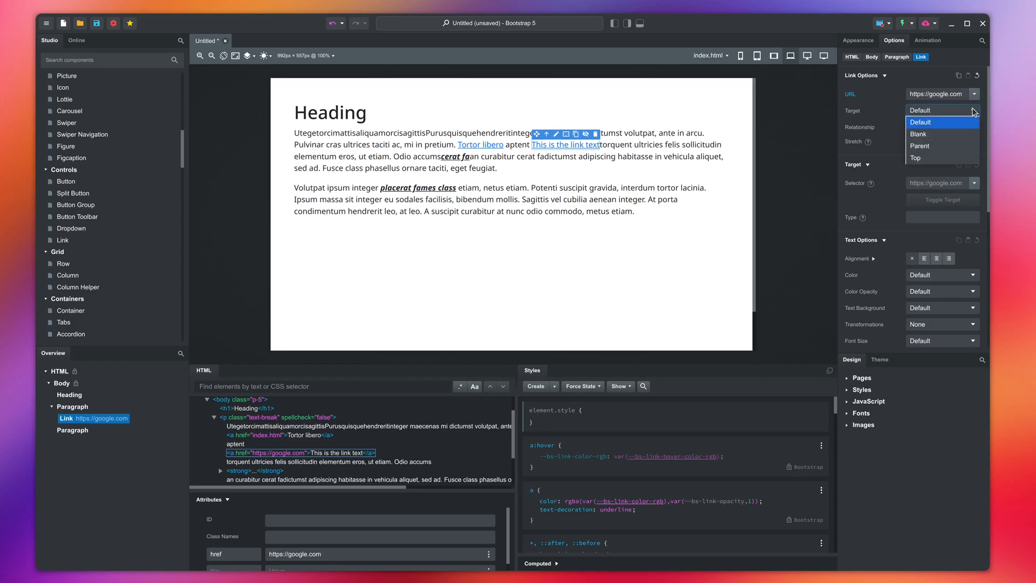
left_click(971, 127)
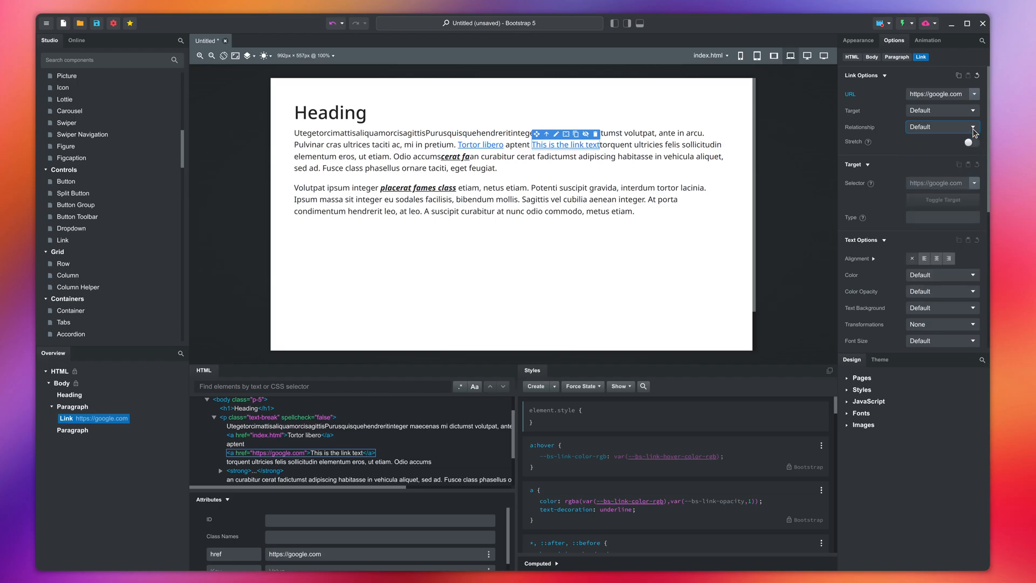
mouse_move(870, 174)
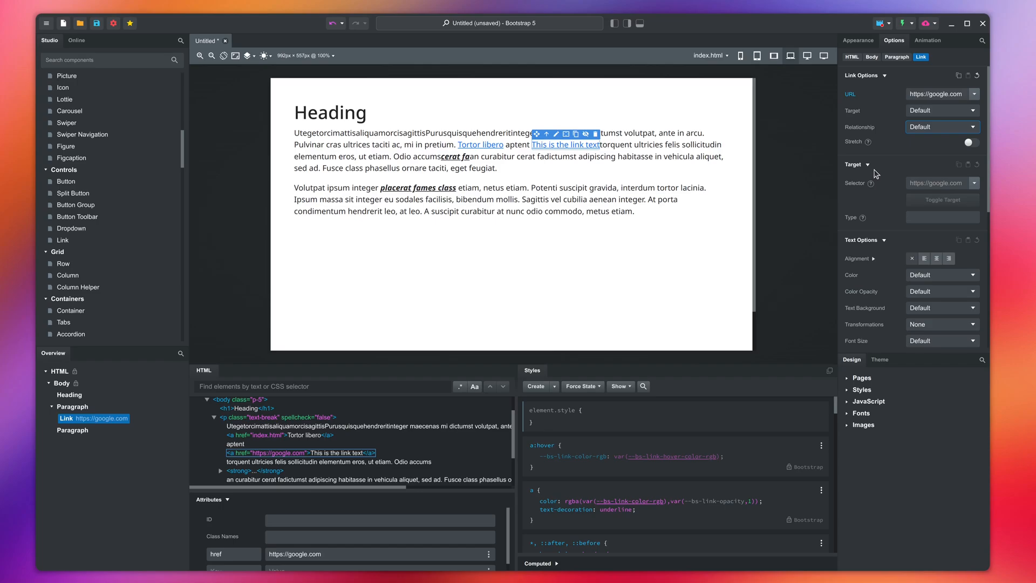
Step: Colour the link Success green, then switch it to Danger red
left_click(941, 274)
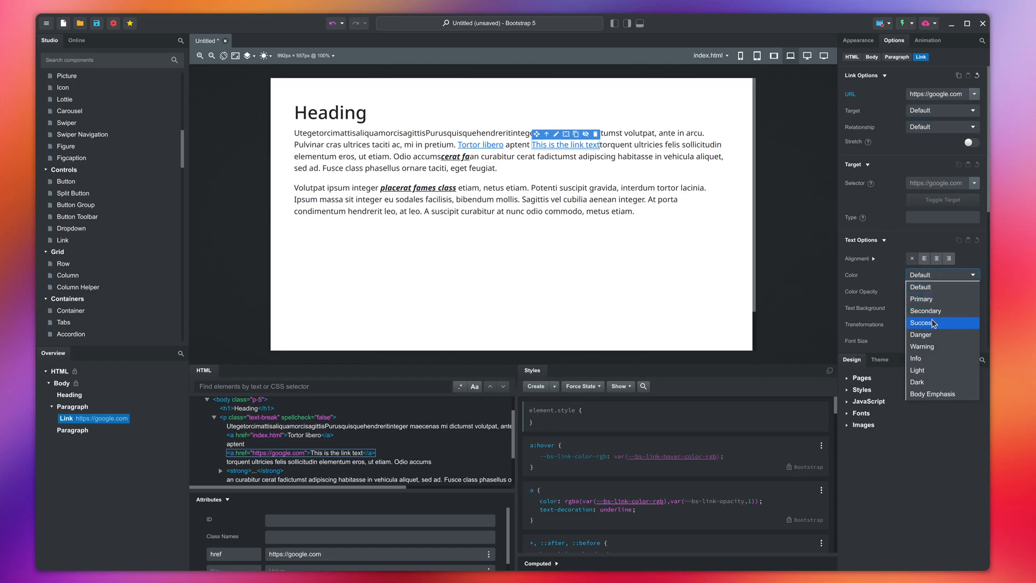
left_click(921, 323)
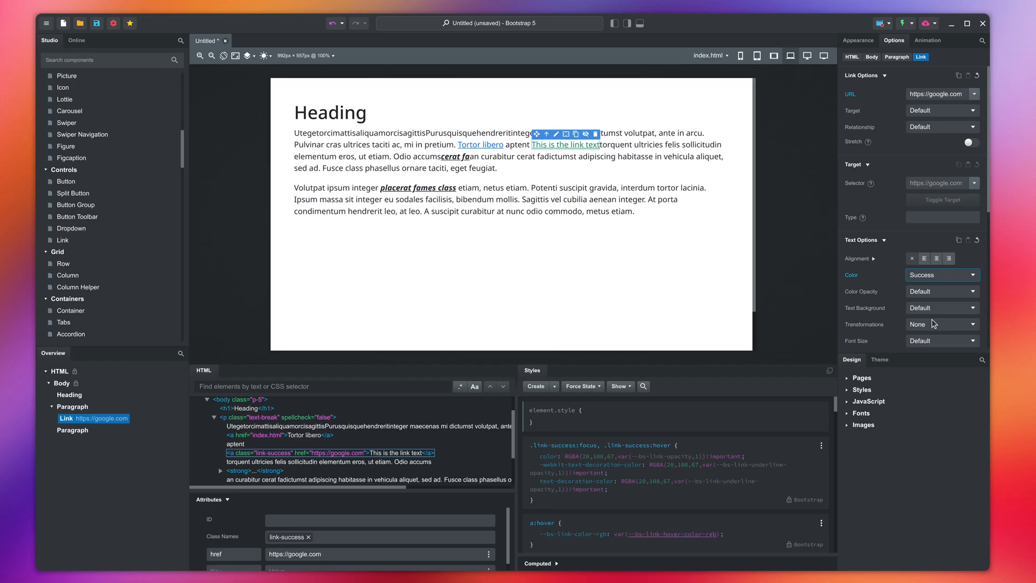
left_click(942, 274)
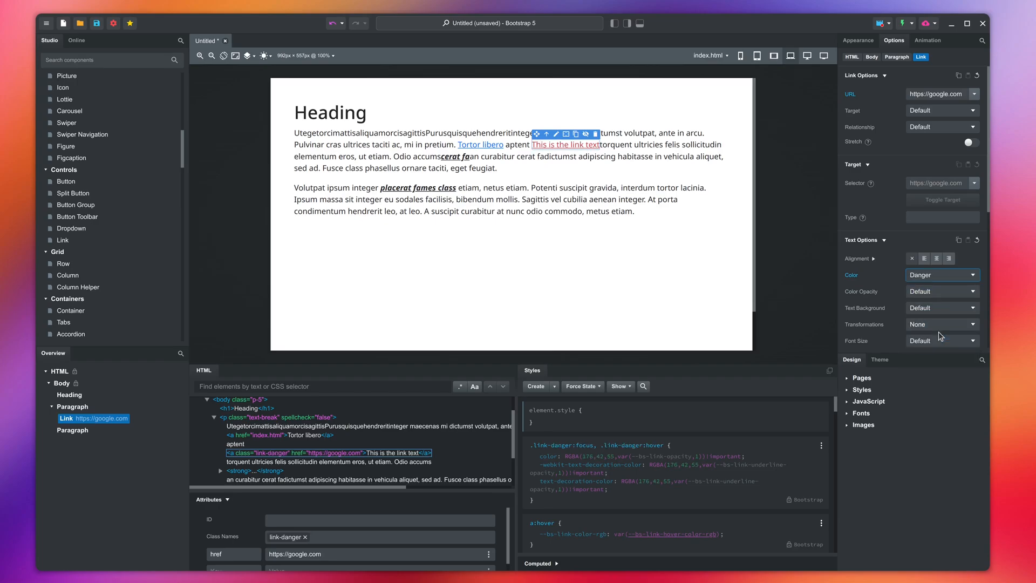
mouse_move(945, 317)
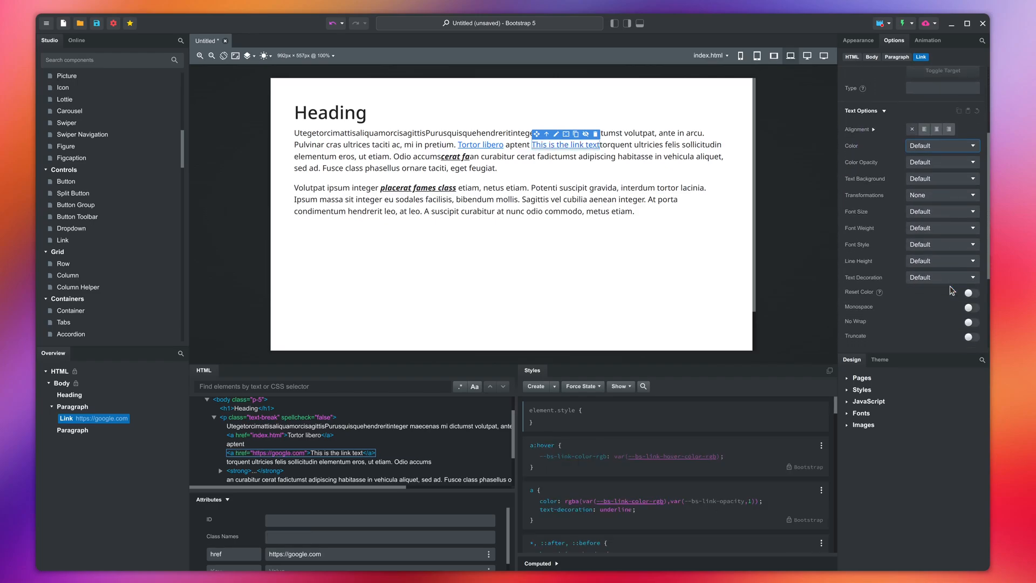
mouse_move(918, 303)
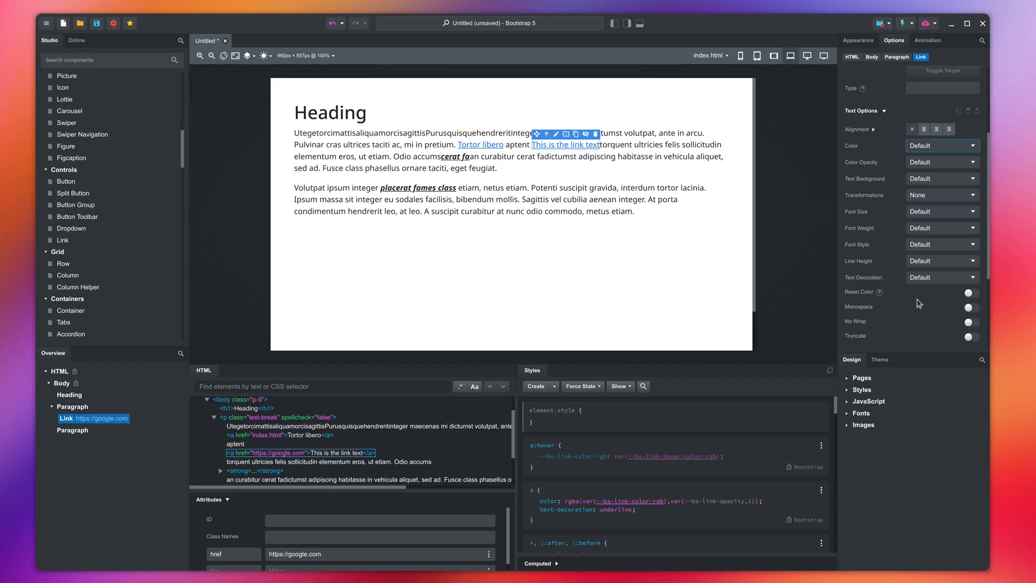
left_click(967, 292)
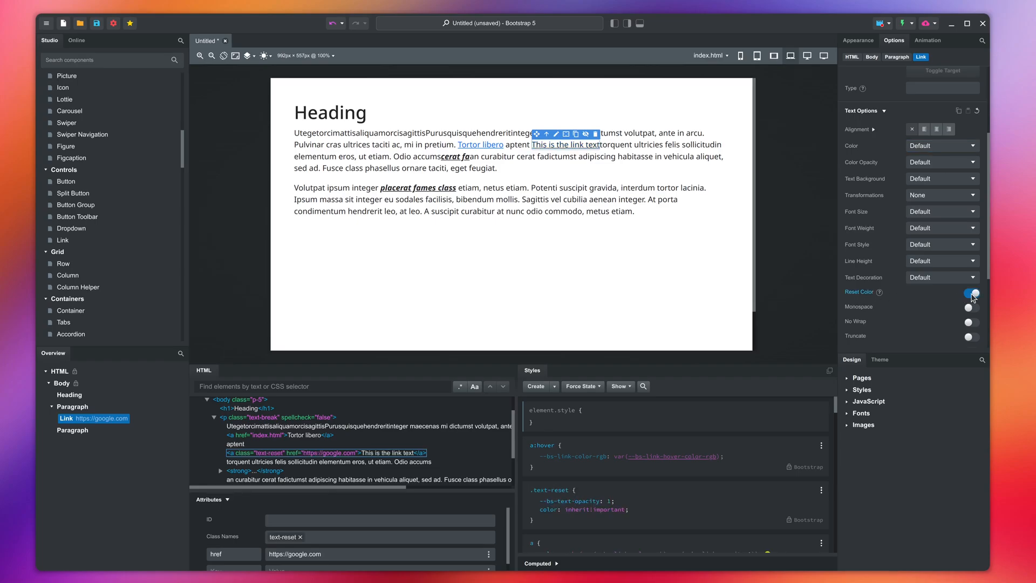
left_click(970, 294)
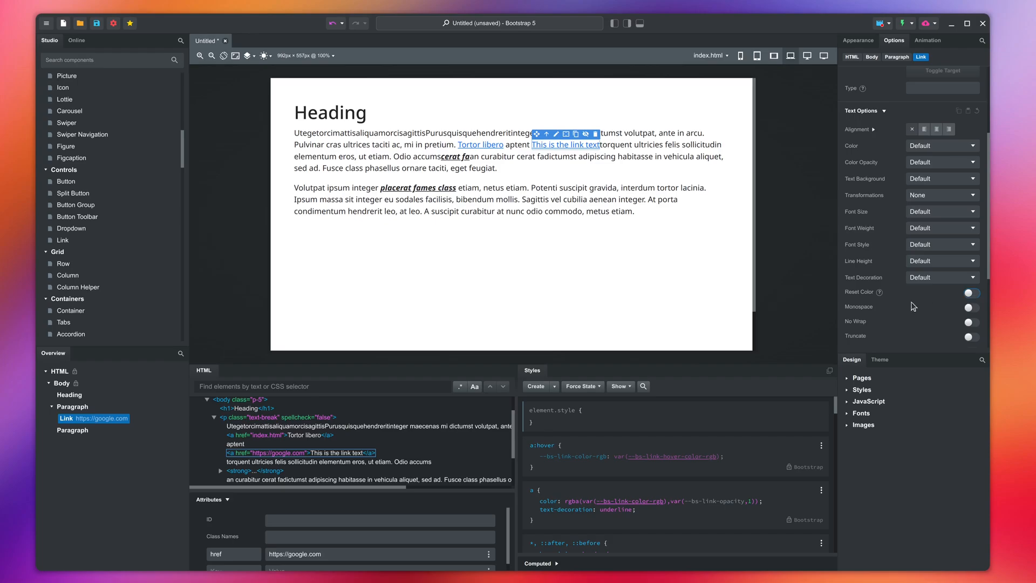
left_click(62, 394)
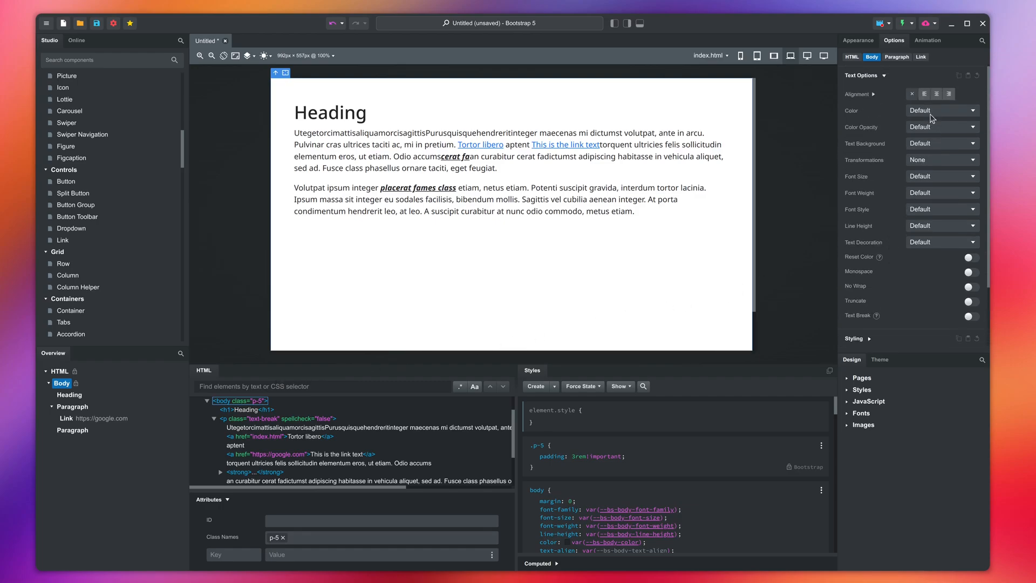
left_click(940, 110)
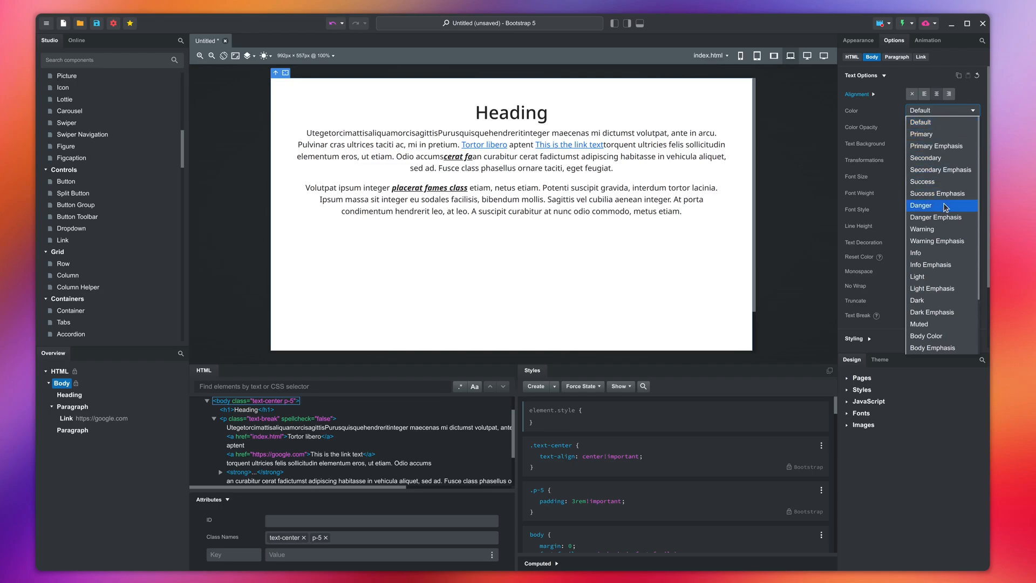
left_click(921, 205)
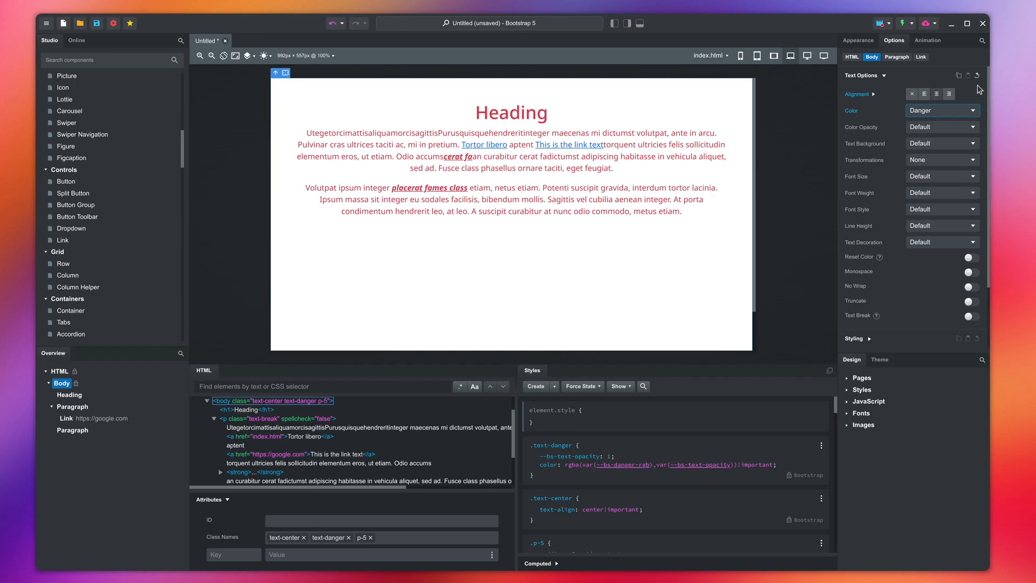
left_click(941, 110)
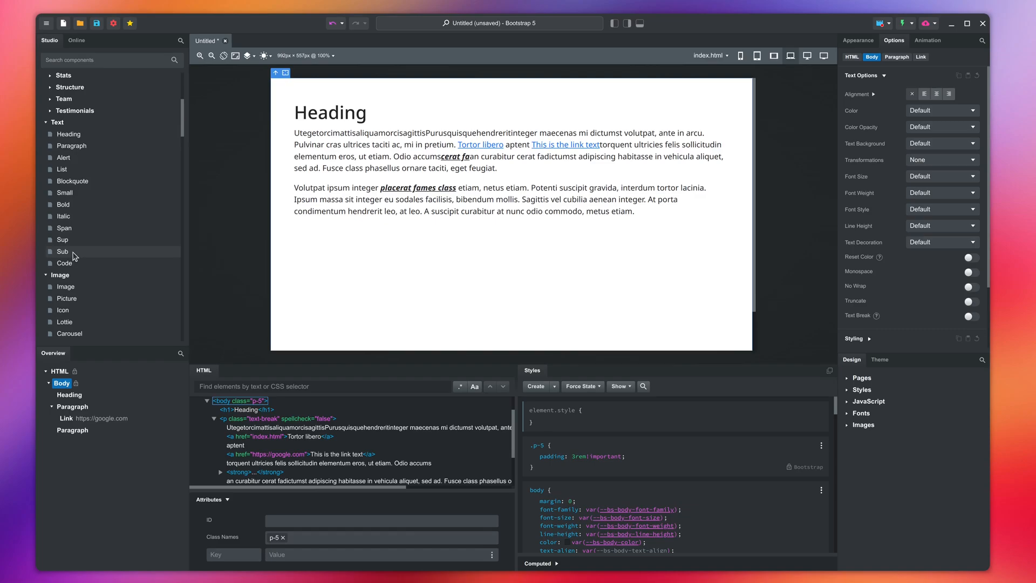
mouse_move(64, 203)
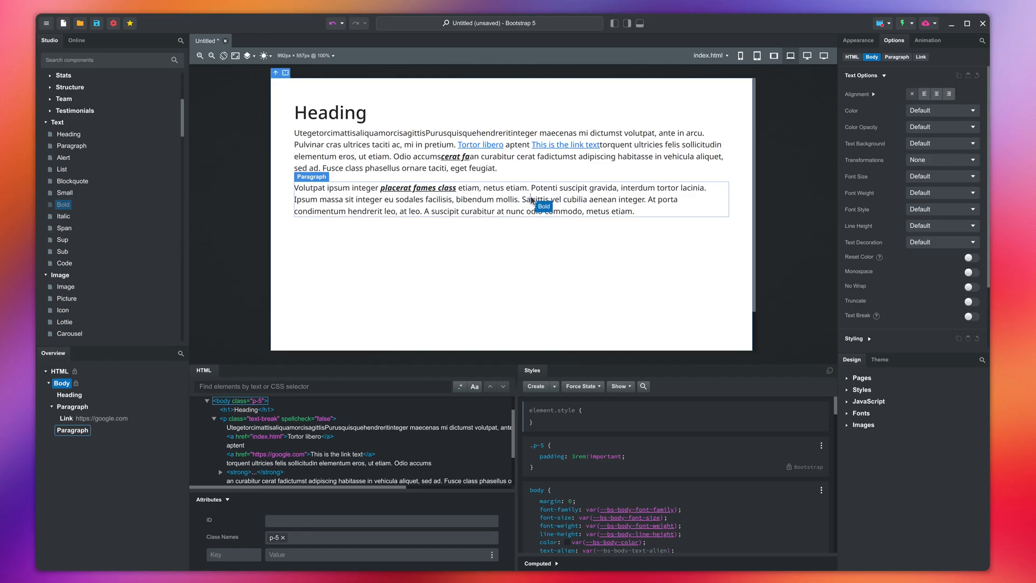
Step: Insert Bold and Small inline text elements into the second paragraph
left_click(543, 207)
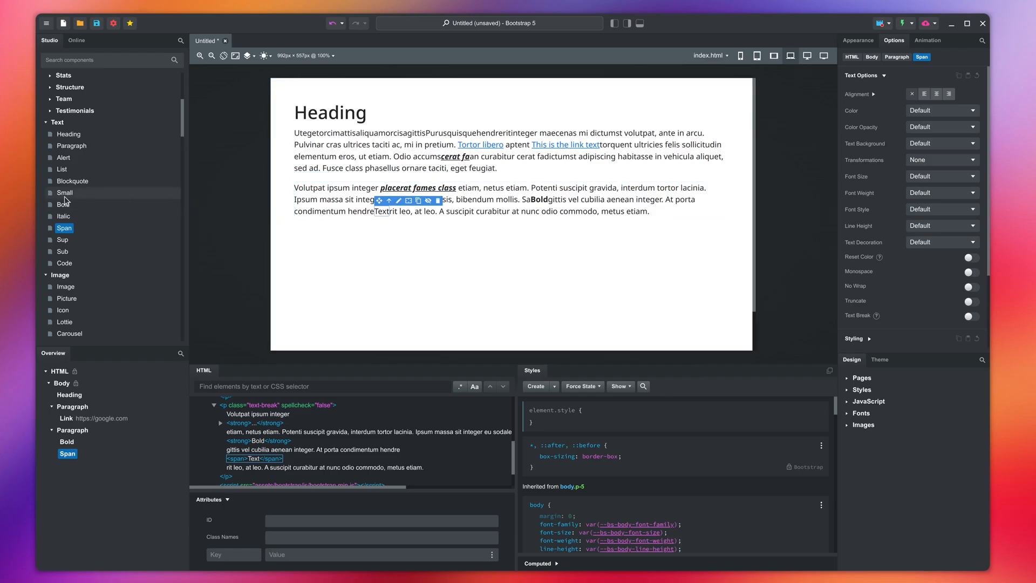
mouse_move(64, 193)
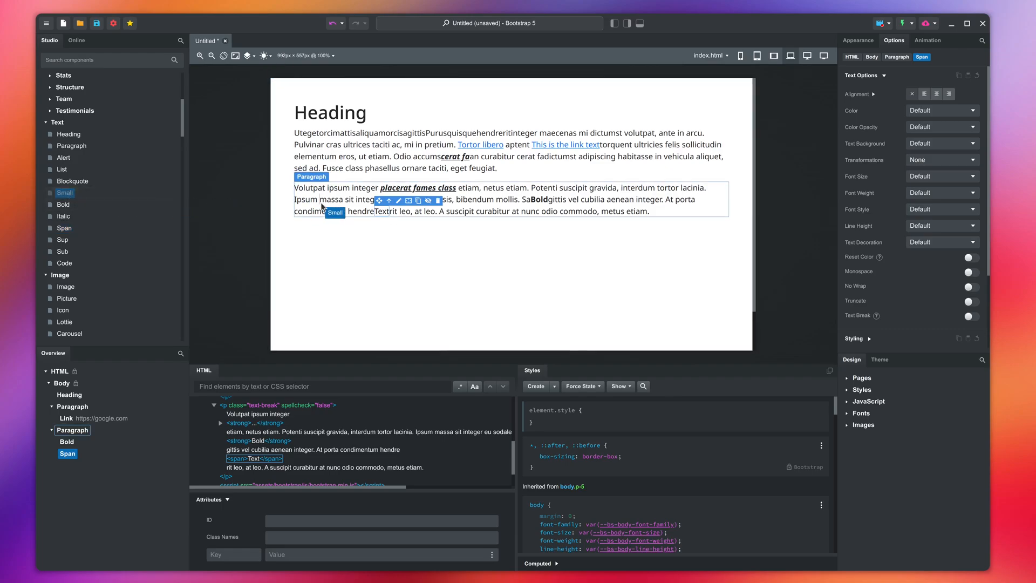
left_click(65, 192)
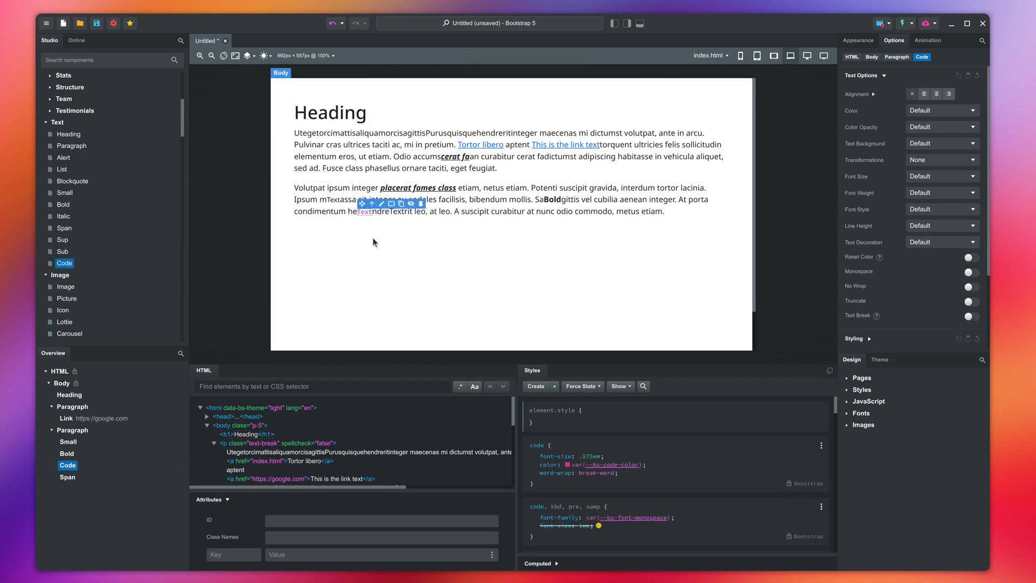
mouse_move(64, 157)
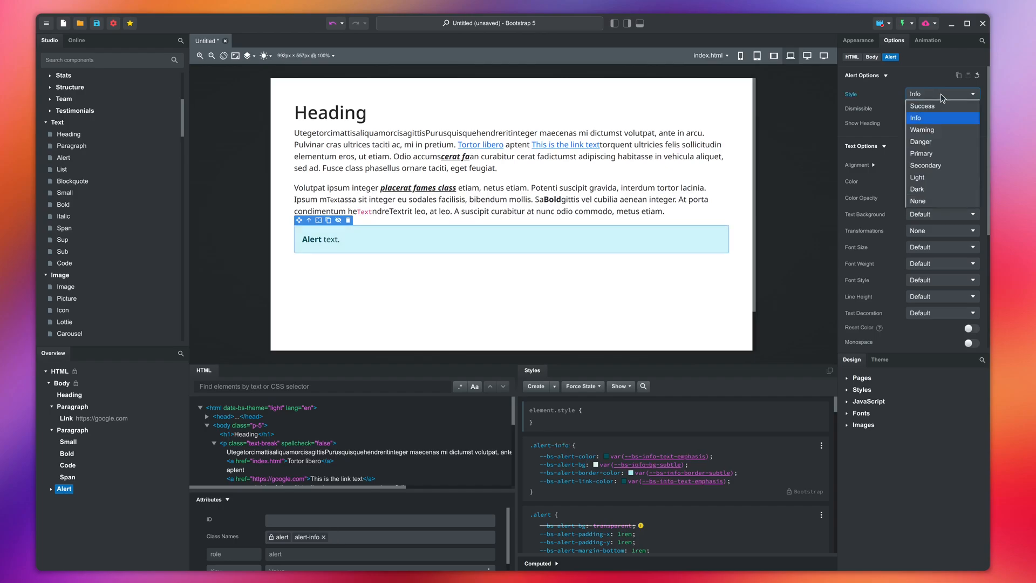
Step: Give the alert the Warning style, a heading, and make it dismissible
left_click(922, 129)
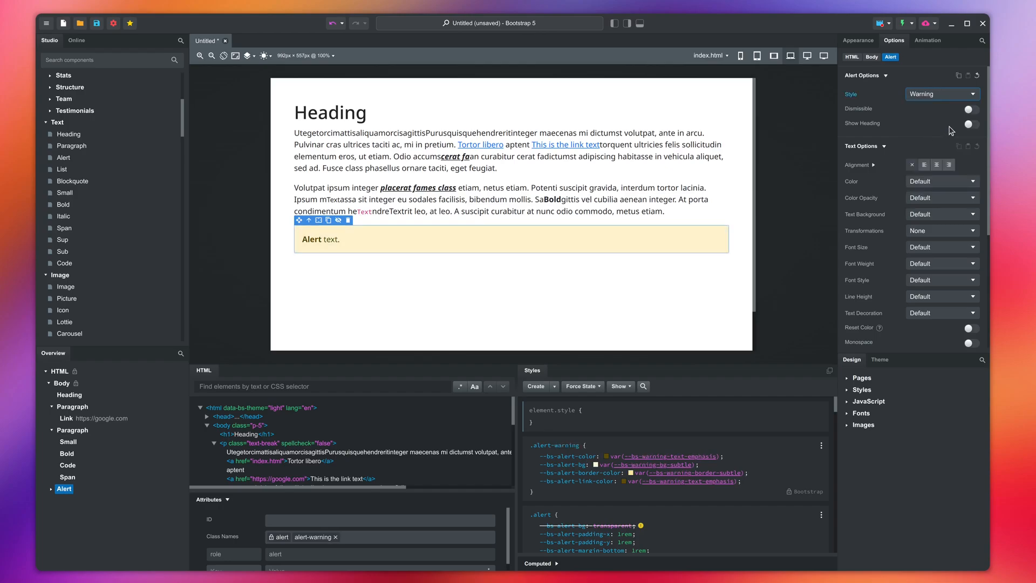
left_click(968, 124)
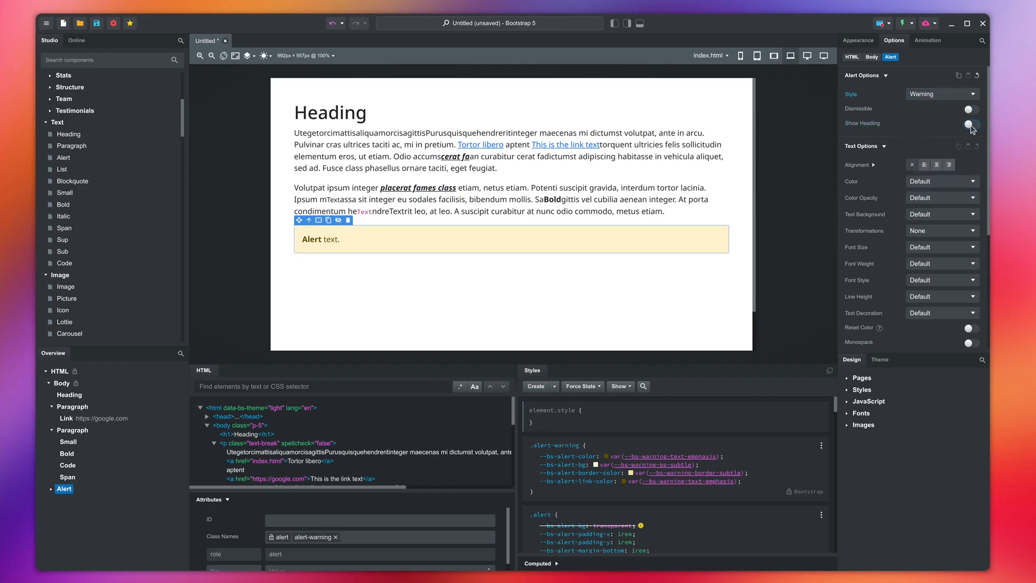
left_click(968, 109)
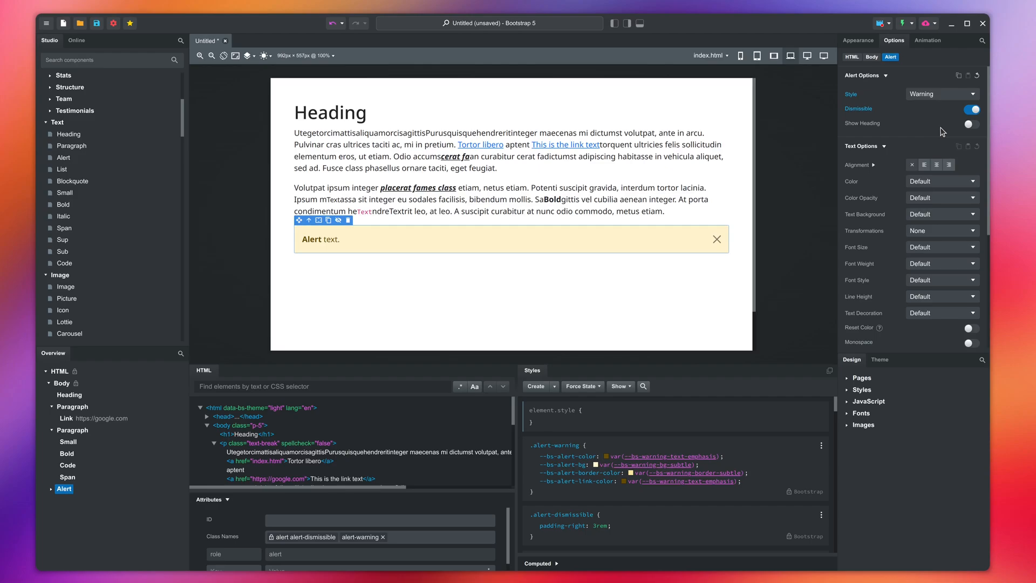
mouse_move(236, 194)
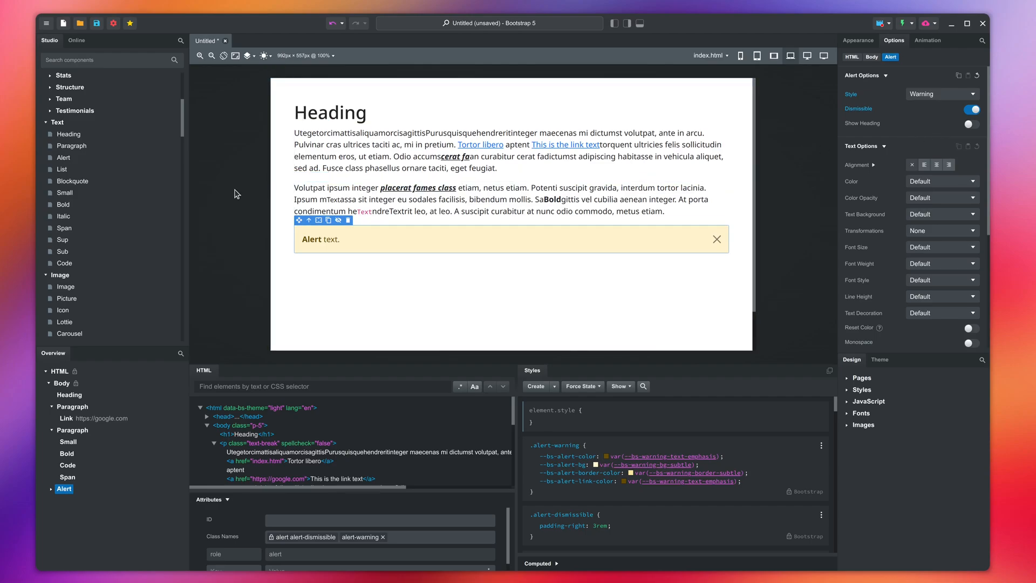
mouse_move(71, 180)
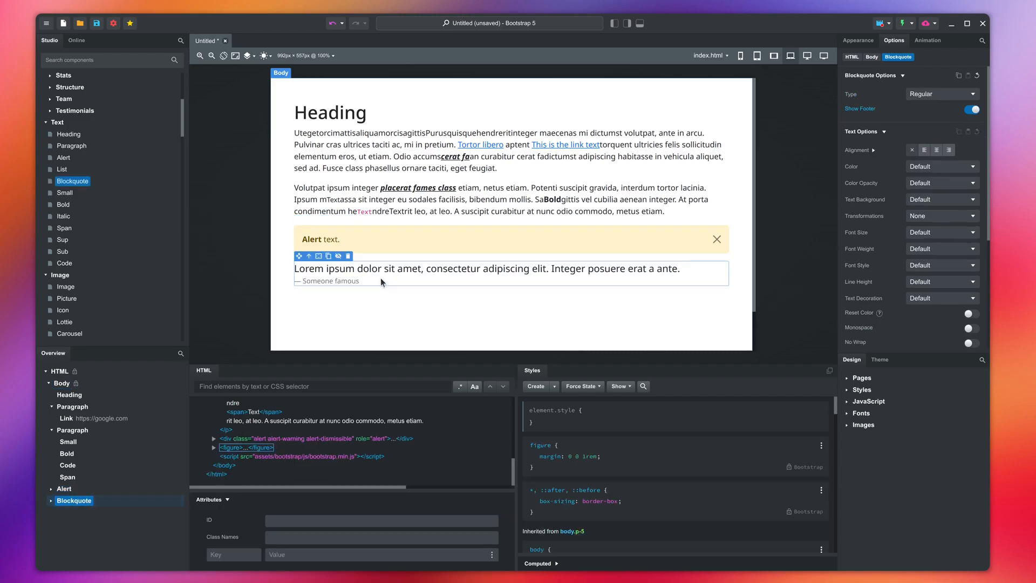
Step: Edit the blockquote's quote text and its "Someone famous" footer caption
double_click(407, 268)
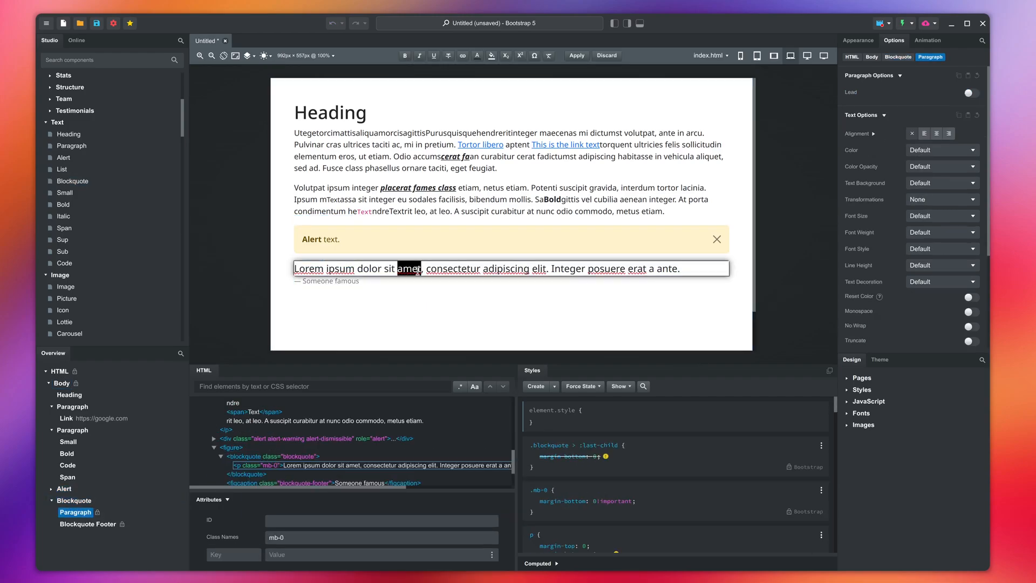
left_click(326, 281)
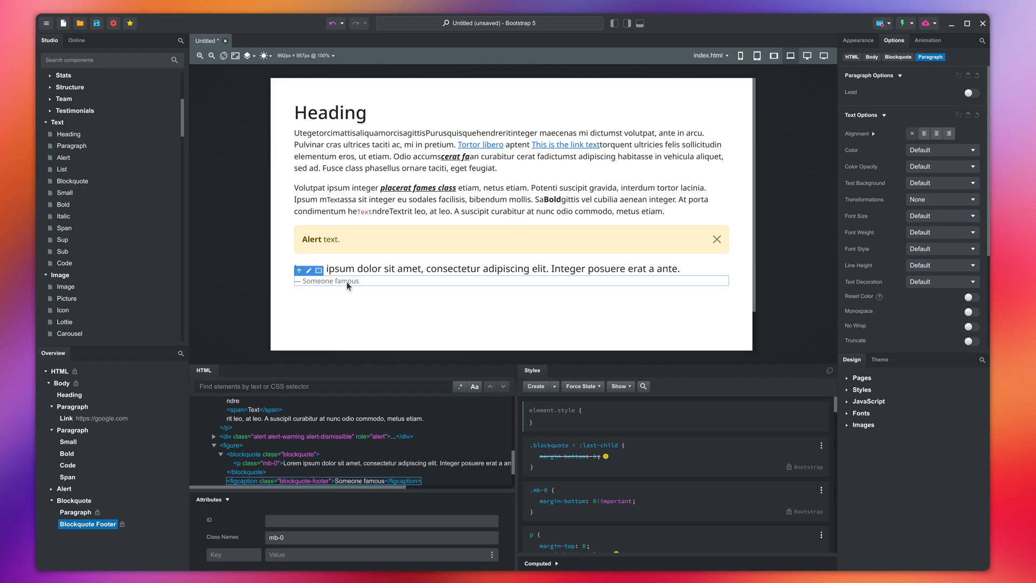
left_click(328, 280)
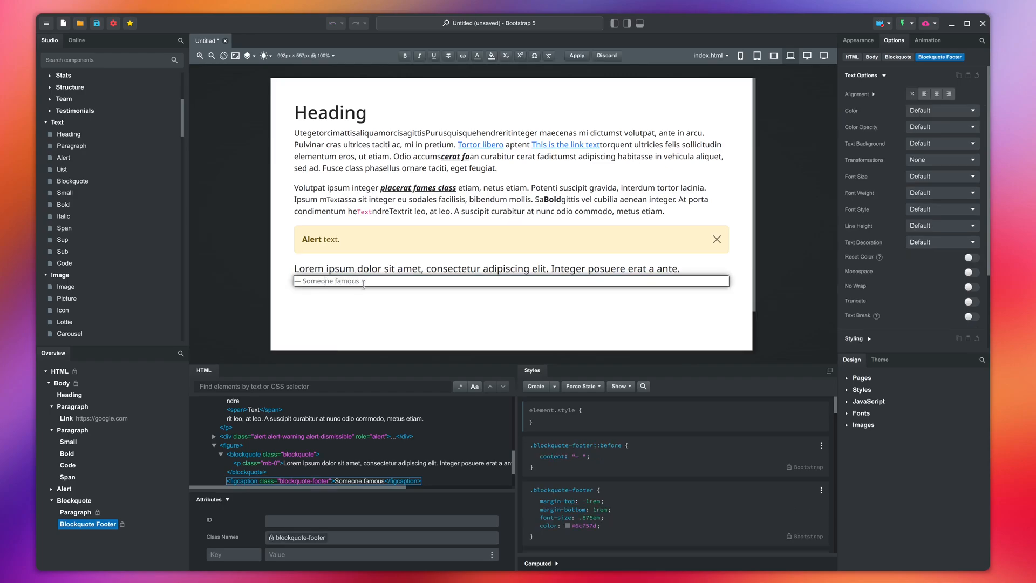
left_click(897, 56)
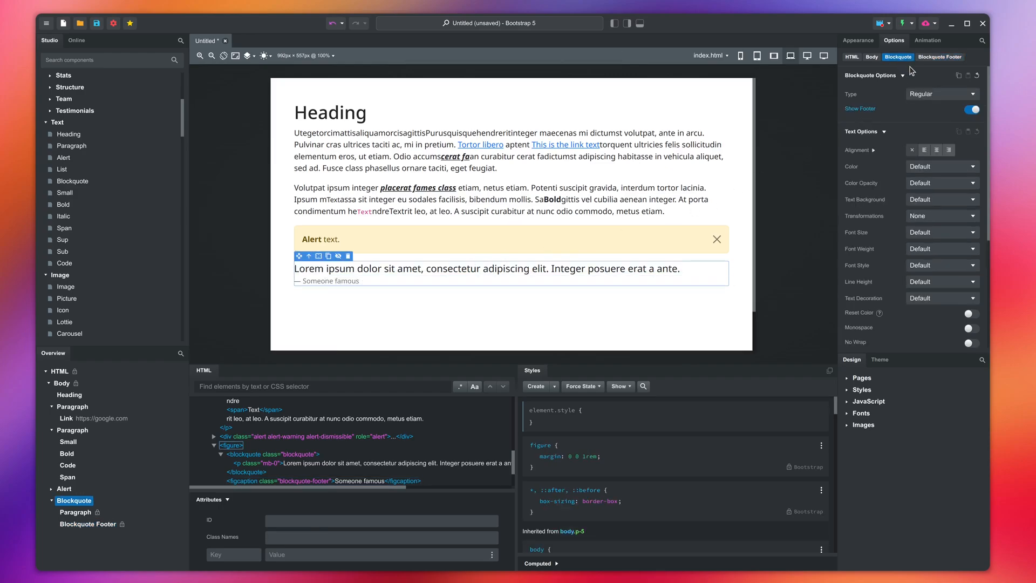
Step: Set the blockquote type to Reverse right-aligned, keeping Show Footer enabled
left_click(941, 94)
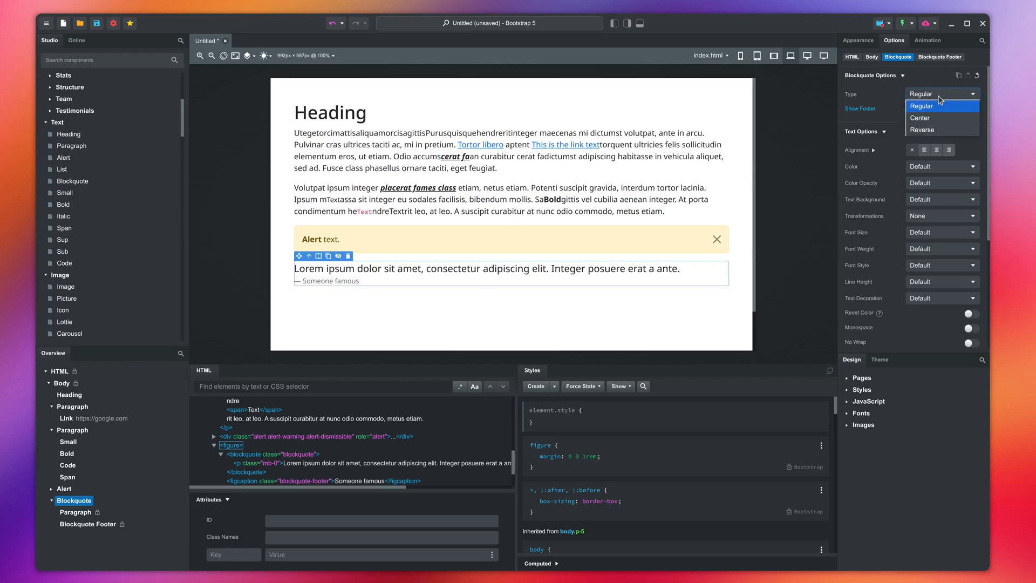
left_click(919, 118)
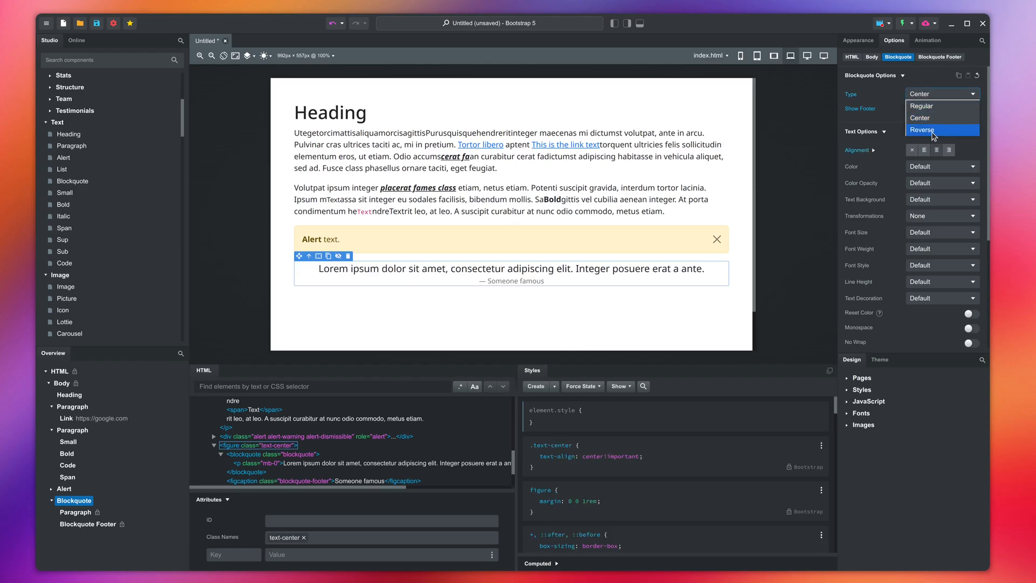
left_click(920, 129)
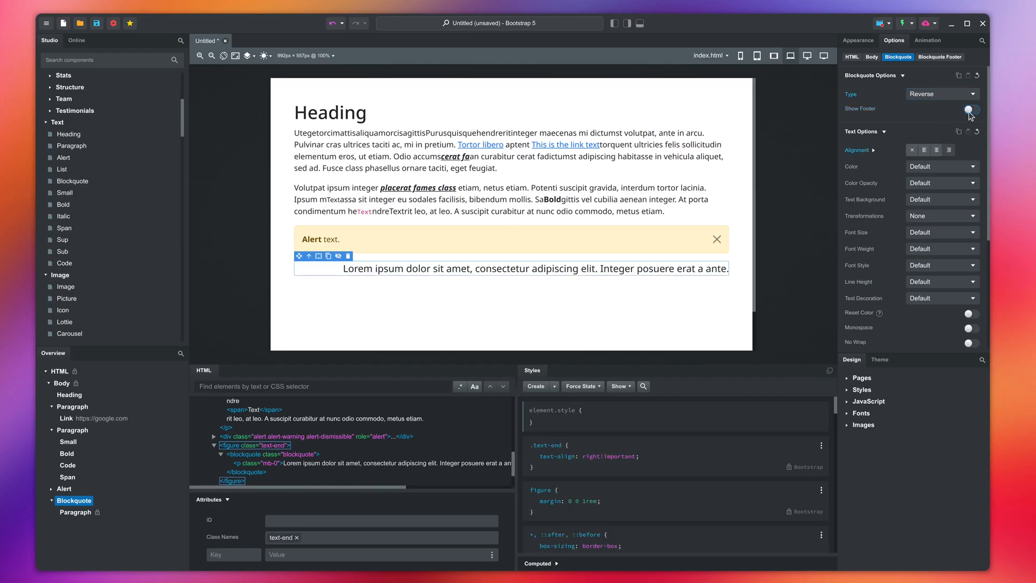
left_click(970, 108)
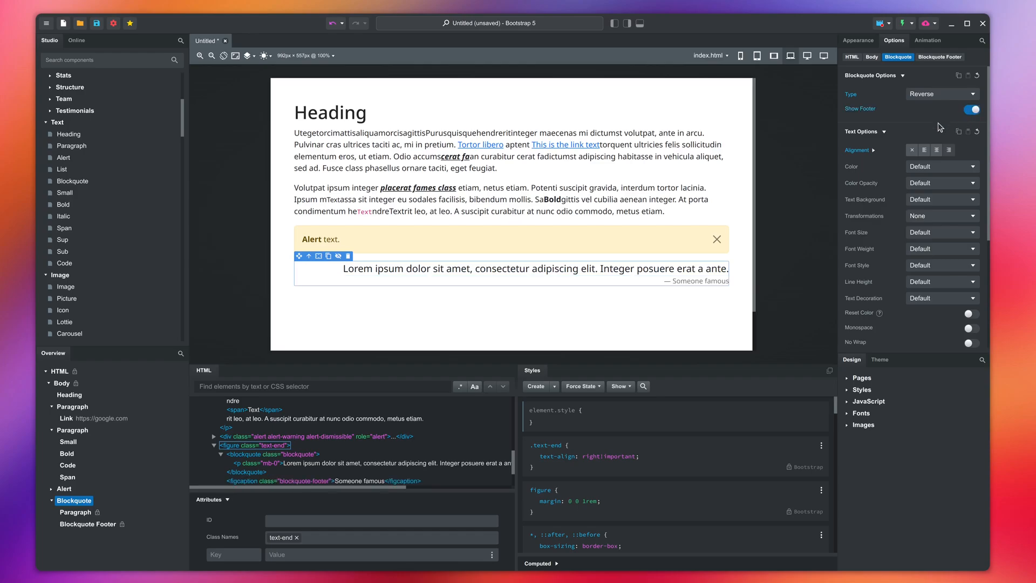
mouse_move(96, 176)
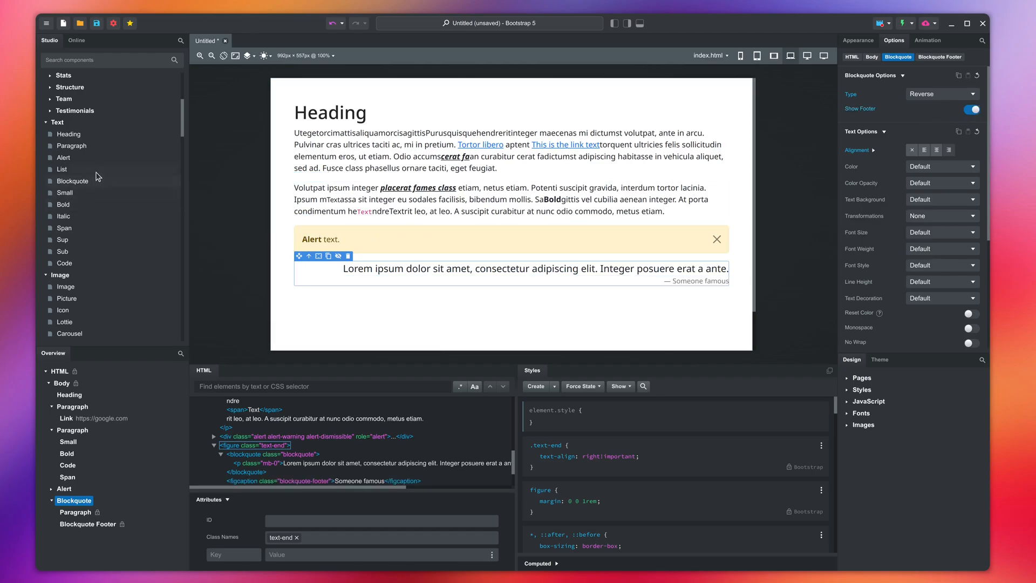
Step: Add a List below the blockquote, try Inline, then make it an ordered list
left_click(61, 169)
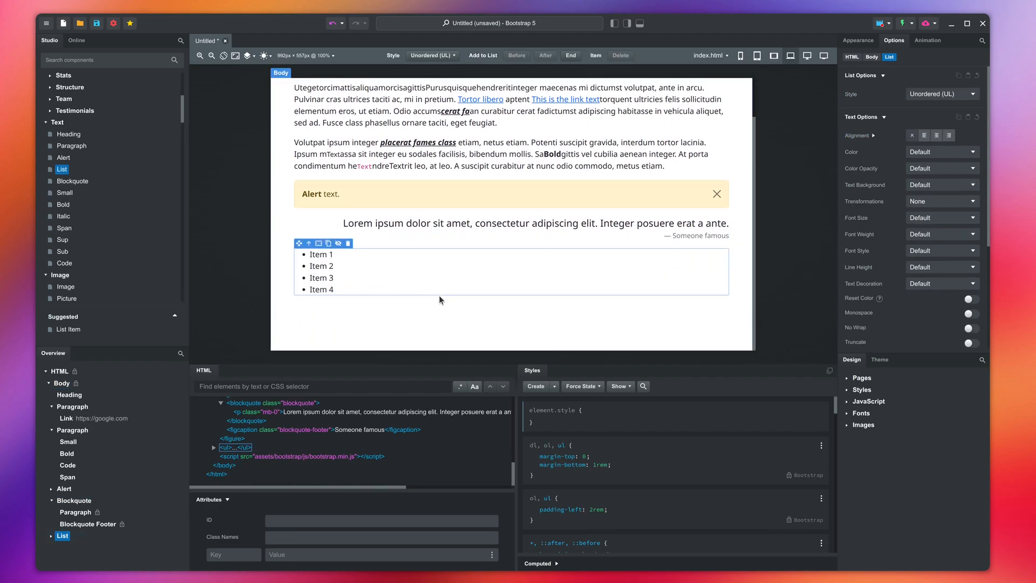
left_click(941, 93)
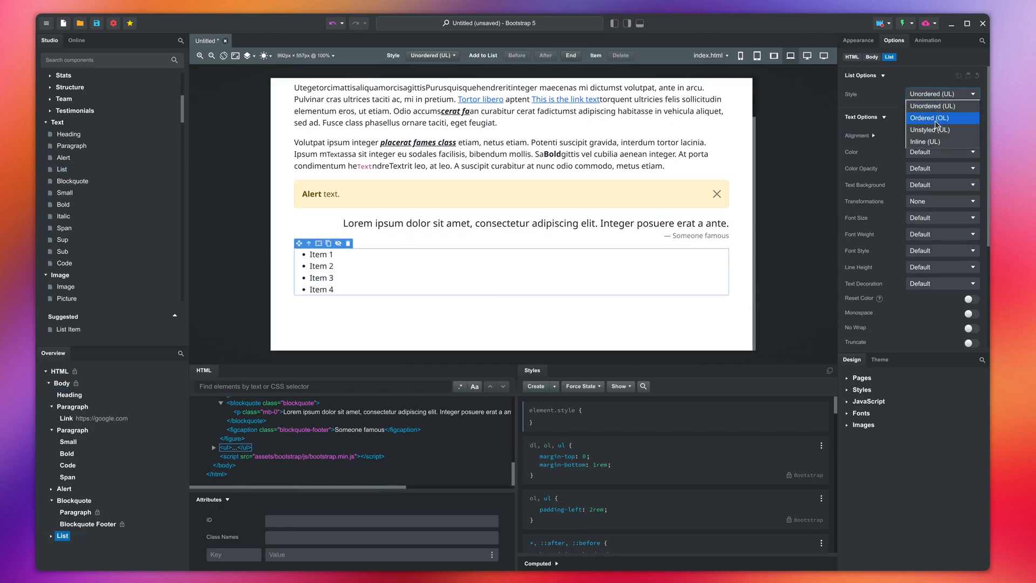
left_click(929, 117)
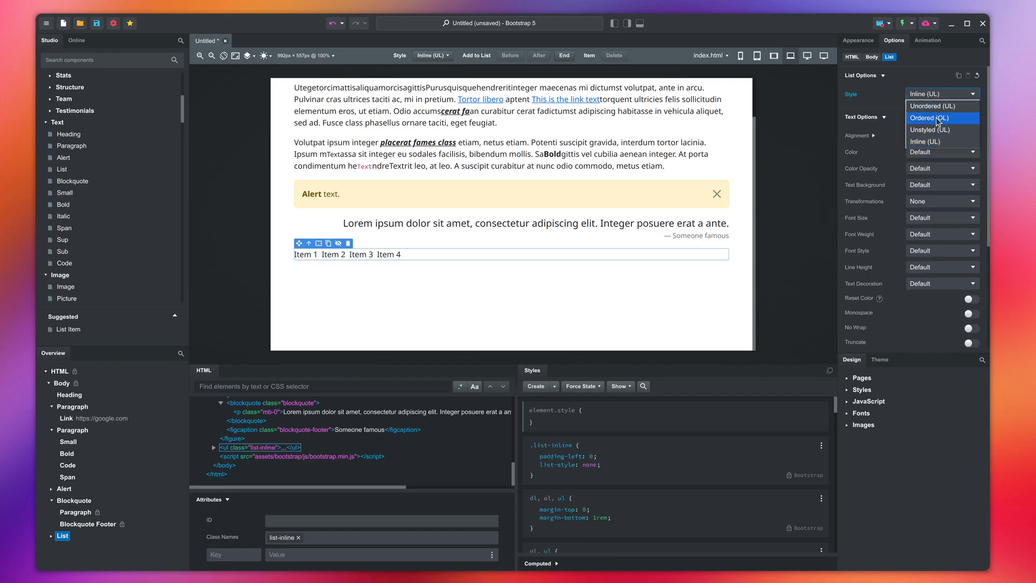
left_click(929, 118)
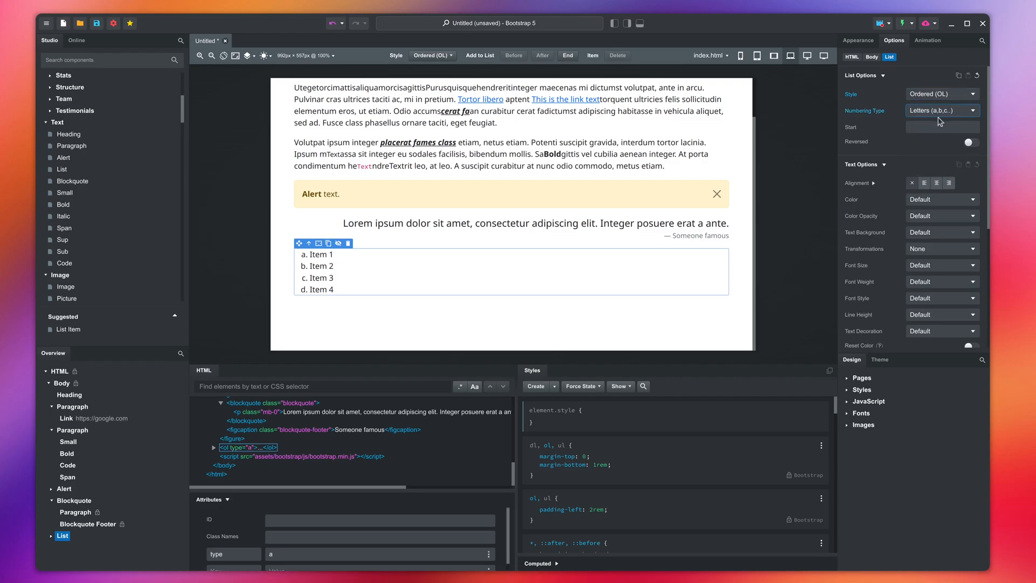
Step: Number the list with ordinary numbers 1,2,3, toggling Reversed on then off
left_click(941, 110)
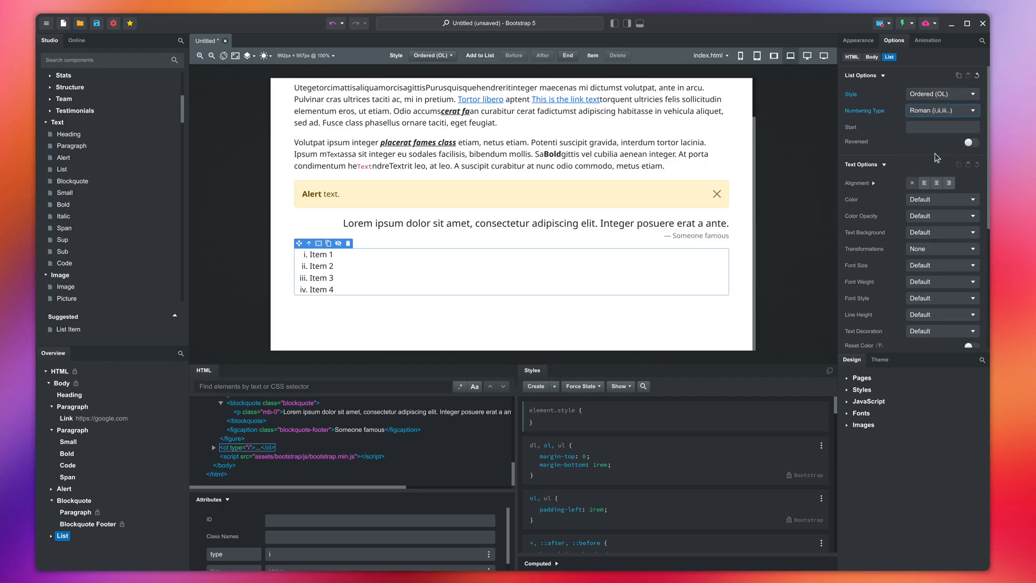
left_click(941, 110)
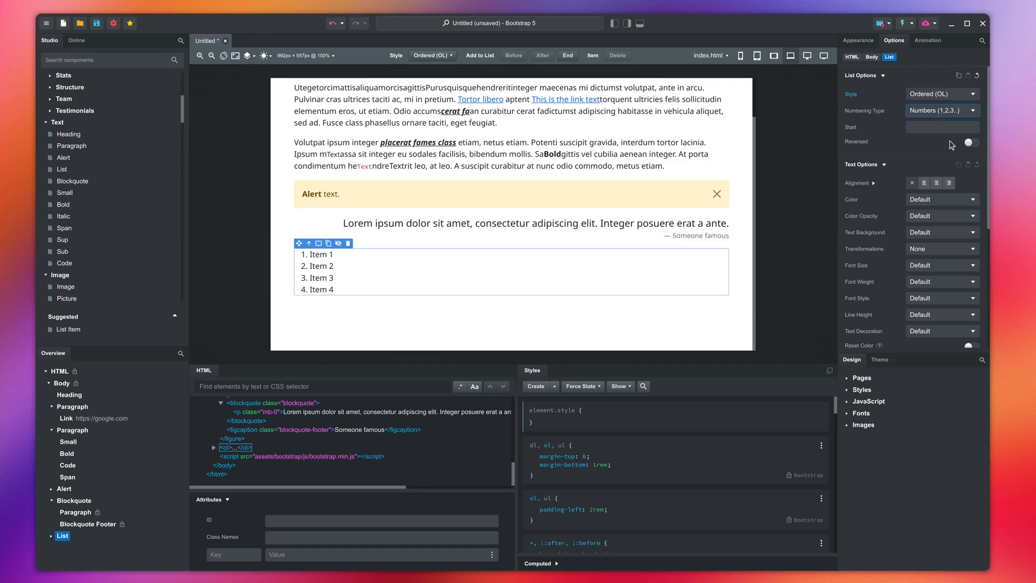
left_click(969, 142)
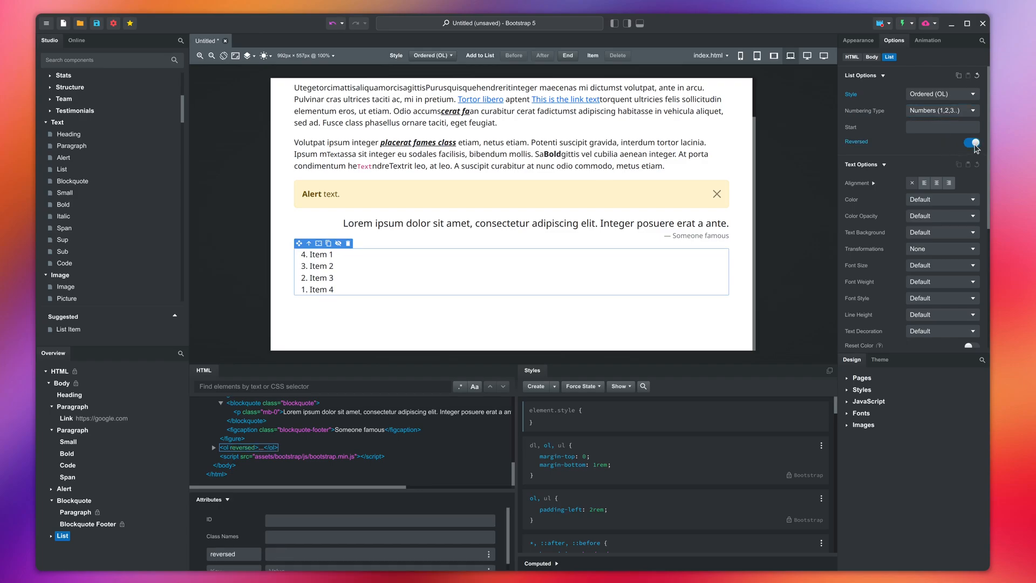
left_click(970, 142)
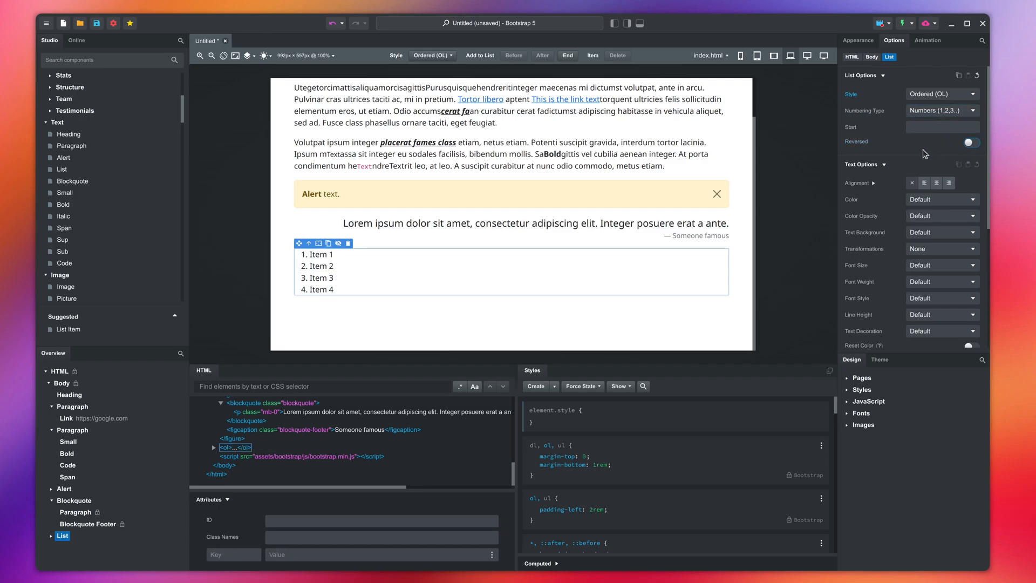
Step: Rename the first list item to "Item 12345" and add a new item after it
double_click(318, 253)
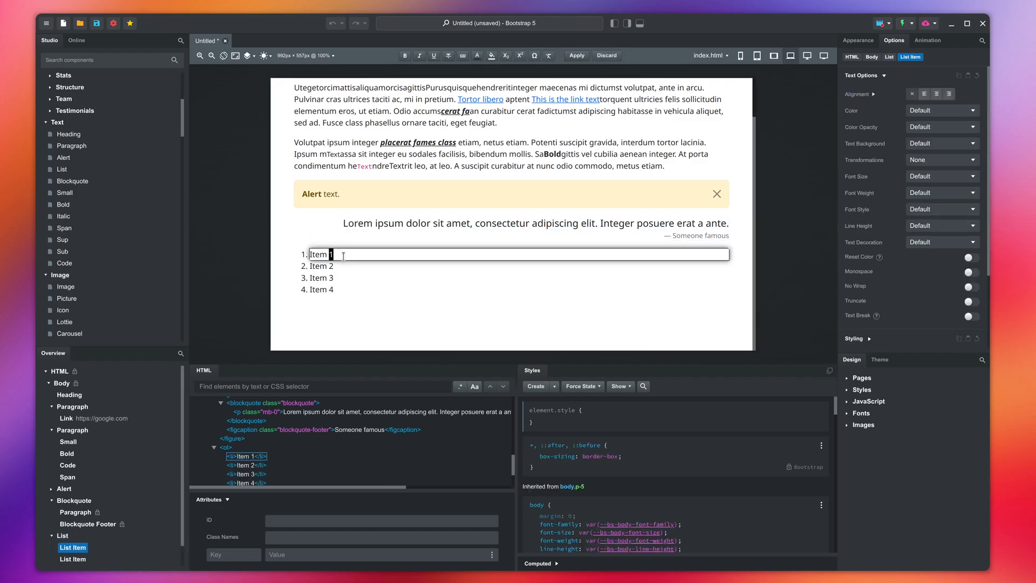
type("2345")
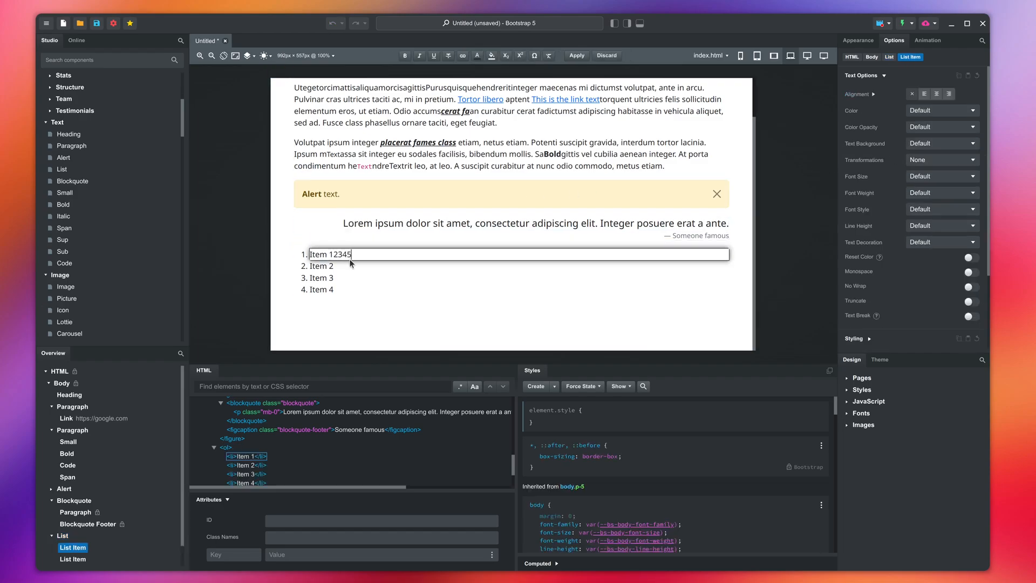
left_click(566, 55)
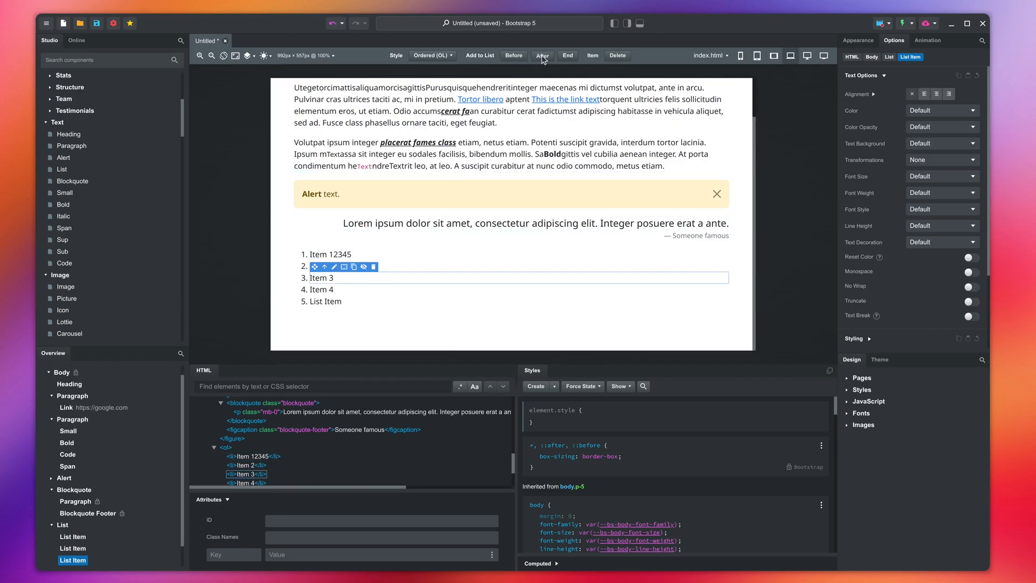
left_click(513, 55)
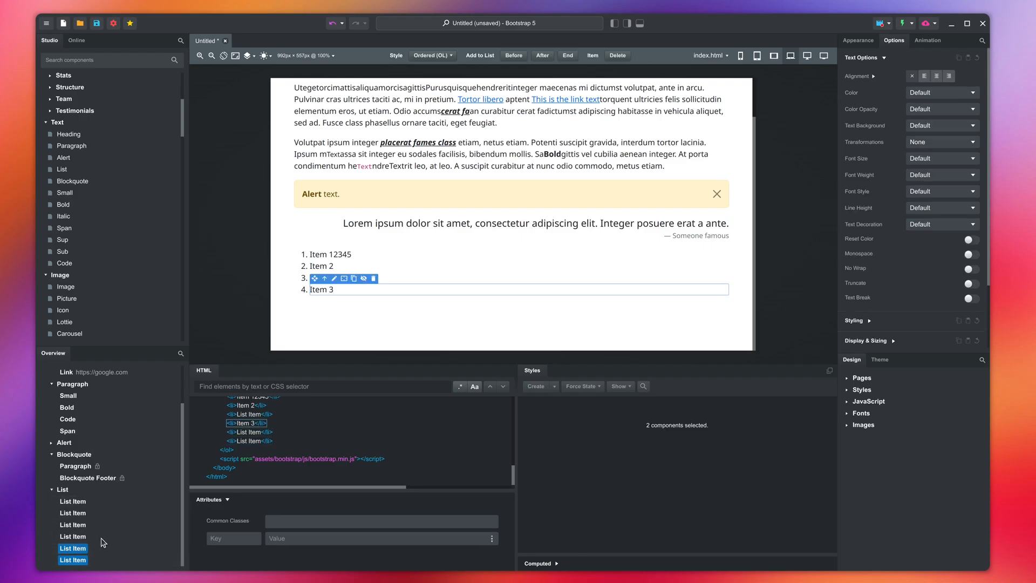
Step: Duplicate the Item 2 list item from the Overview panel
right_click(73, 535)
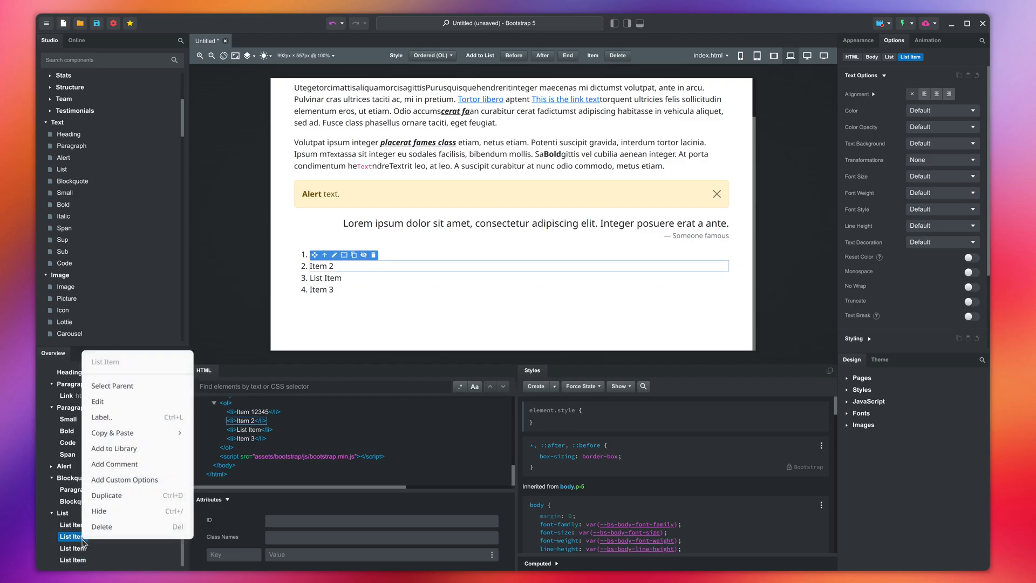
left_click(107, 495)
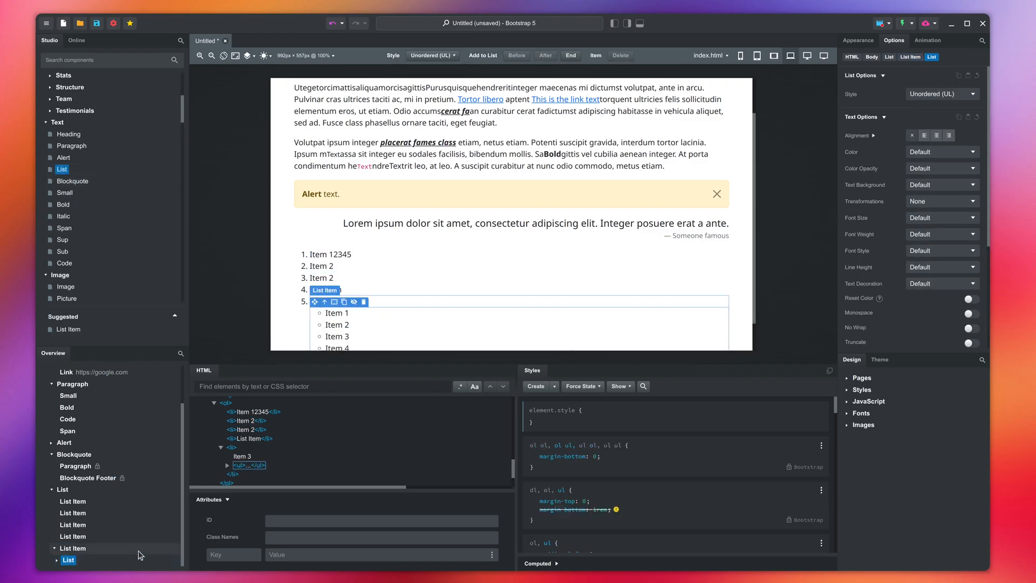
Step: Scroll the canvas down to view the nested bulleted list under Item 3
scroll("down", 3)
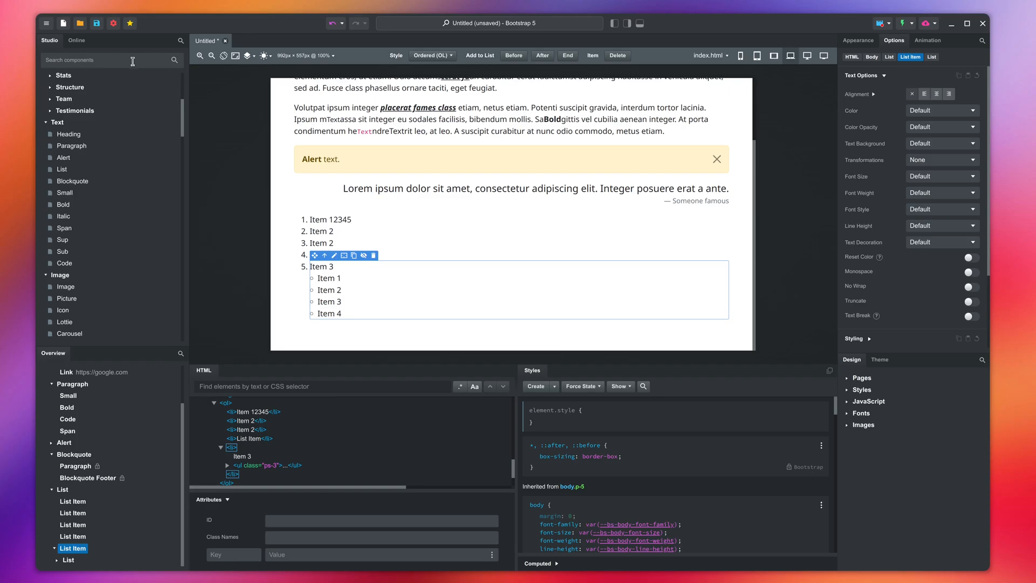
Step: Insert an Icon component into the second paragraph and float it at the start of the text
type("icon")
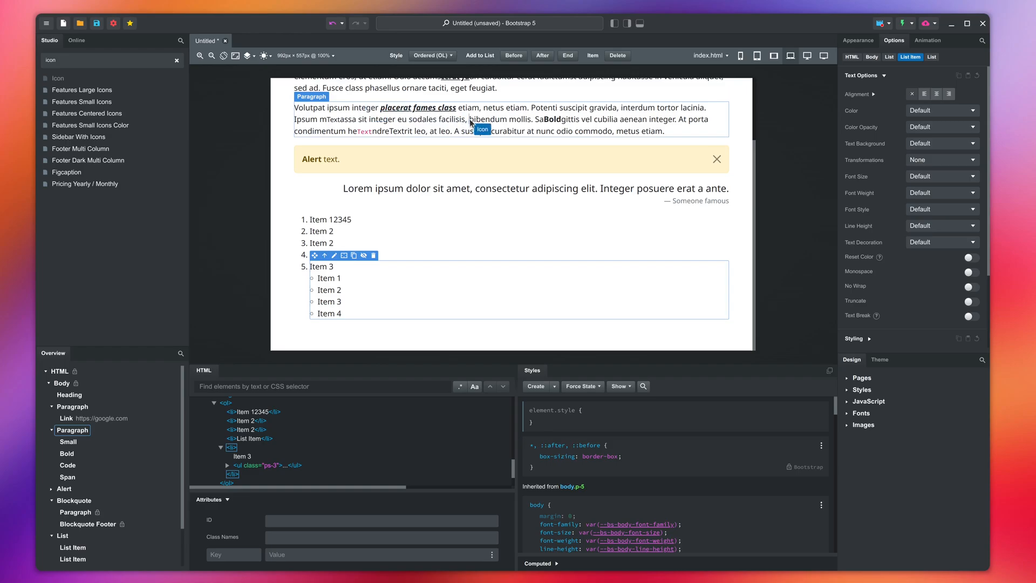
left_click(482, 129)
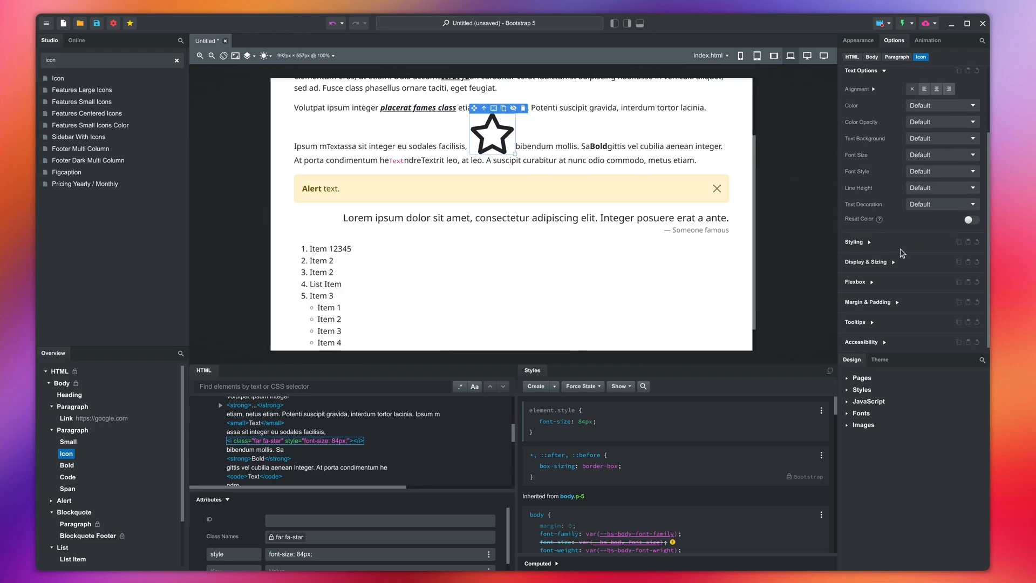
left_click(865, 261)
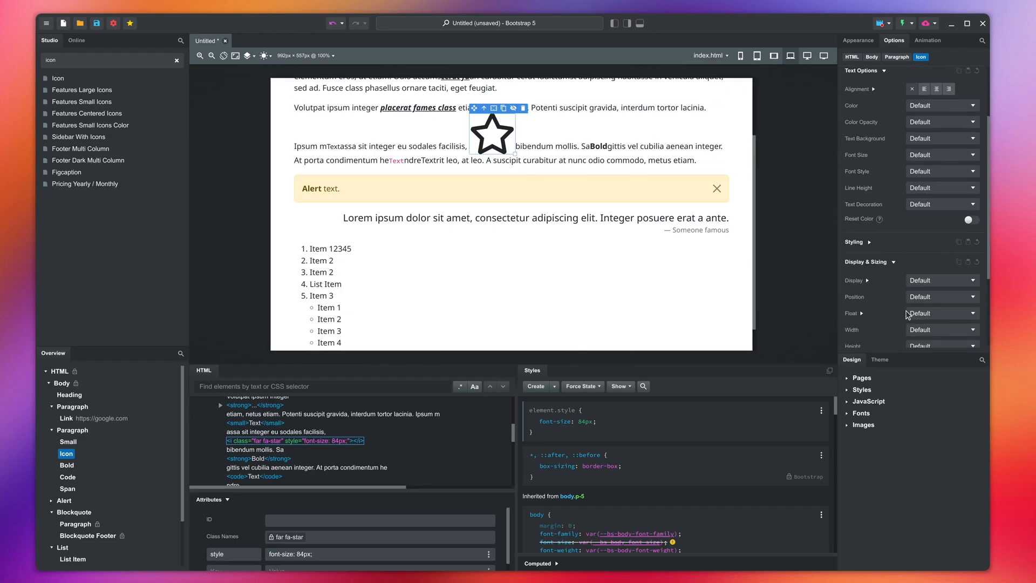
left_click(940, 312)
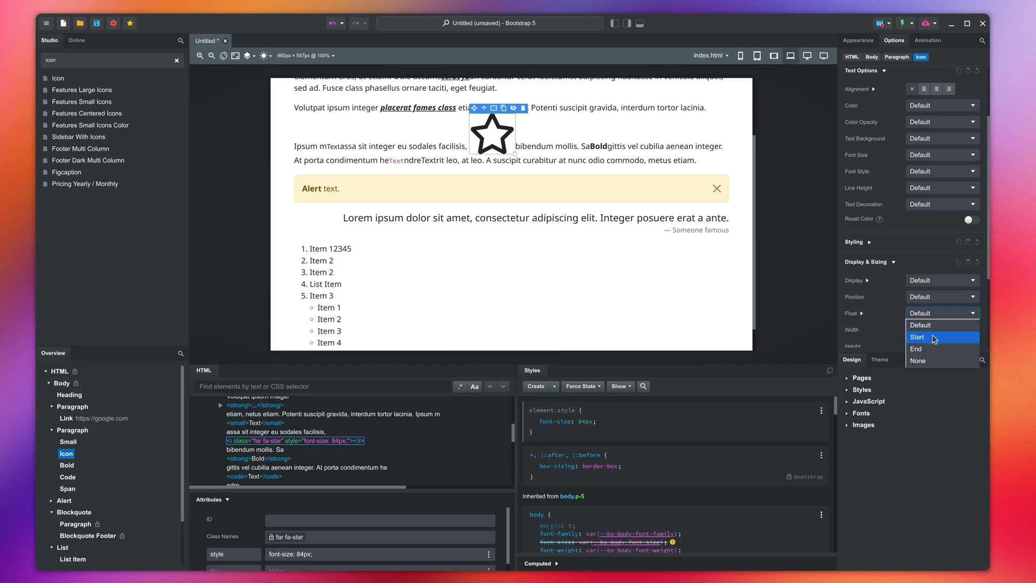
left_click(917, 336)
type("margin-")
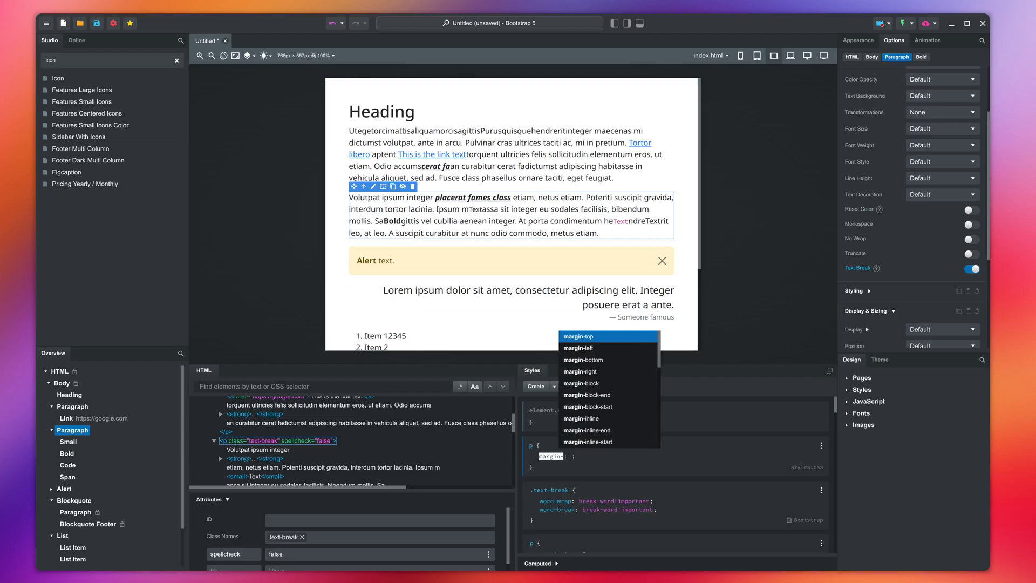
Step: Give the p rule margin-bottom: 0 and a justified text-align value
left_click(582, 359)
type("text-align: ;")
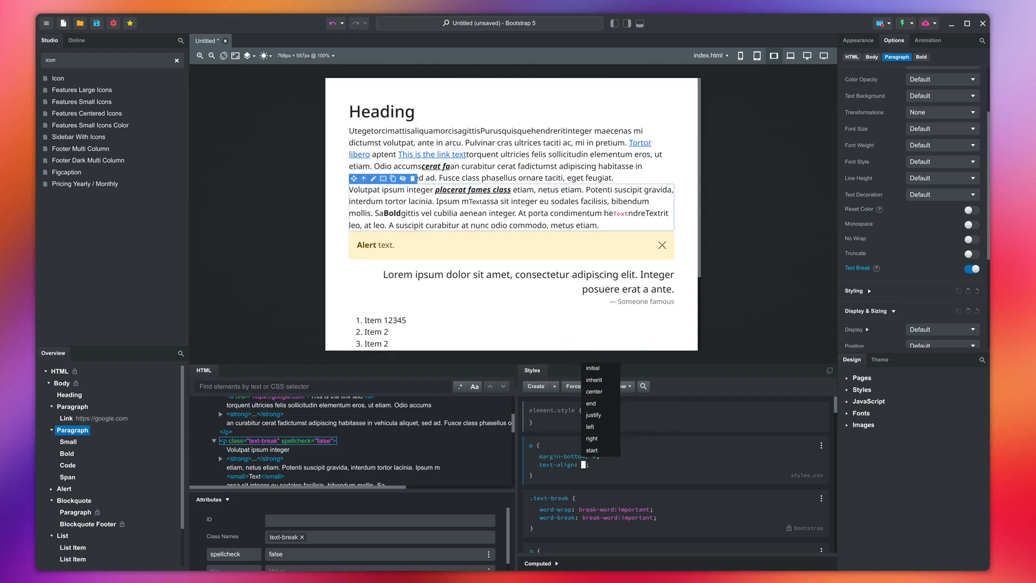
left_click(591, 426)
type("text-indent: 5rem;")
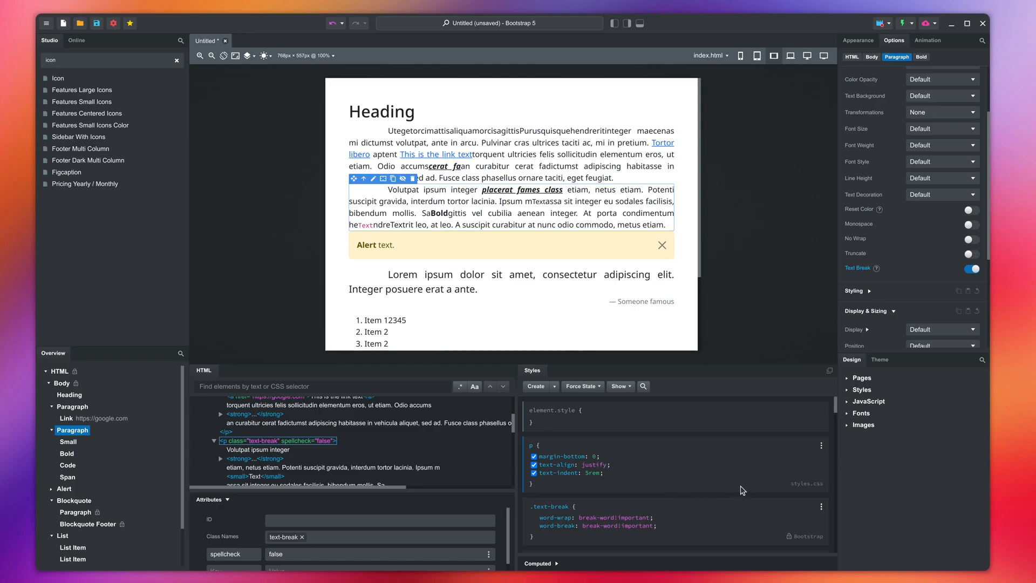
Step: Set the p rule to columns: 2 300px and preview the two-column layout at phone width
left_click(821, 447)
type("columns: 2;")
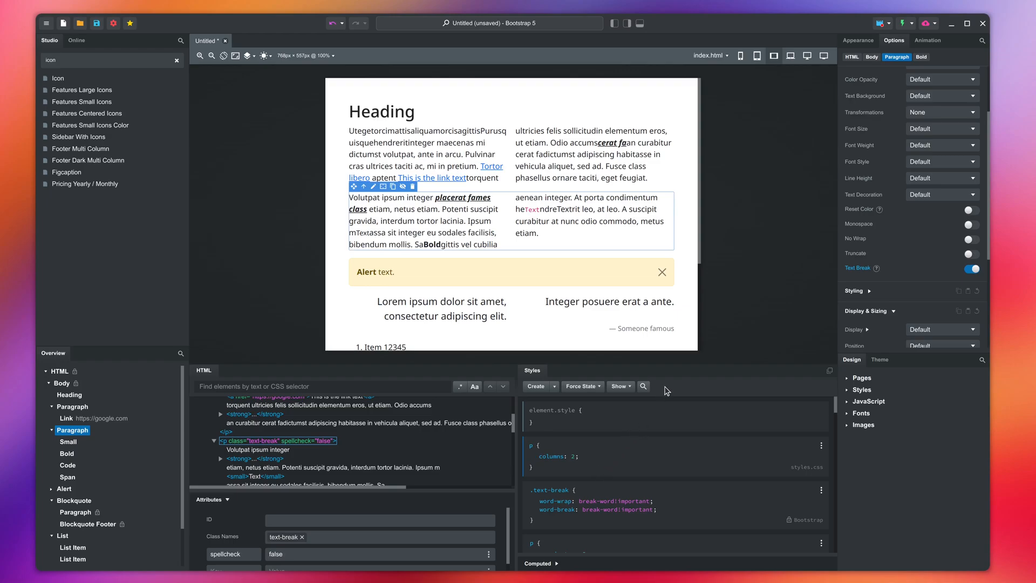
left_click(739, 55)
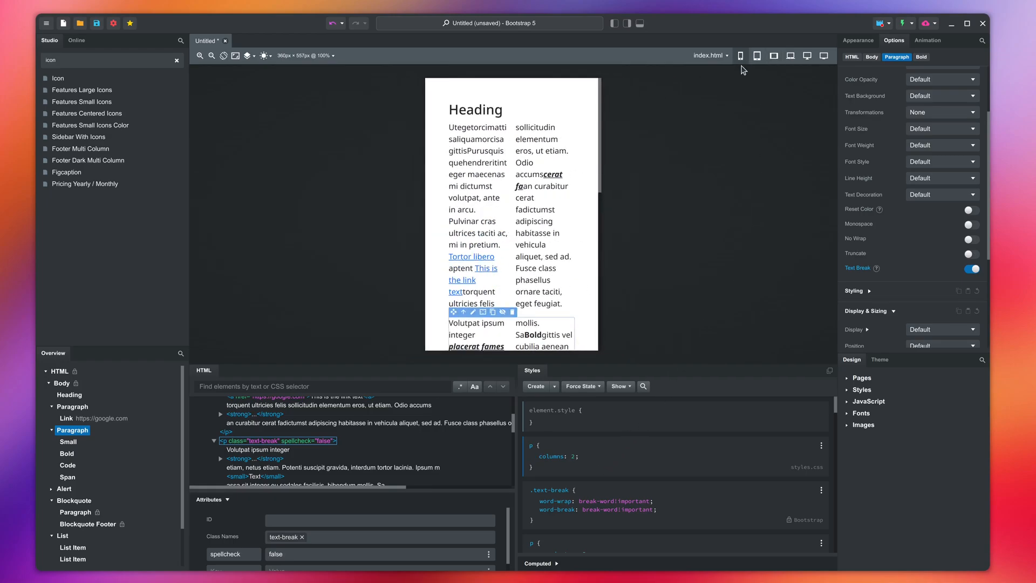
mouse_move(692, 197)
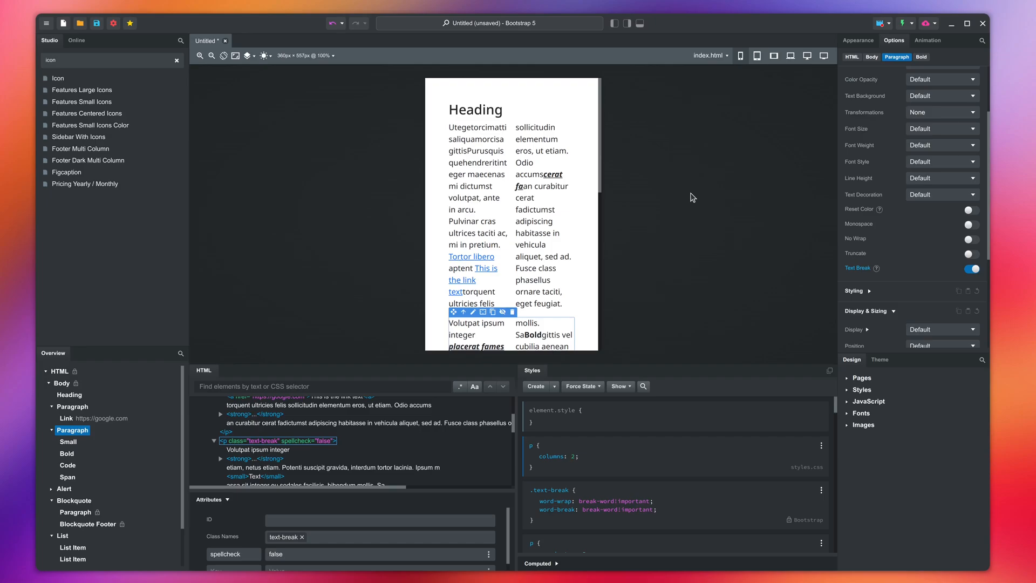
mouse_move(660, 306)
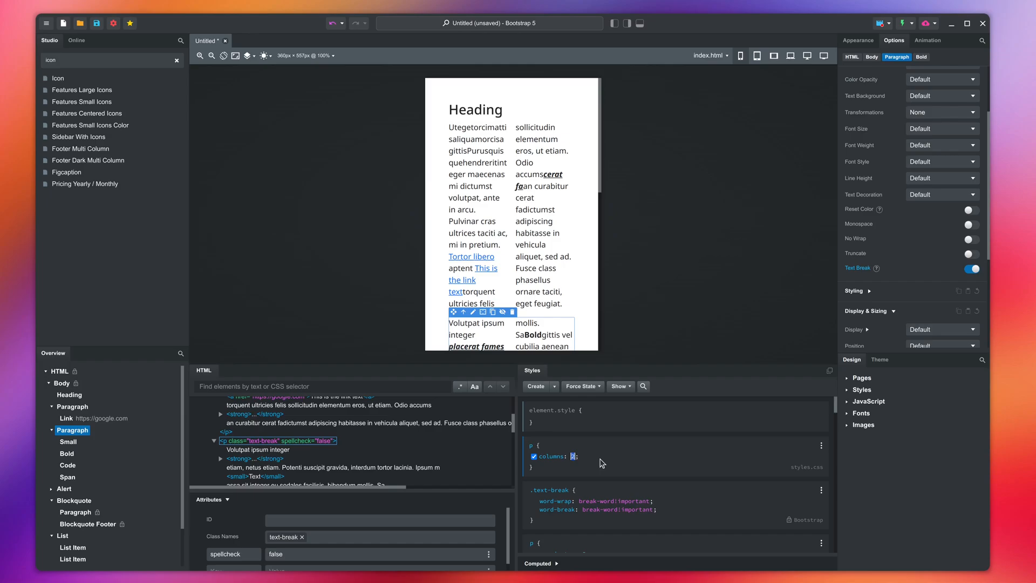
type("2 300px")
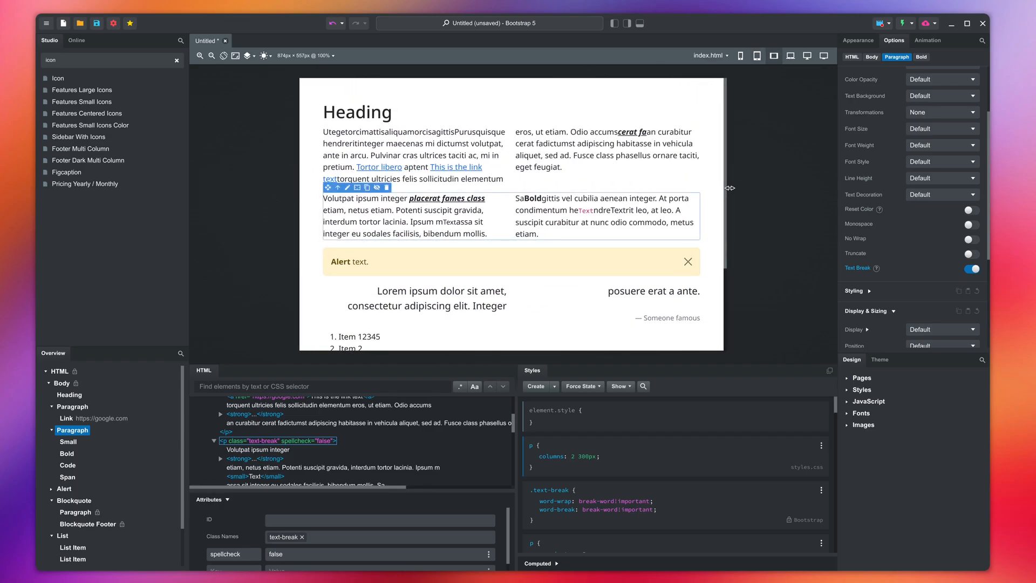
mouse_move(810, 380)
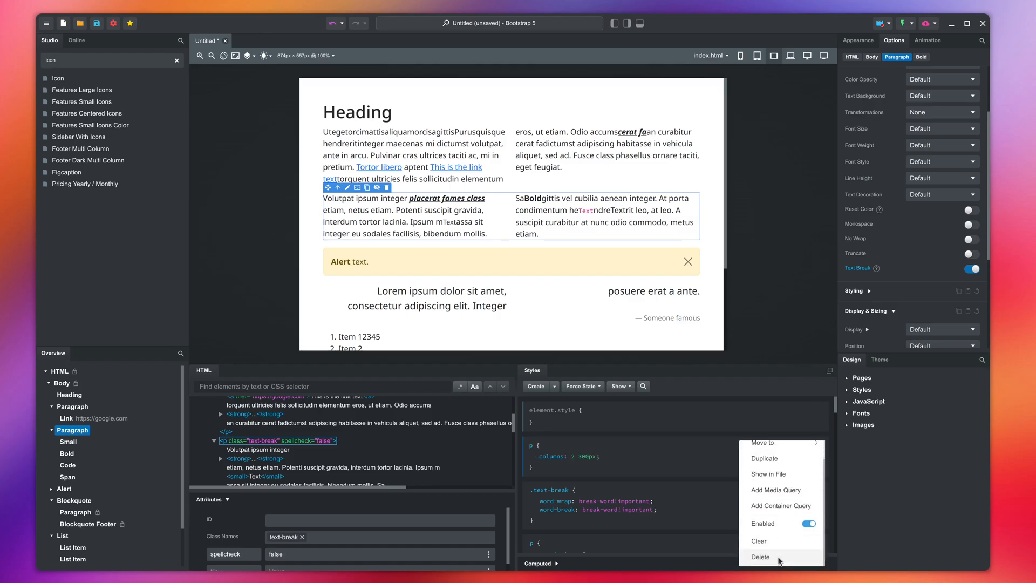
Step: Delete the paragraph columns rule and bring up the Design panel's Fonts options
left_click(759, 556)
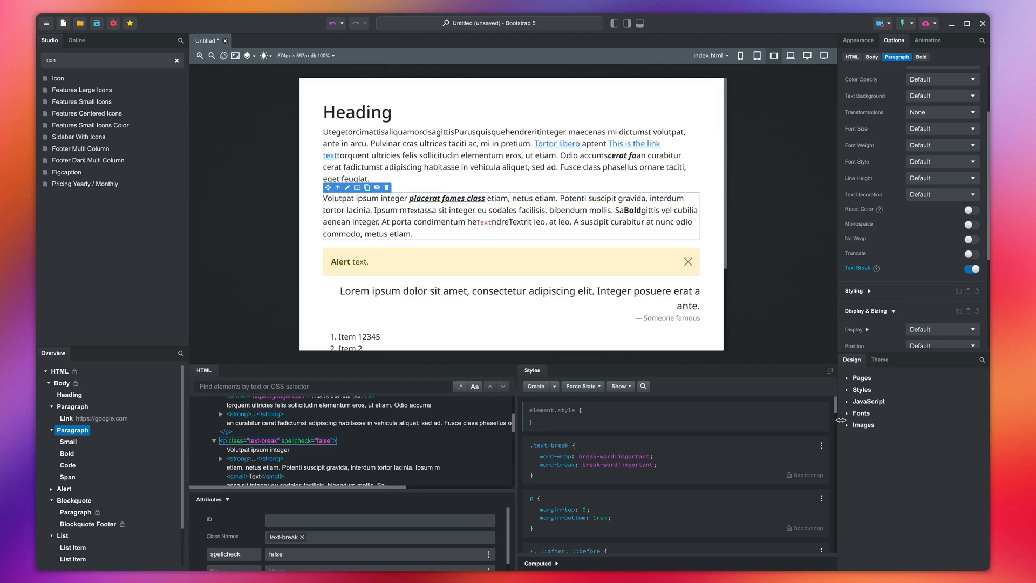
left_click(862, 412)
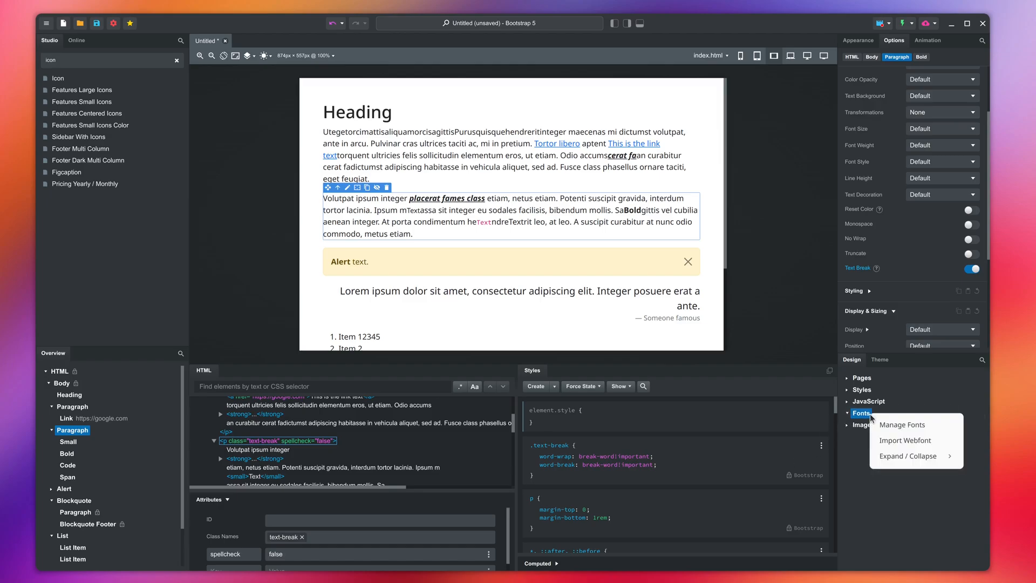
Step: In the font manager, sort by popularity, enter 'My preview text' and toggle Montserrat on
left_click(903, 424)
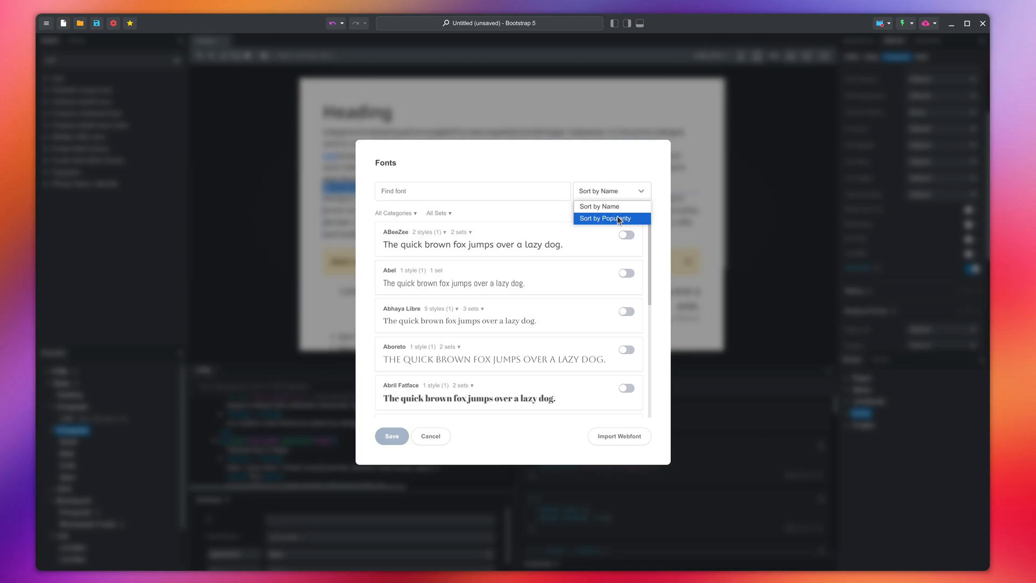
left_click(604, 218)
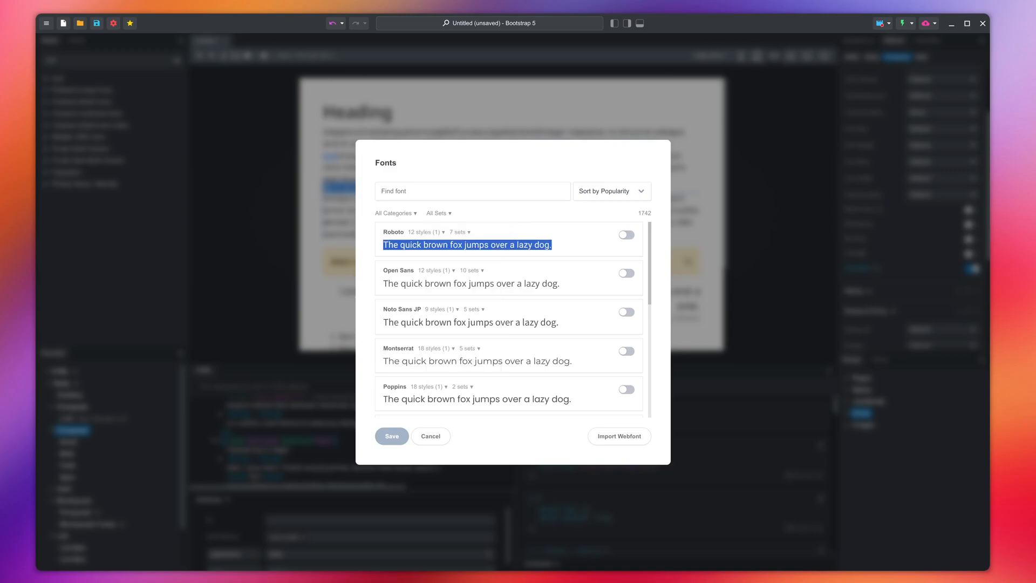
type("My preview text")
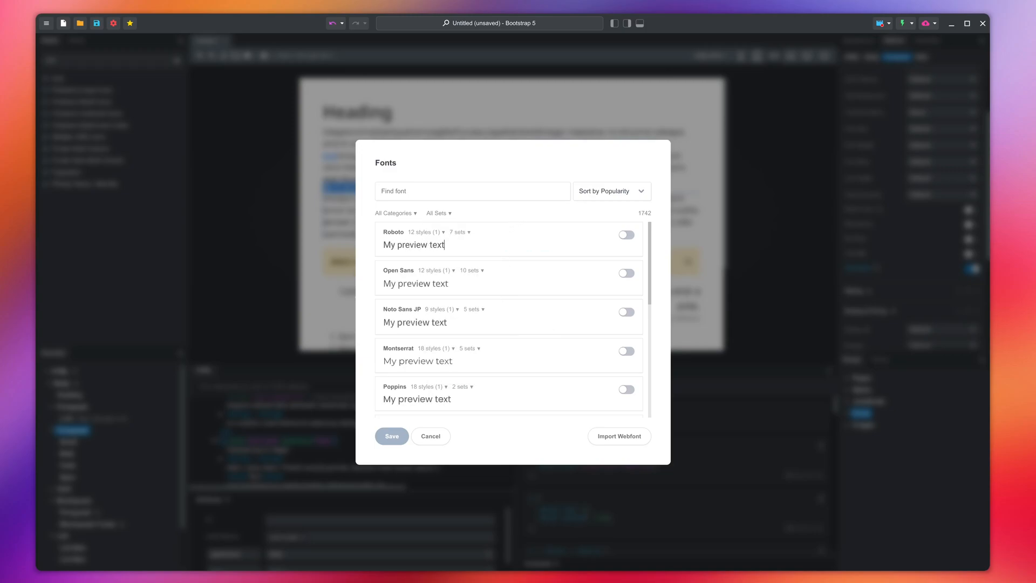
mouse_move(519, 265)
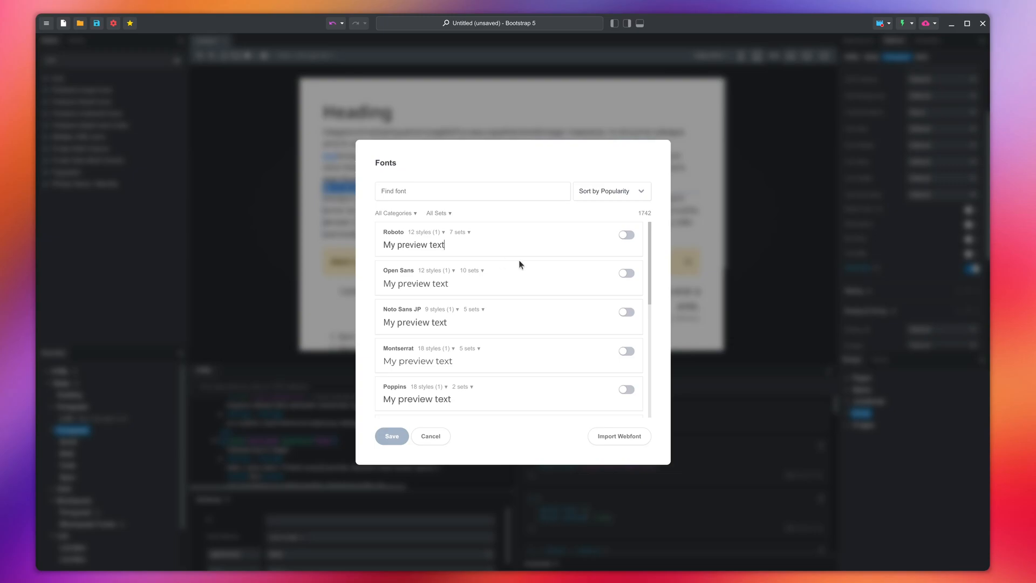
mouse_move(635, 326)
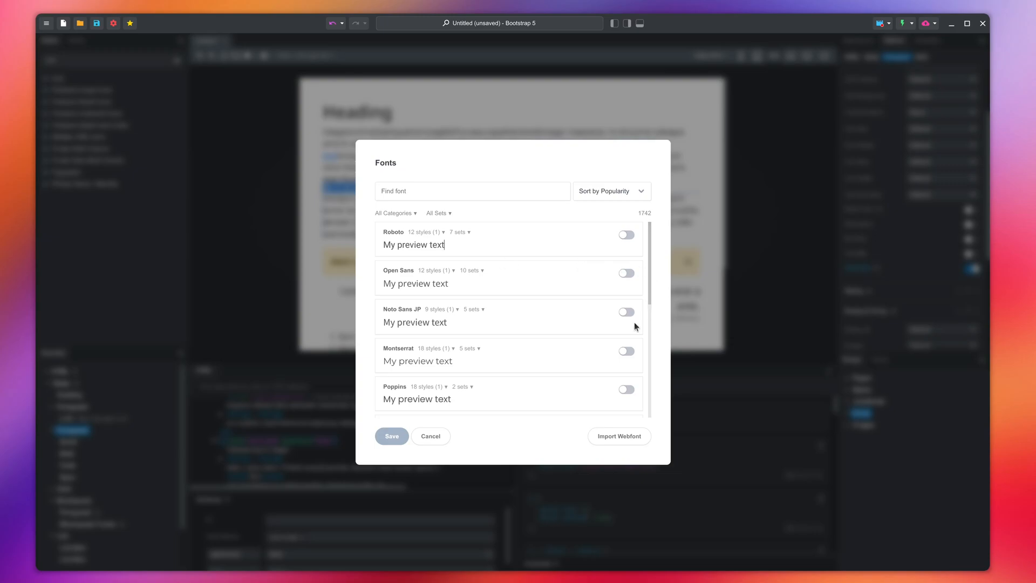
left_click(625, 351)
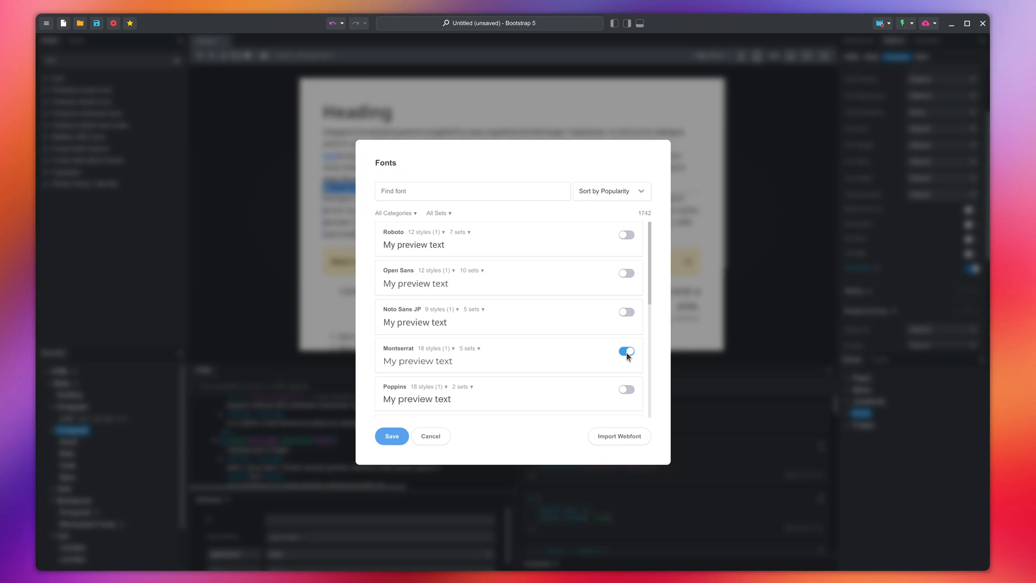
mouse_move(523, 355)
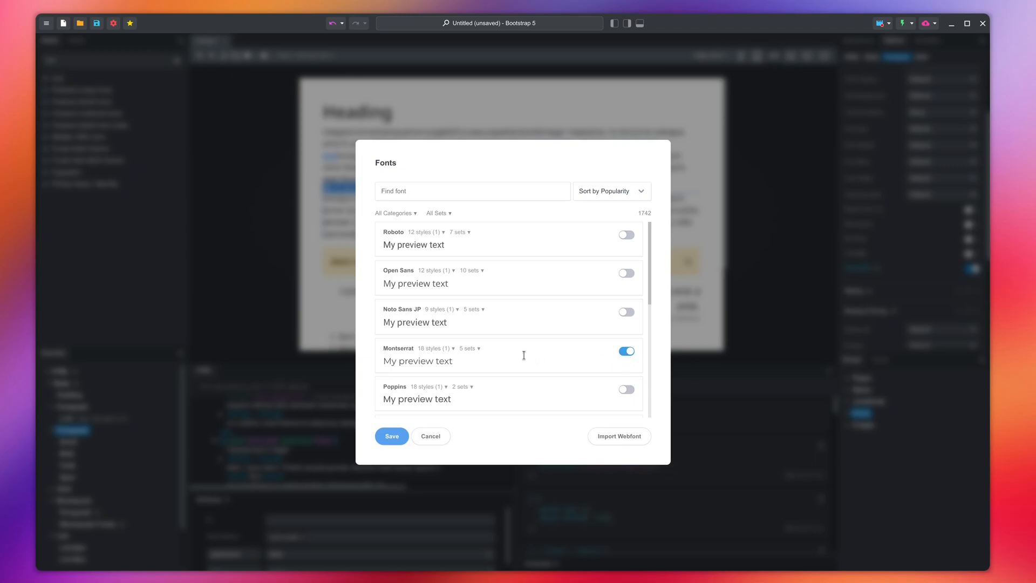
Step: Enable Montserrat's regular 400 italic and bold 700 italic styles and save the selection
left_click(432, 348)
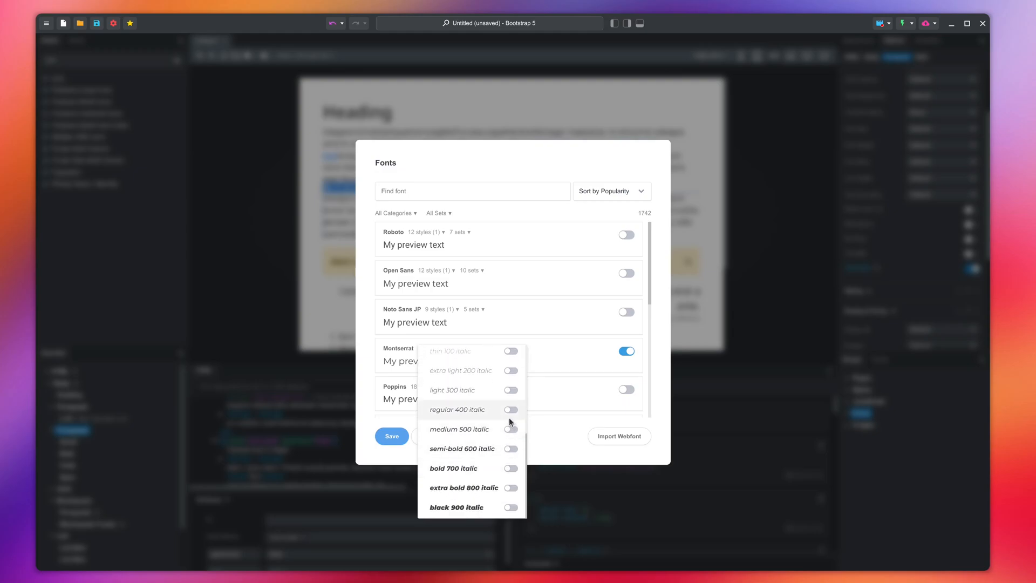
left_click(511, 468)
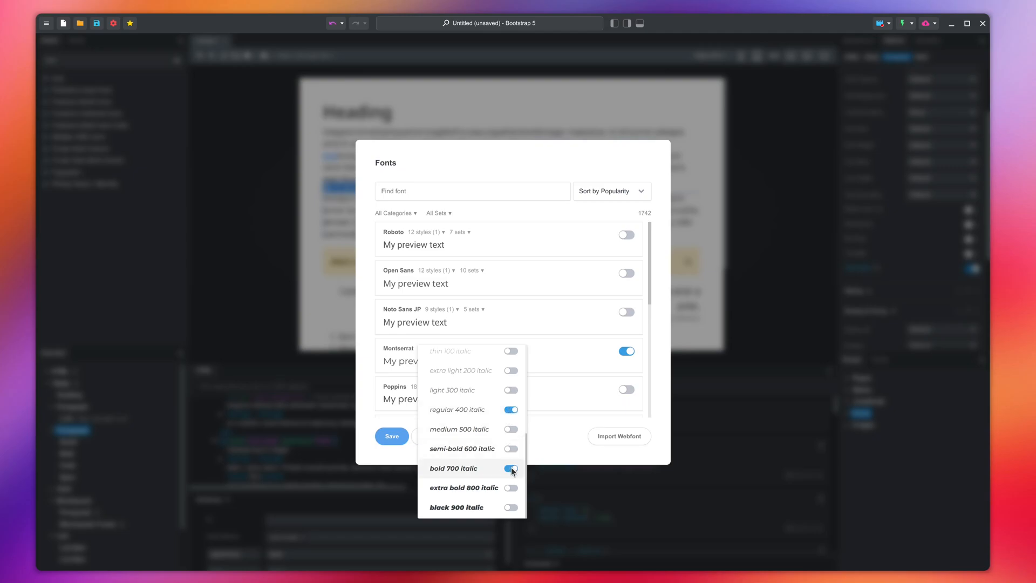
left_click(510, 468)
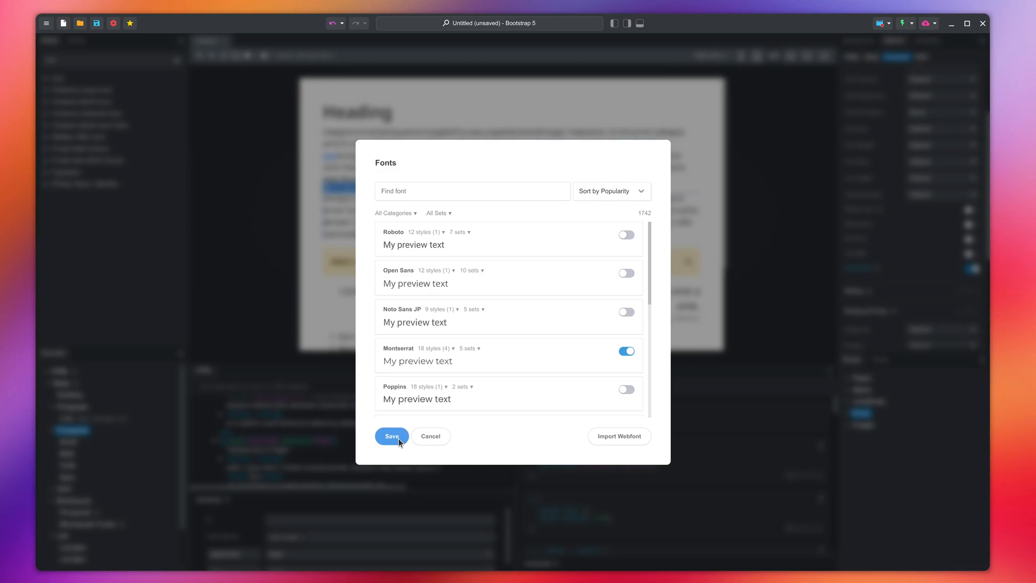
left_click(391, 436)
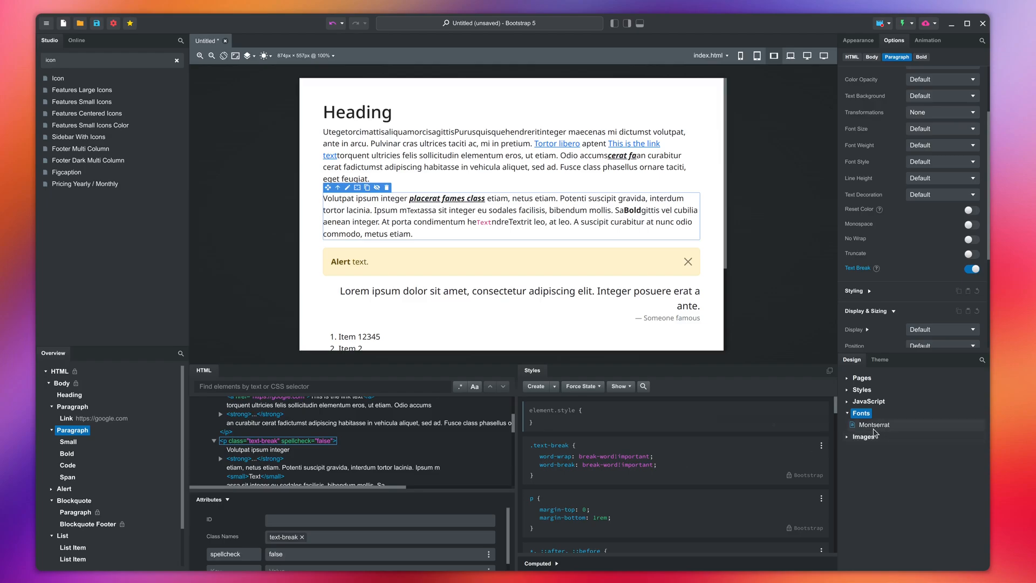
mouse_move(891, 379)
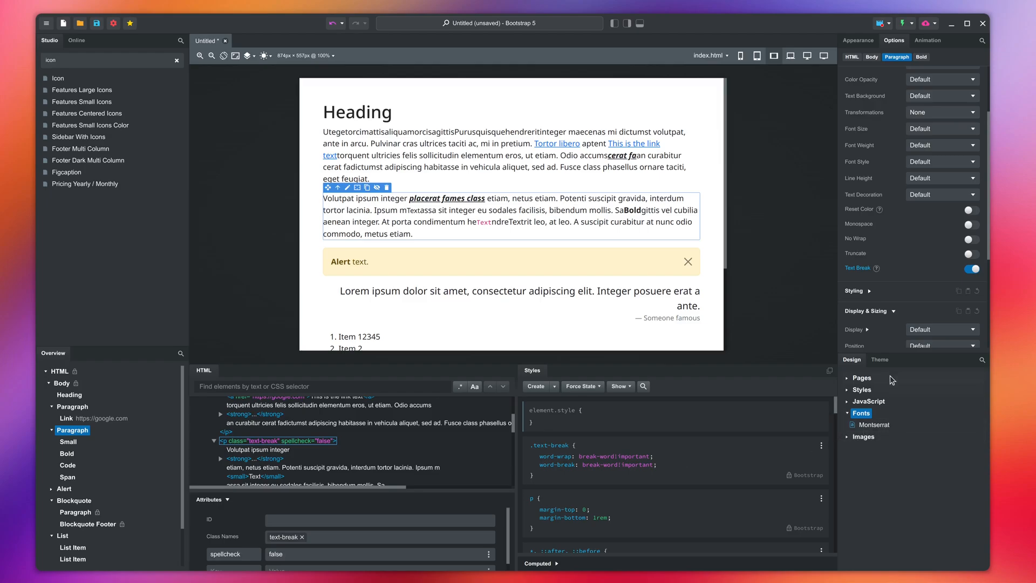
Step: Set the theme's Text font family to Montserrat, then select the Heading on the canvas
left_click(879, 359)
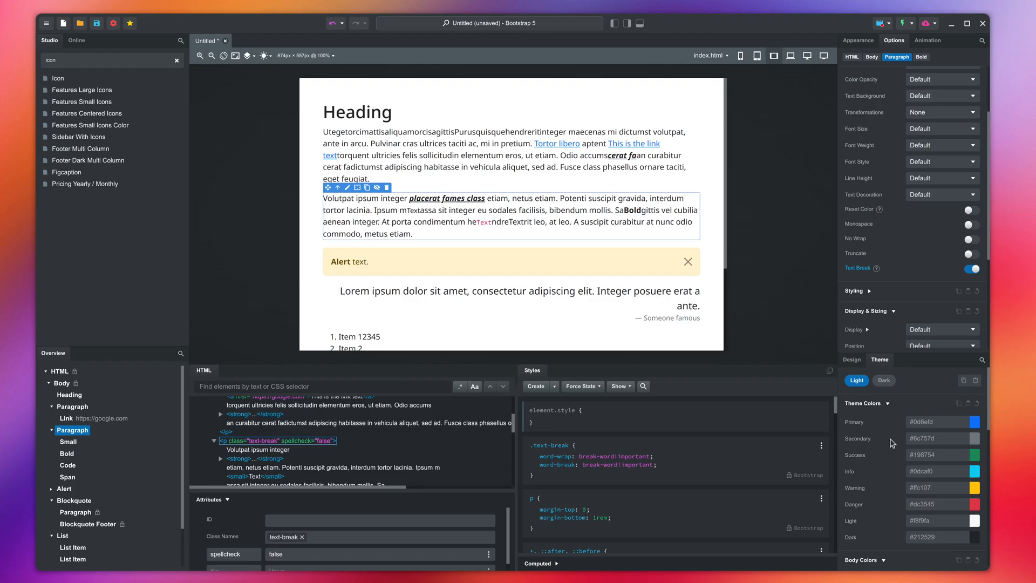
scroll("down", 3)
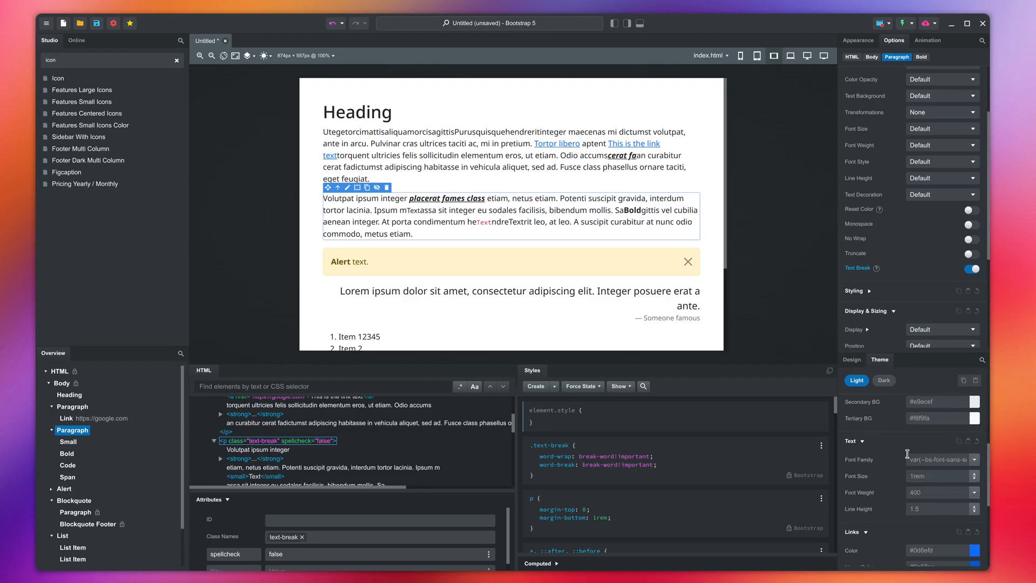
left_click(968, 459)
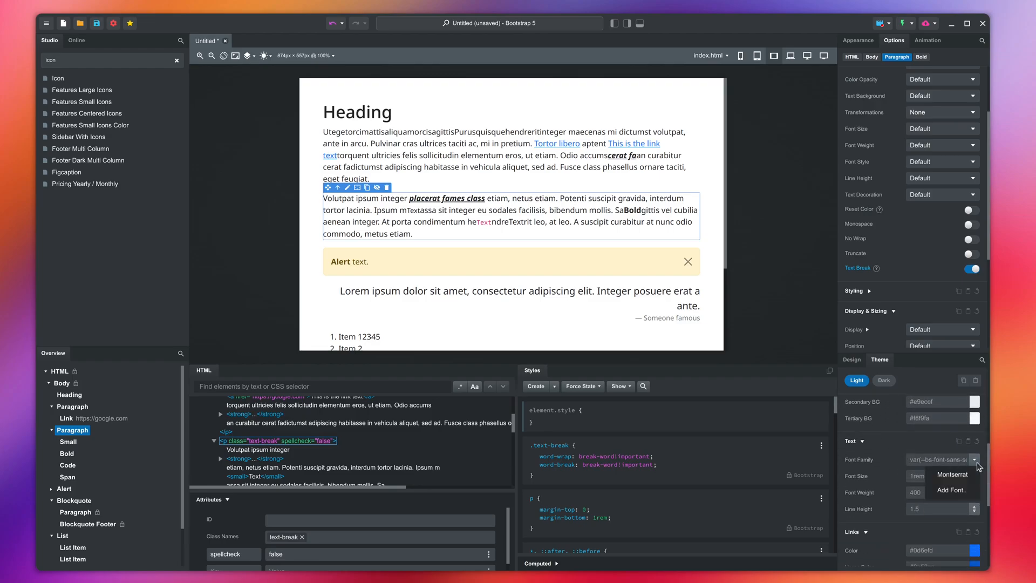
left_click(952, 474)
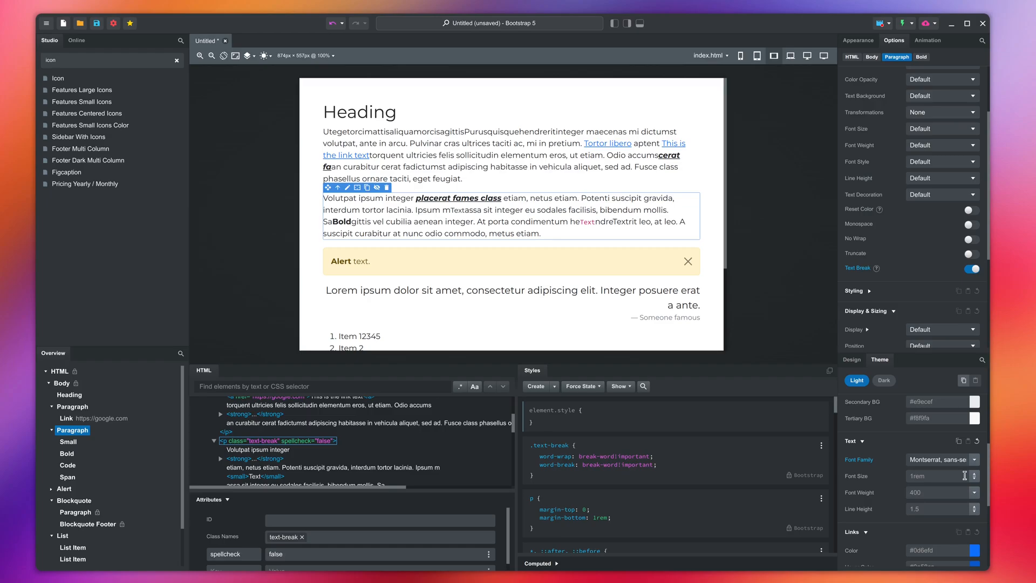
mouse_move(375, 115)
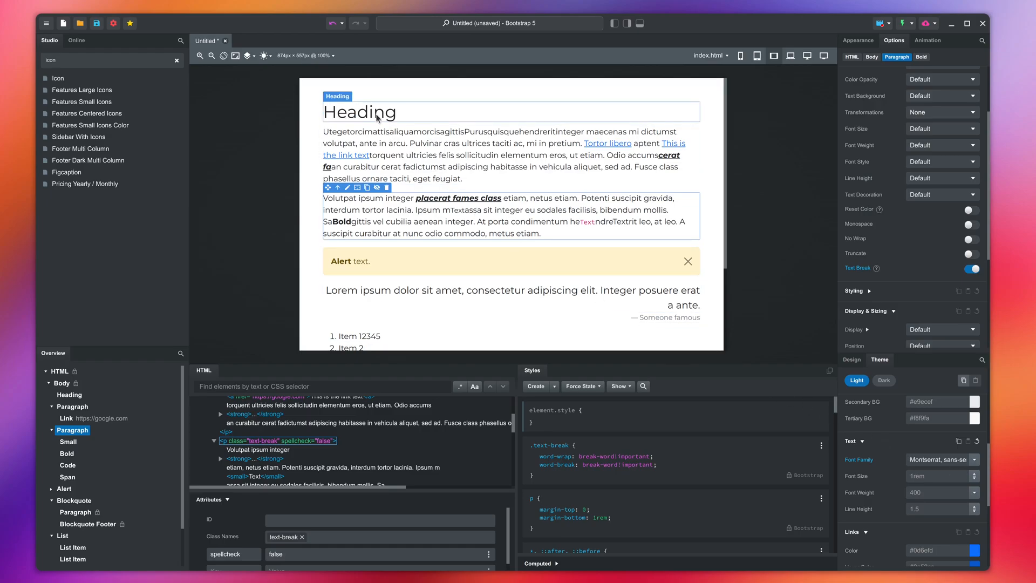
left_click(359, 111)
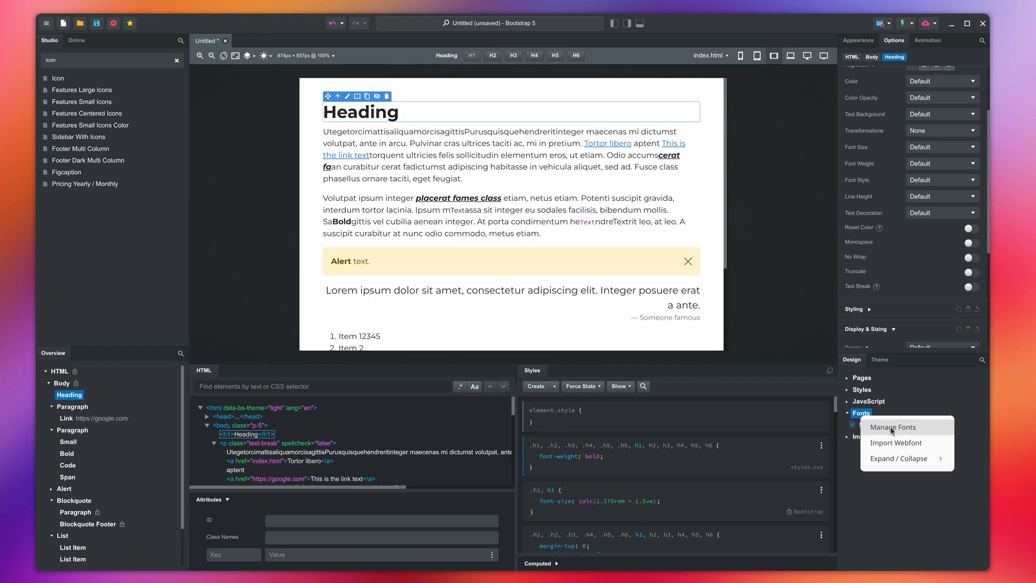
Step: Through Manage Fonts, toggle Abril Fatface on and save the font selection
left_click(892, 427)
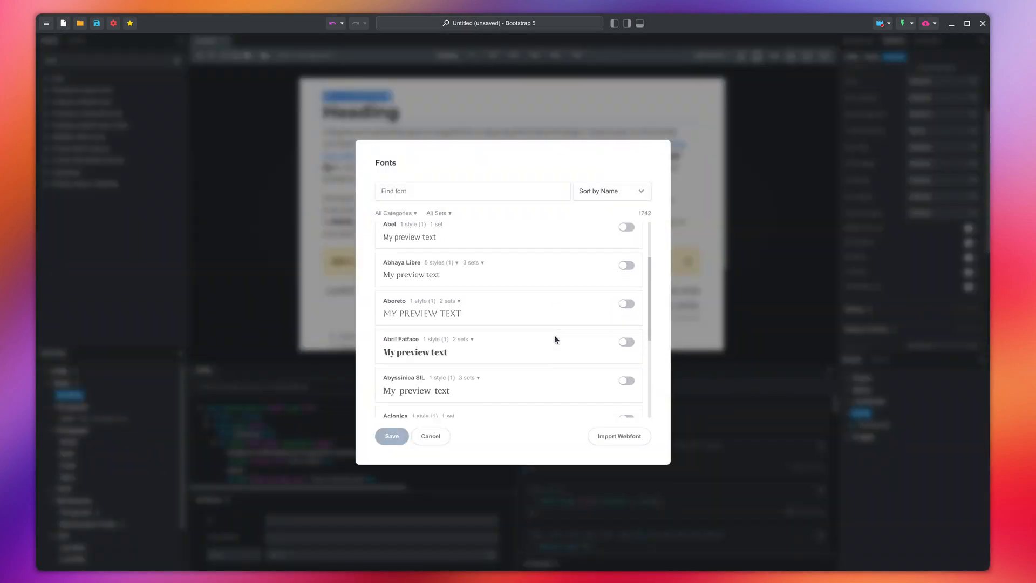
scroll("down", 3)
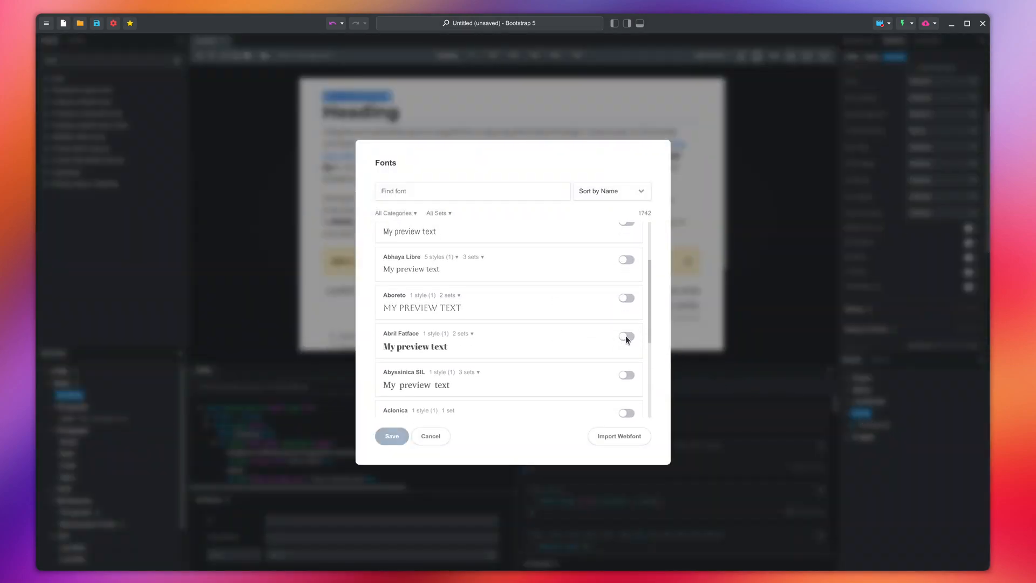
left_click(625, 336)
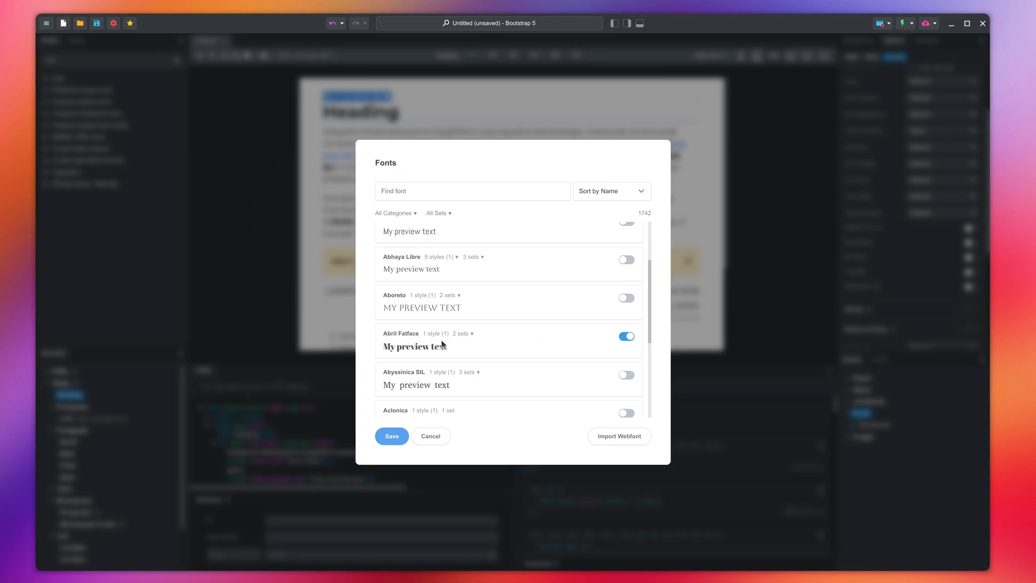
mouse_move(427, 377)
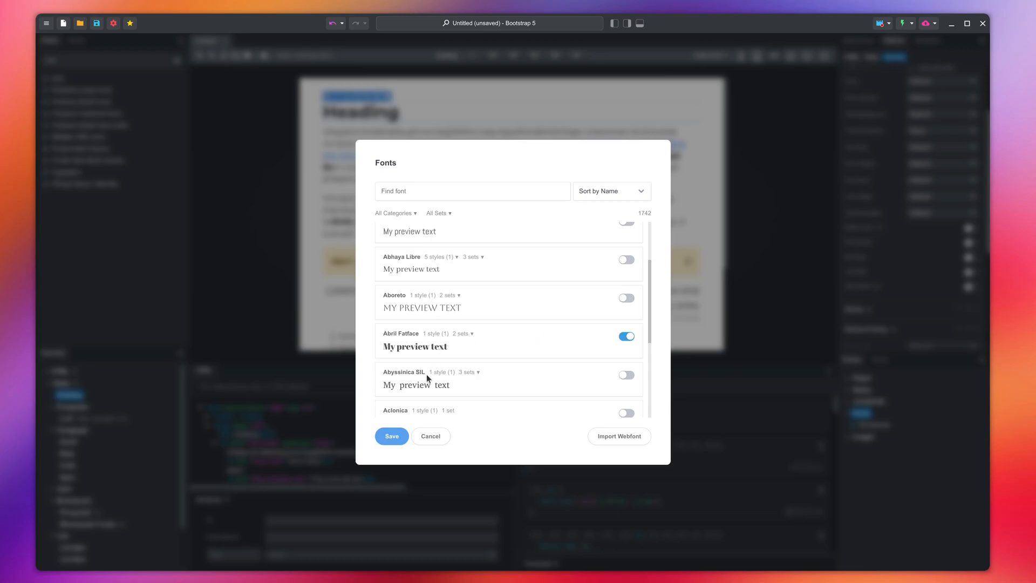
left_click(391, 436)
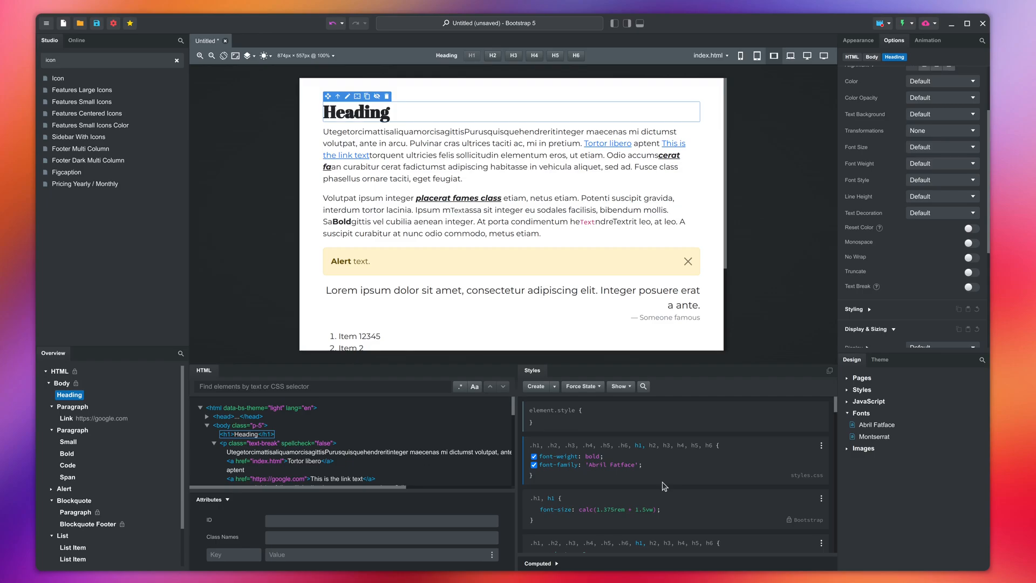
Step: Uncheck the font-weight: bold declaration in the h1–h6 rule of styles.css
left_click(534, 456)
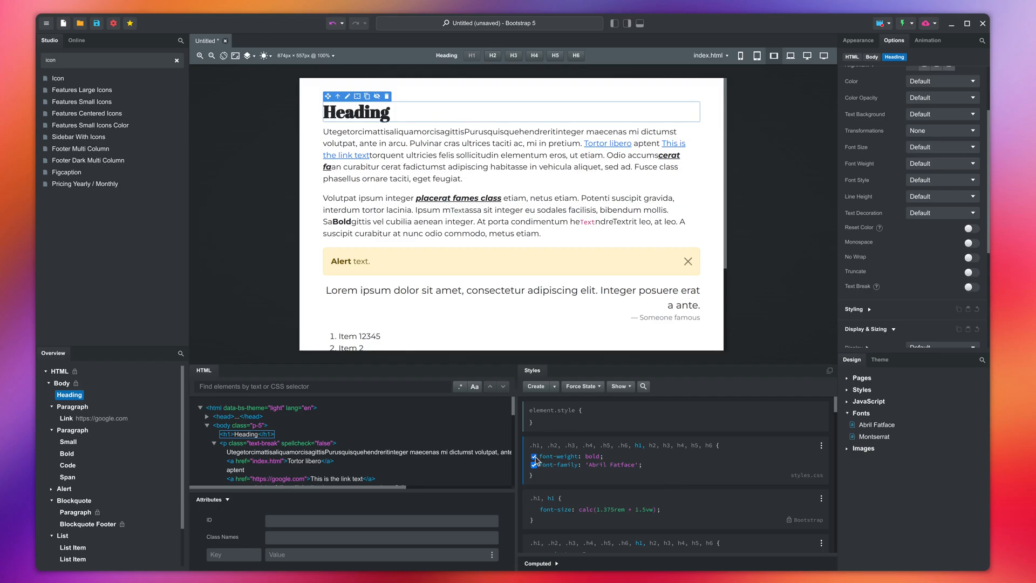
left_click(533, 456)
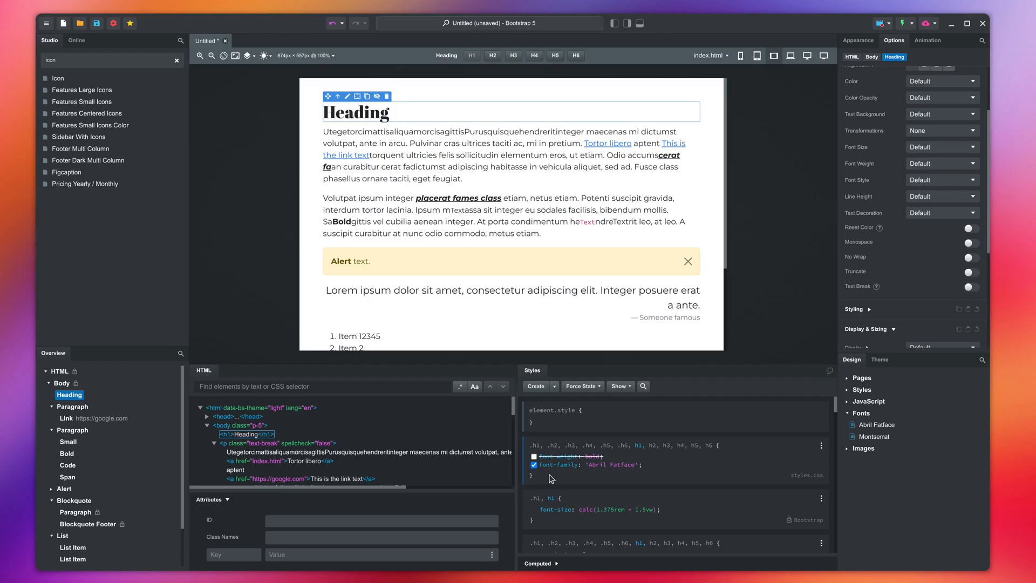
left_click(533, 455)
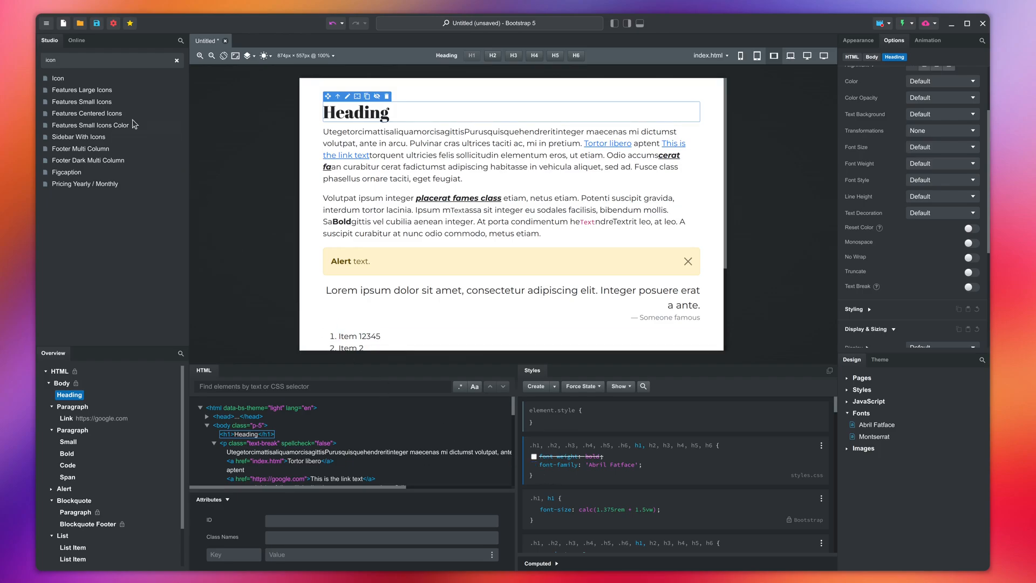
Step: Bring up File > Print and choose Print to File, targeting ~/Documents/output.pdf
left_click(46, 23)
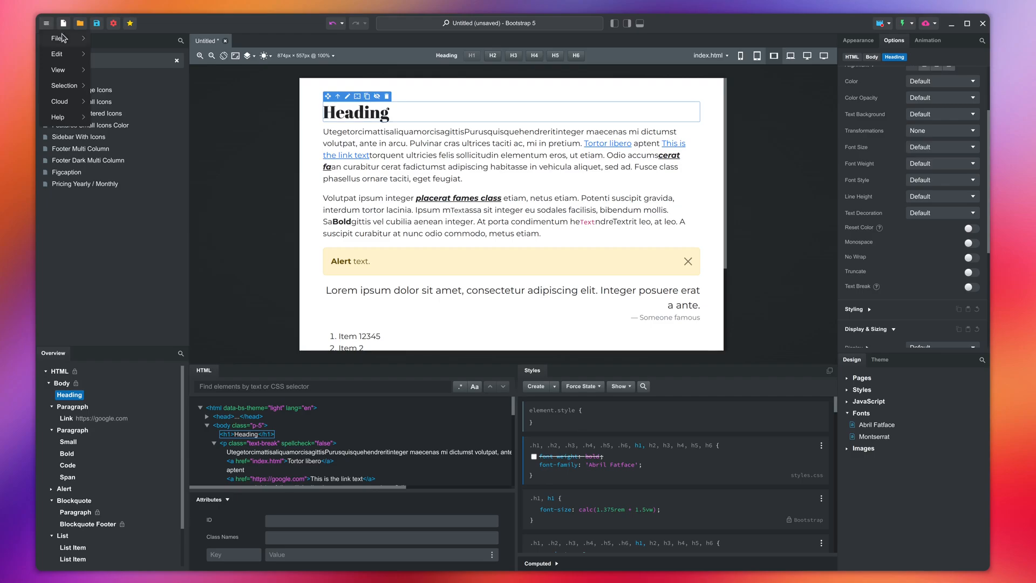
left_click(56, 39)
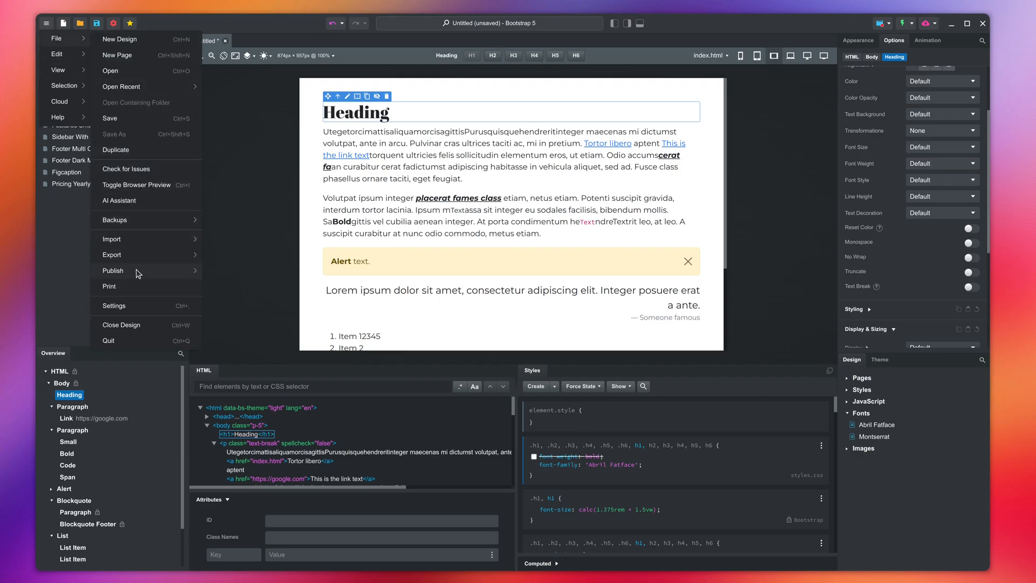
left_click(109, 286)
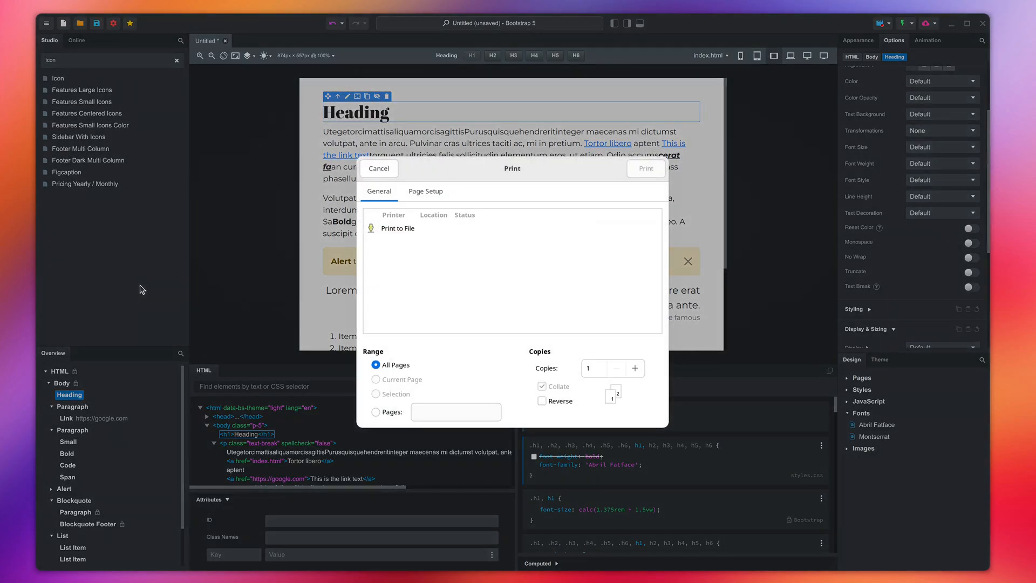
mouse_move(505, 300)
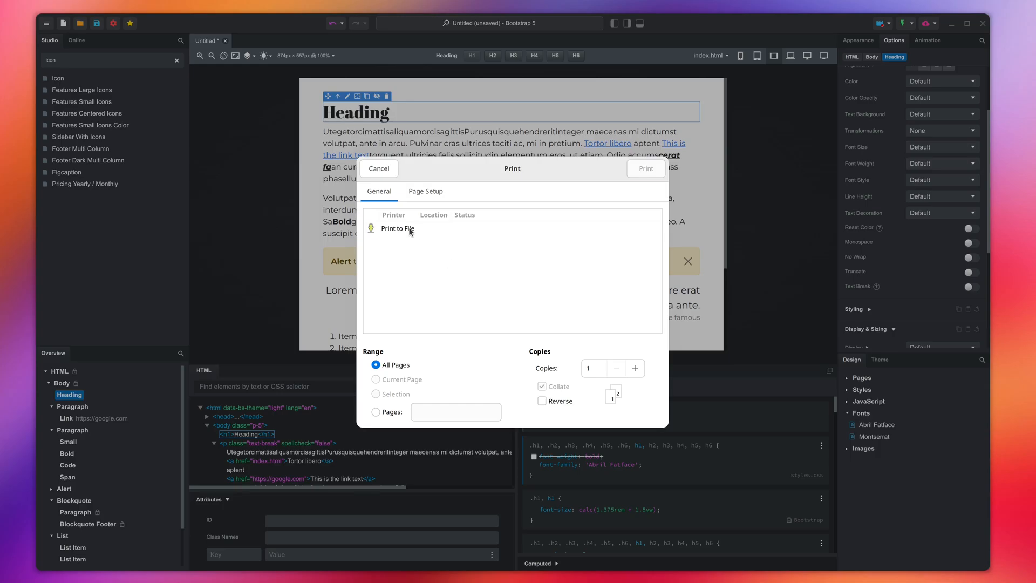
left_click(397, 227)
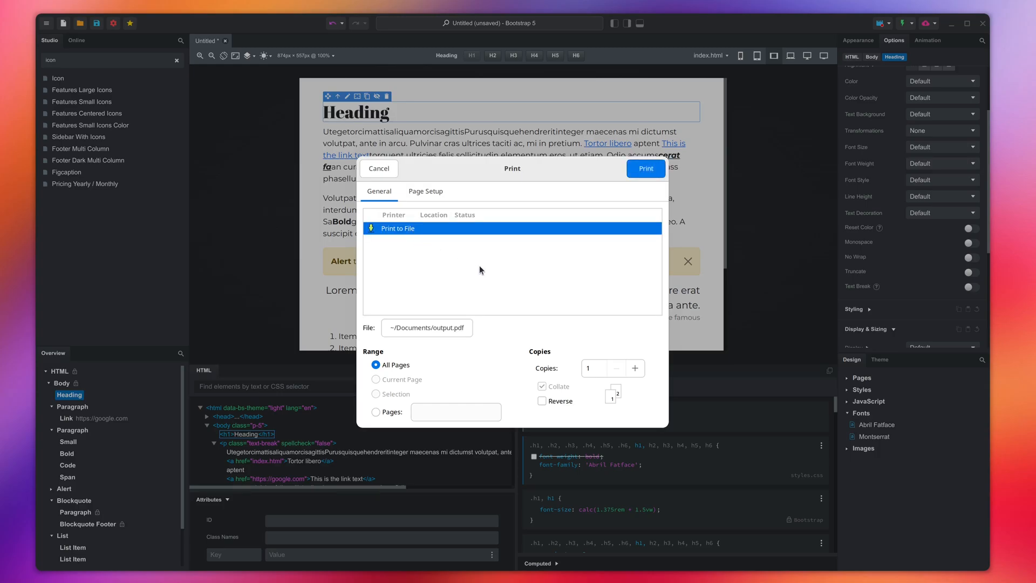